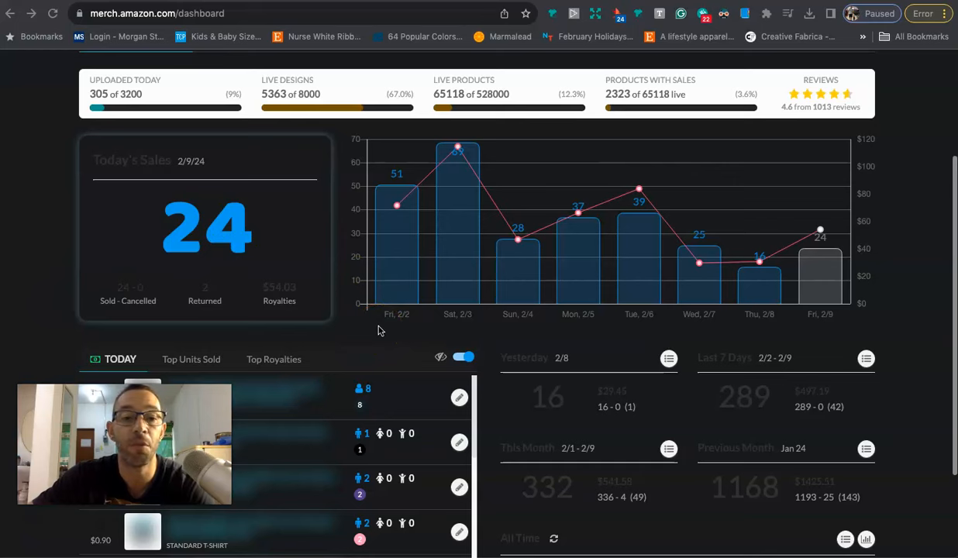
mouse_move(721, 234)
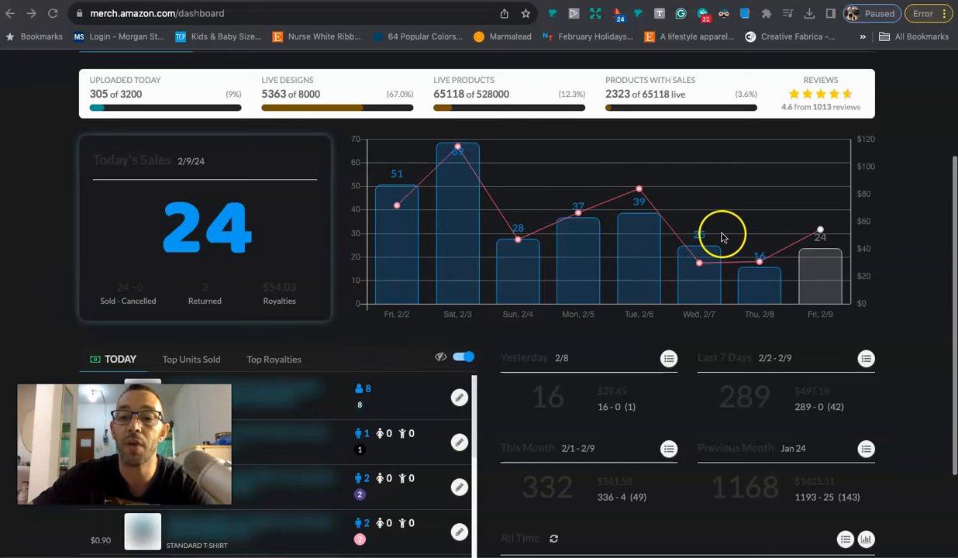
mouse_move(699, 264)
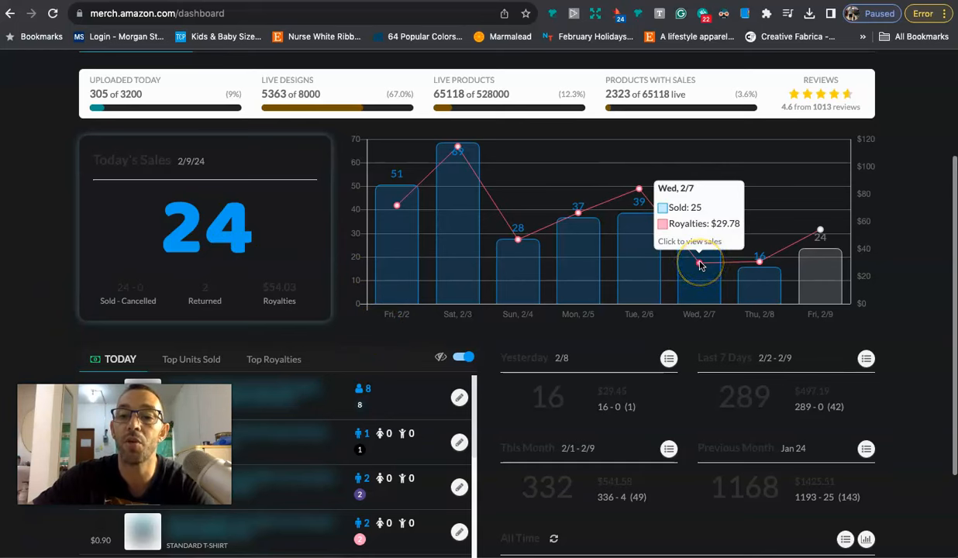
mouse_move(760, 263)
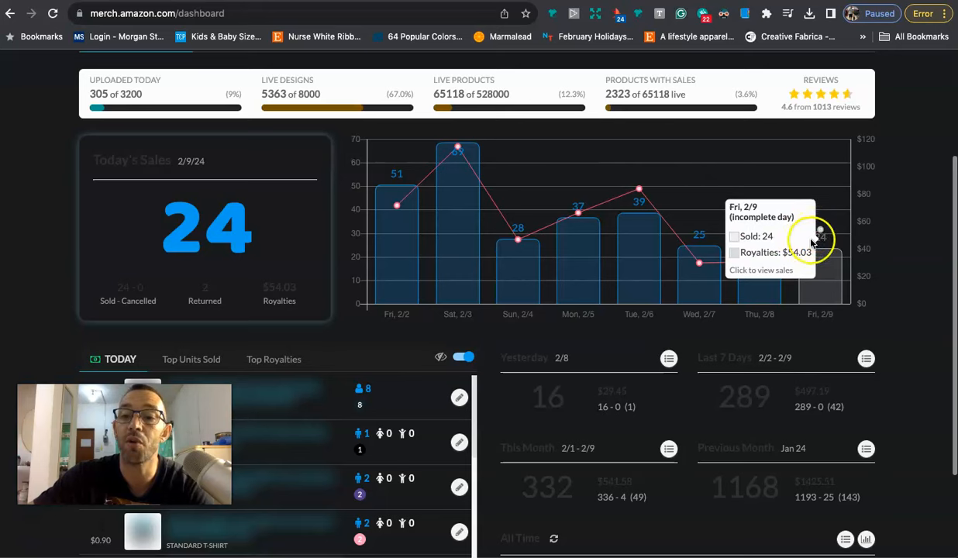
mouse_move(551, 330)
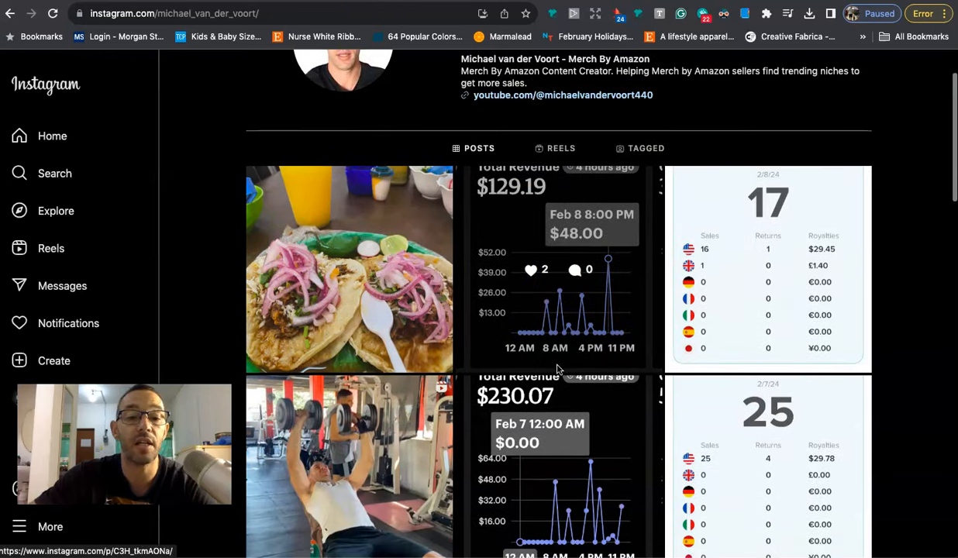
Scroll to page 3's 'Testing Already Ended?' news article and zoom in twice to enlarge it
scroll("down", 3)
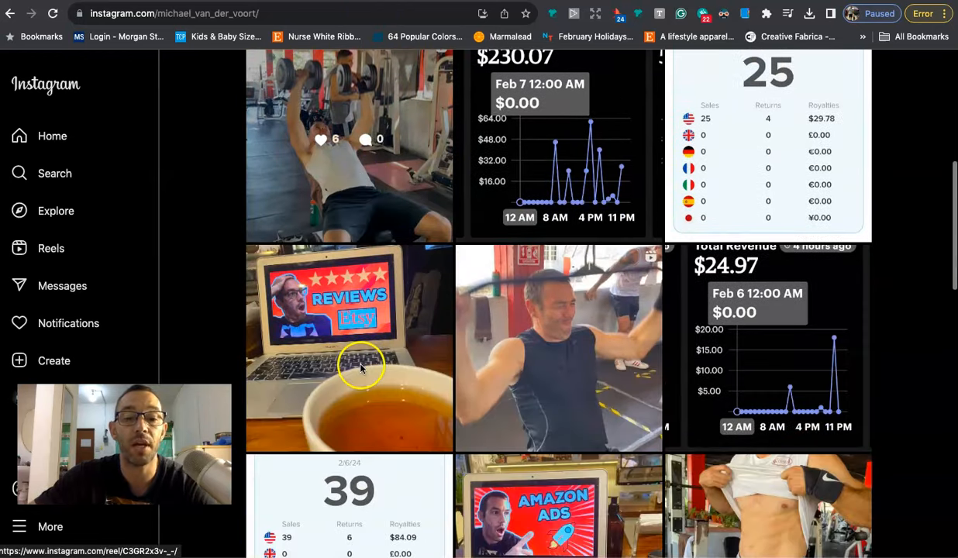
scroll("down", 3)
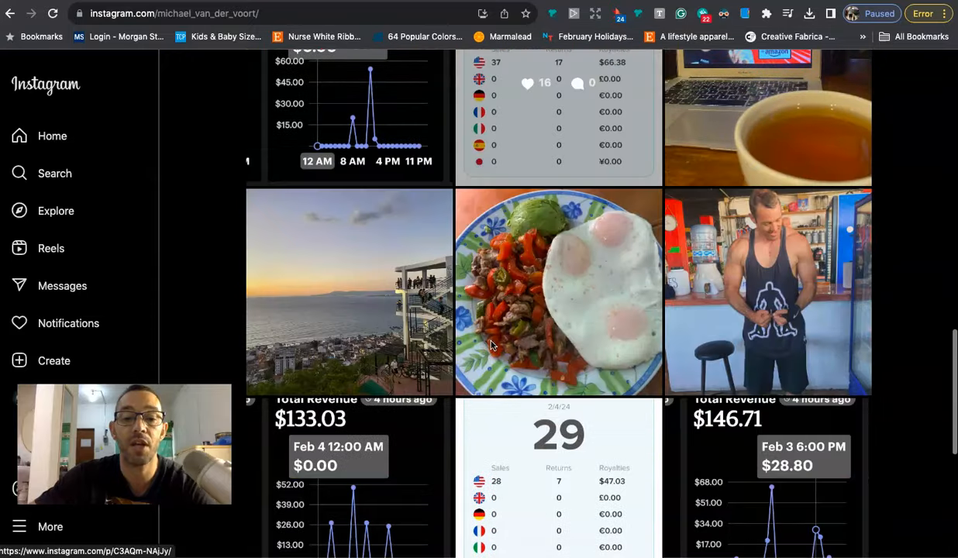
scroll("down", 3)
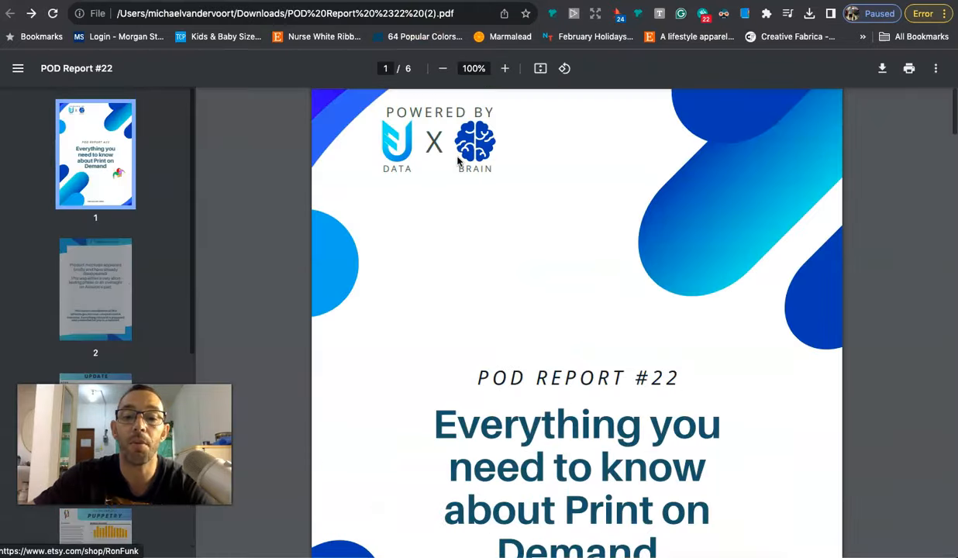
scroll("down", 3)
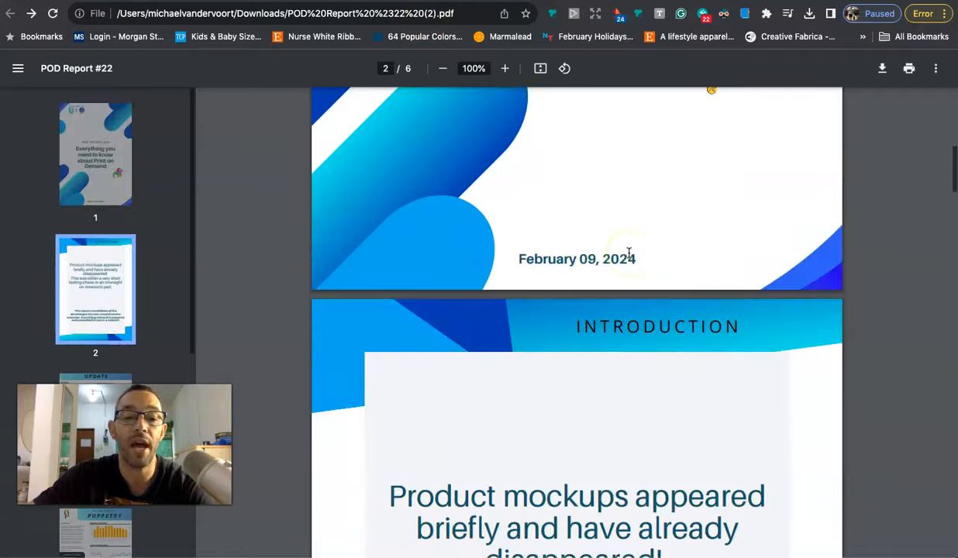
scroll("down", 3)
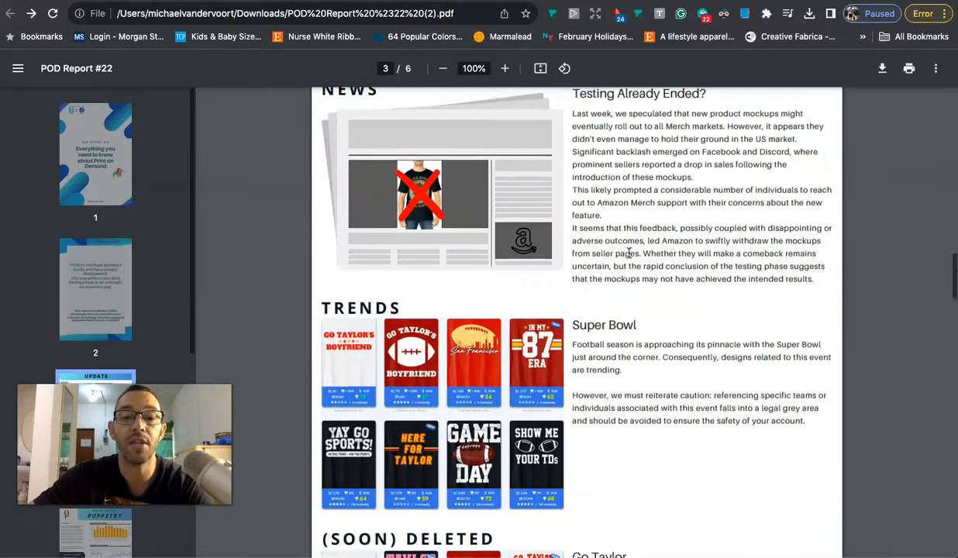
left_click(505, 68)
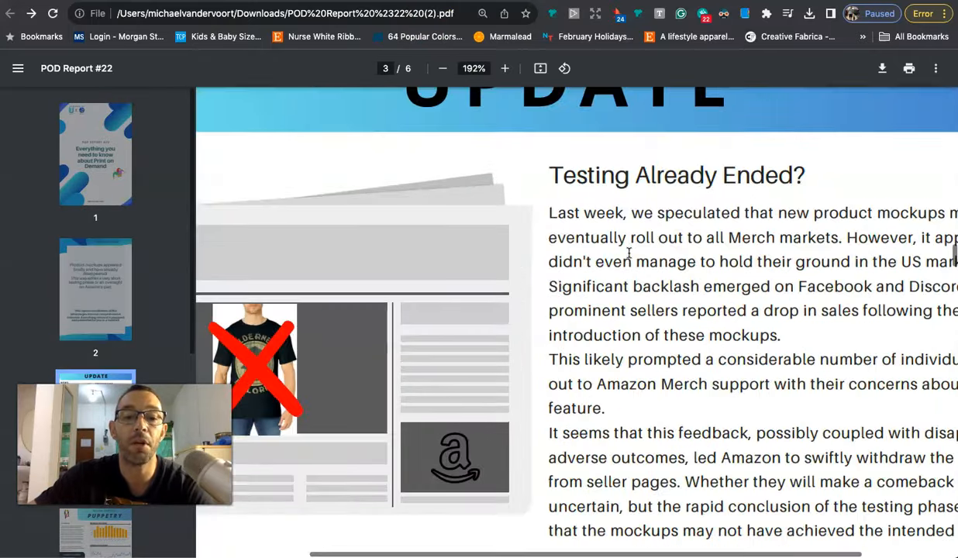
left_click(443, 69)
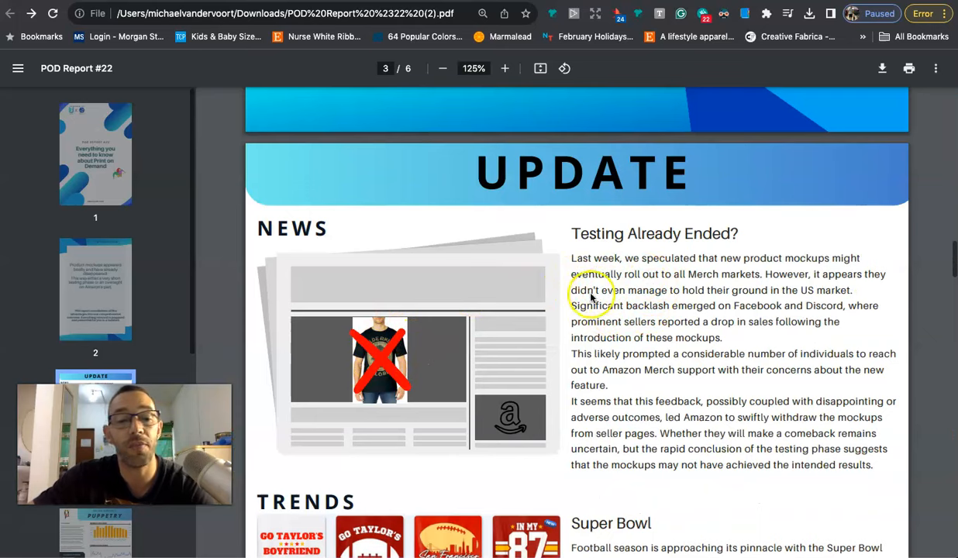
mouse_move(558, 372)
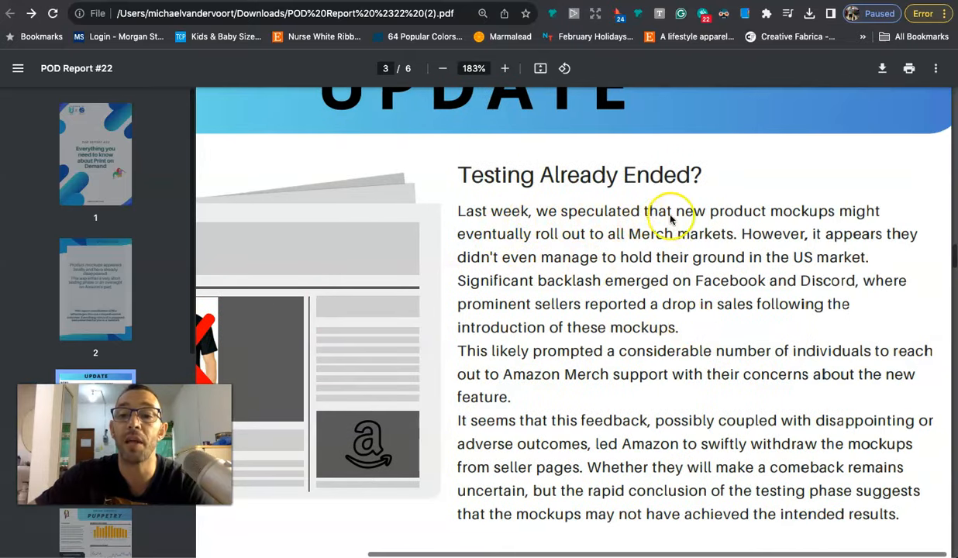
mouse_move(550, 239)
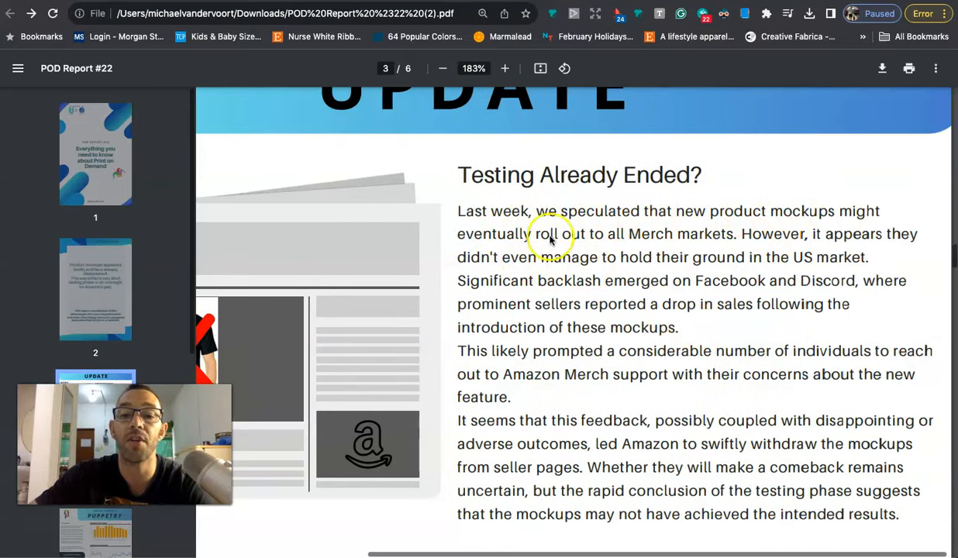
mouse_move(841, 240)
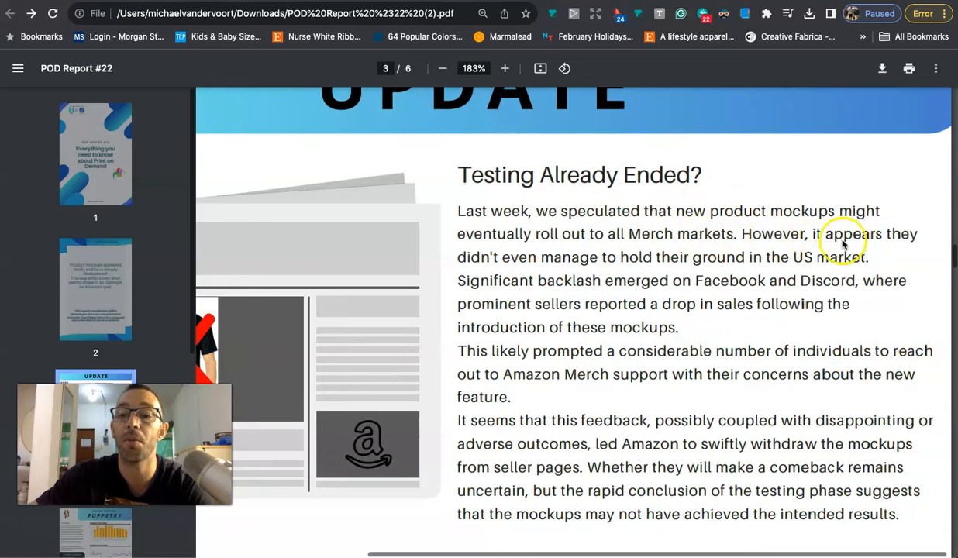
mouse_move(700, 263)
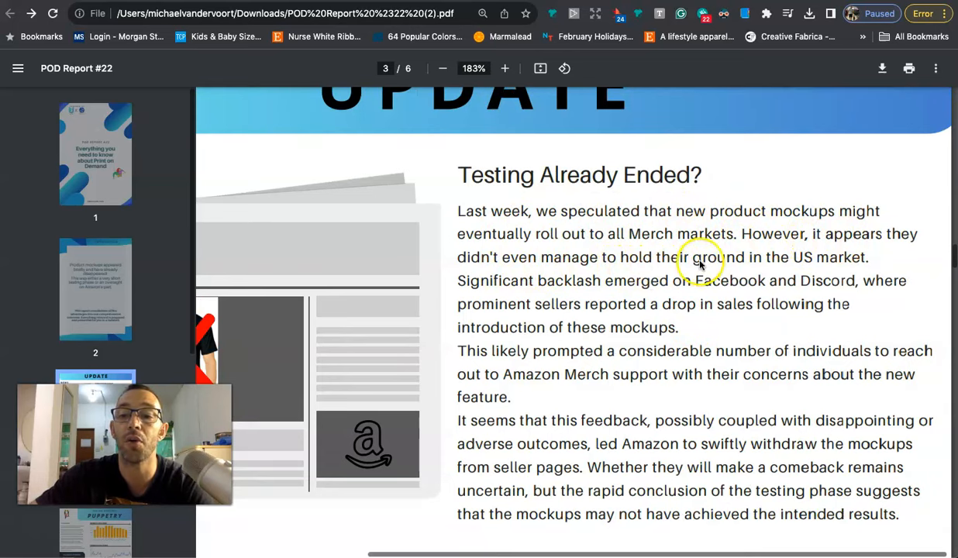
mouse_move(528, 298)
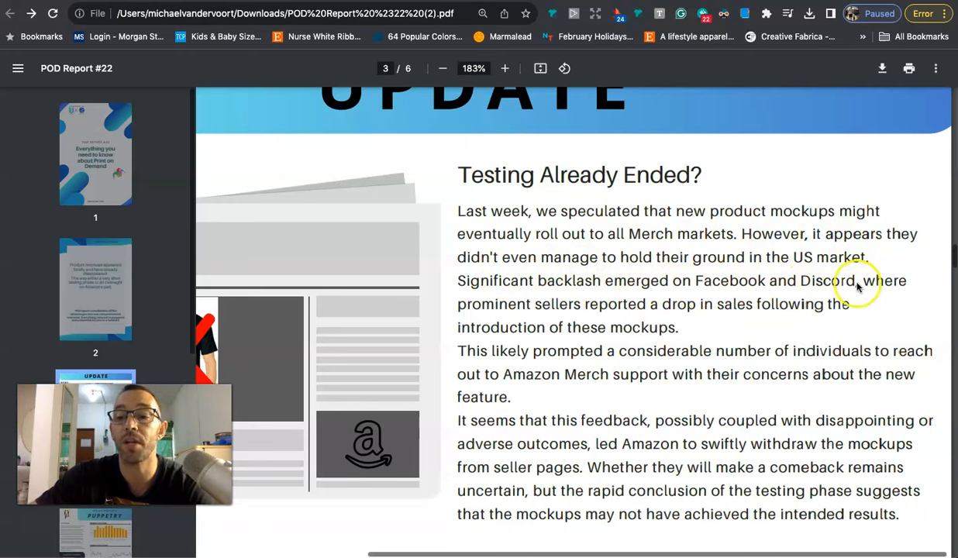
mouse_move(791, 314)
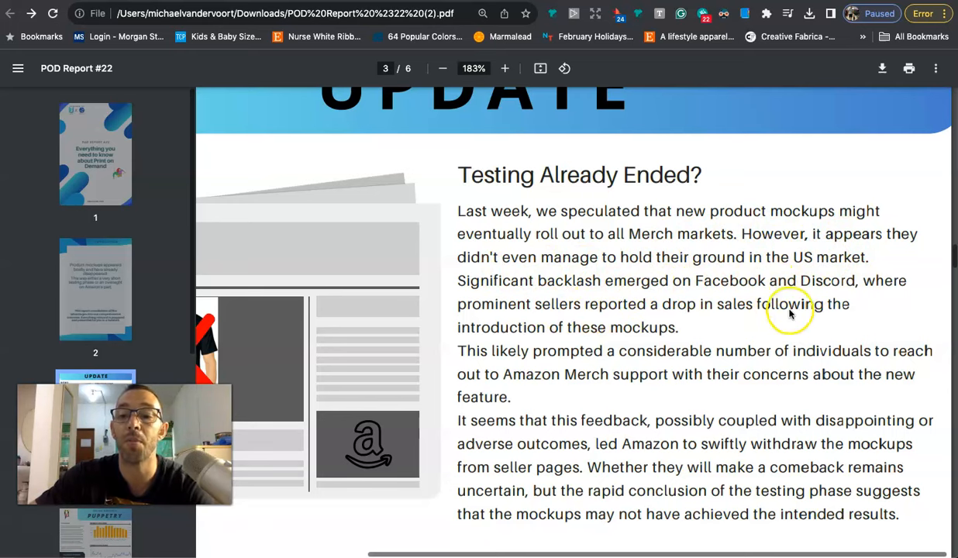
mouse_move(650, 340)
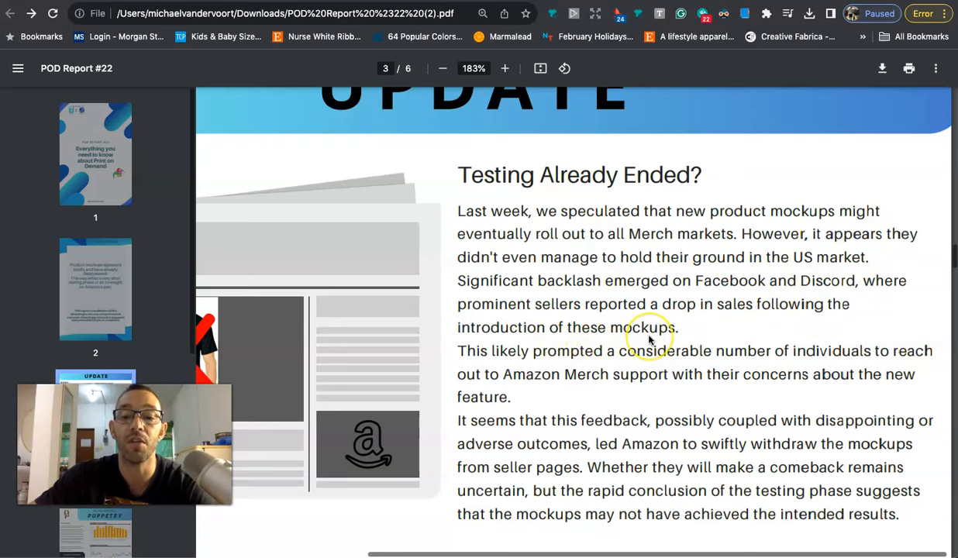
Scroll down page 3 to the Trends section on Super Bowl designs and its caution note
scroll("down", 3)
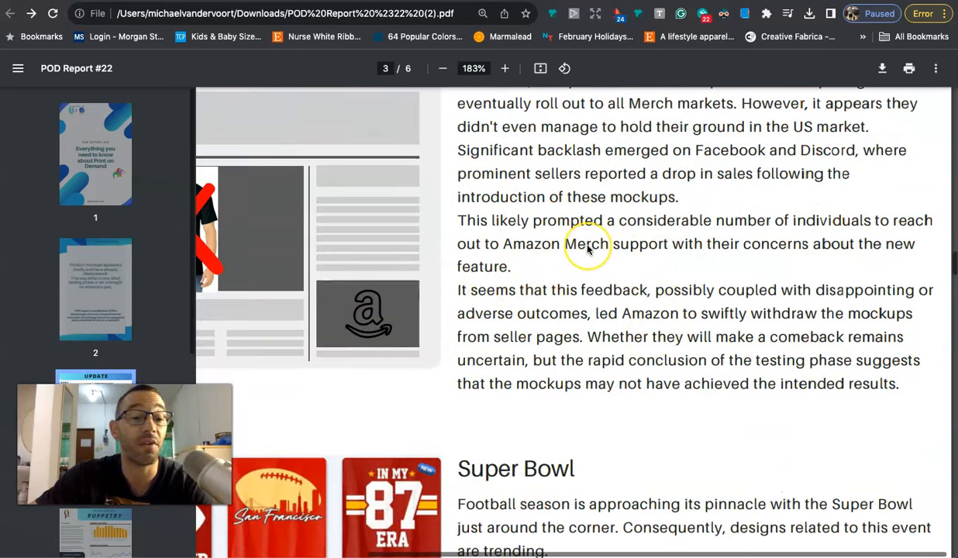
scroll("down", 3)
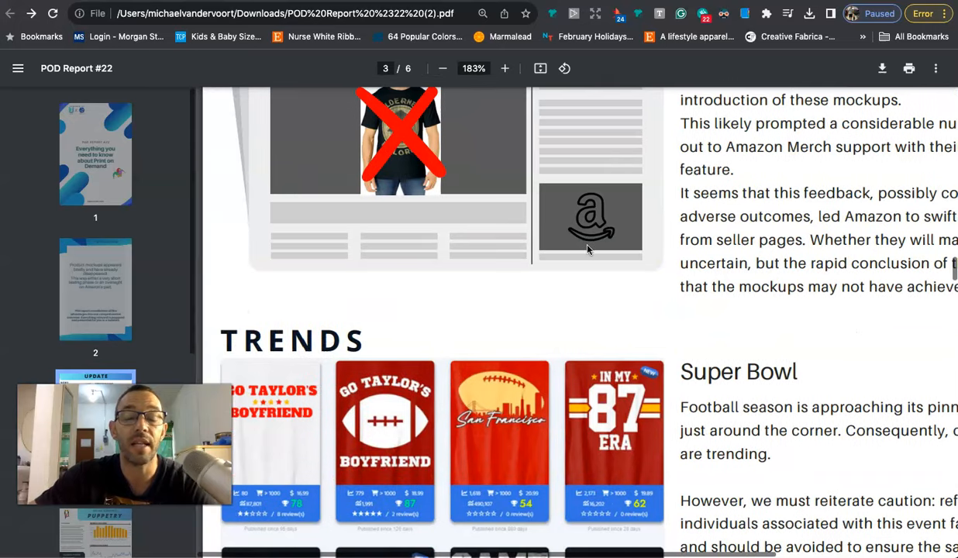
scroll("down", 3)
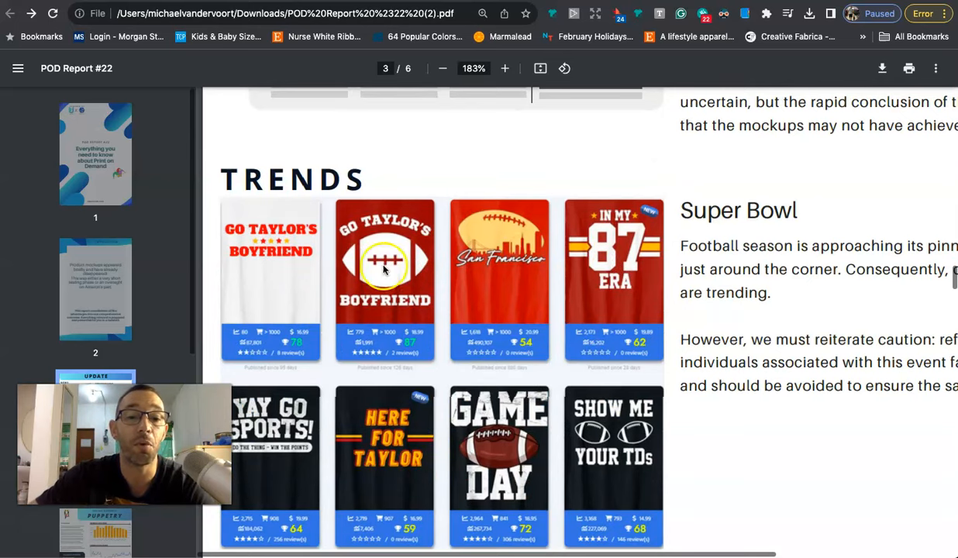
mouse_move(271, 252)
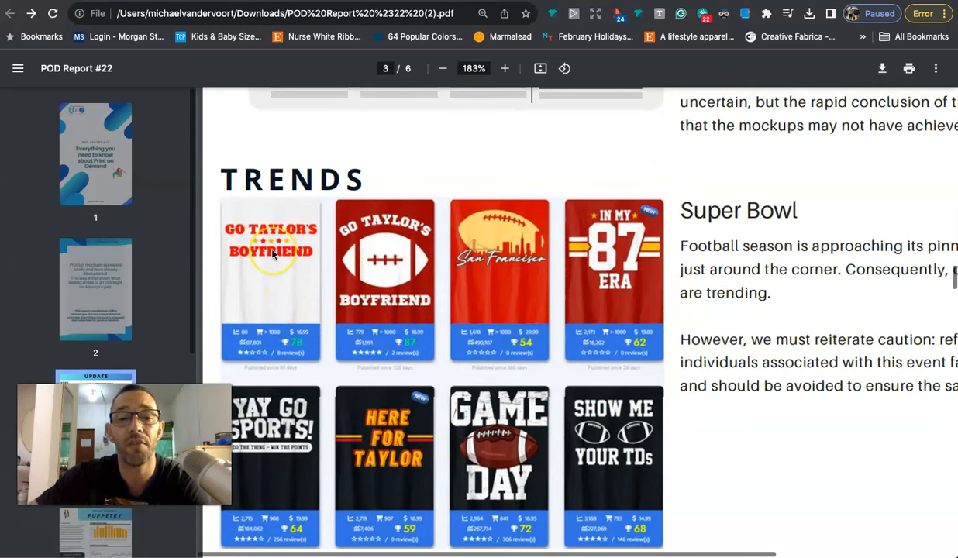
mouse_move(497, 268)
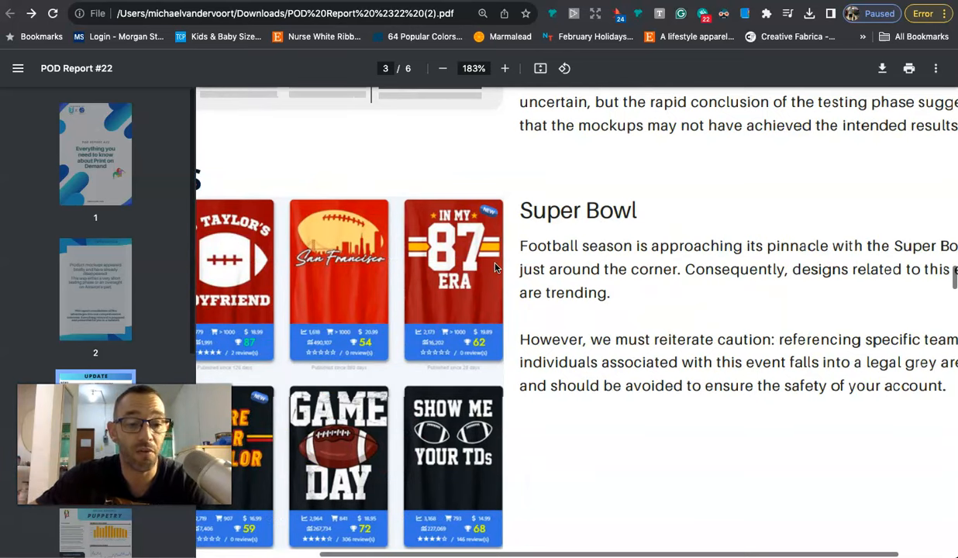
scroll("down", 3)
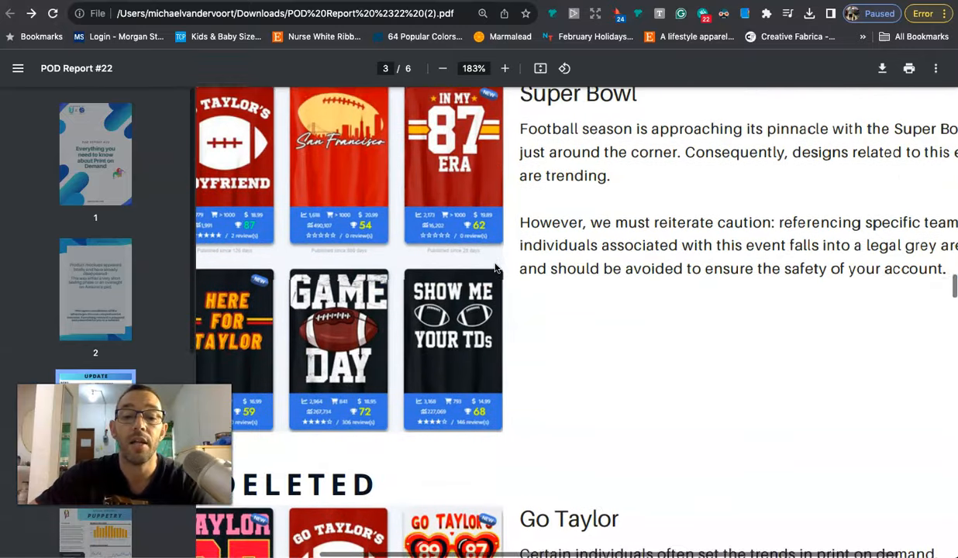
Scroll past the Soon Deleted Taylor-themed designs to page 4's Puppetry niche report
scroll("down", 3)
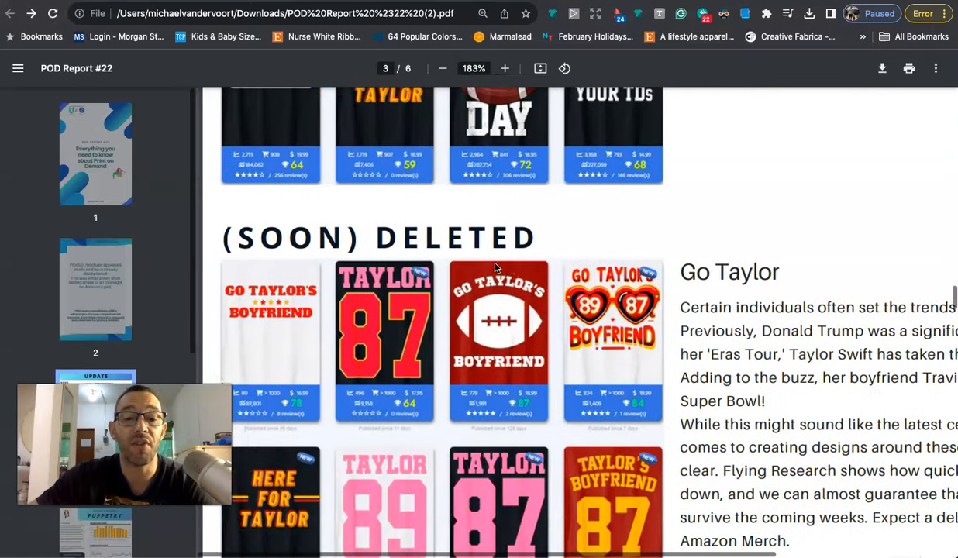
scroll("down", 3)
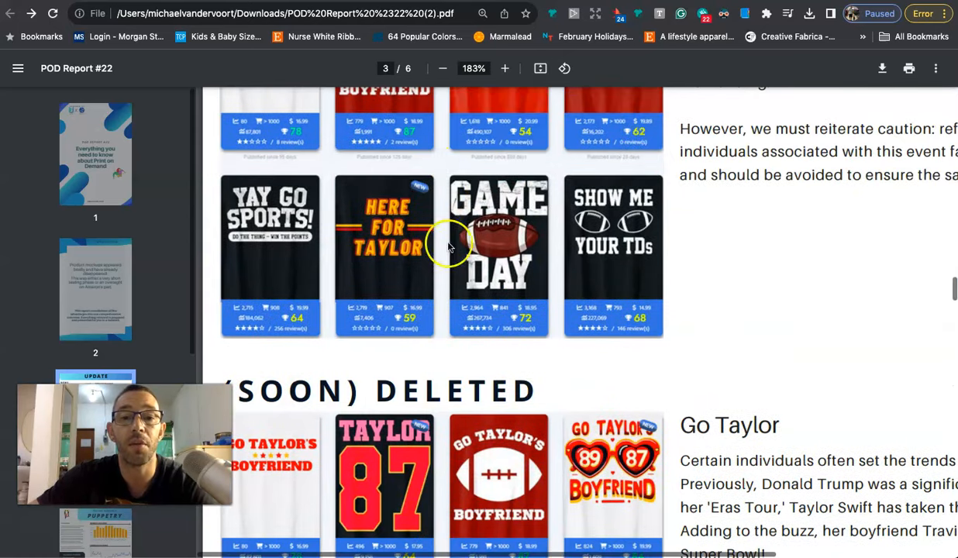
scroll("down", 3)
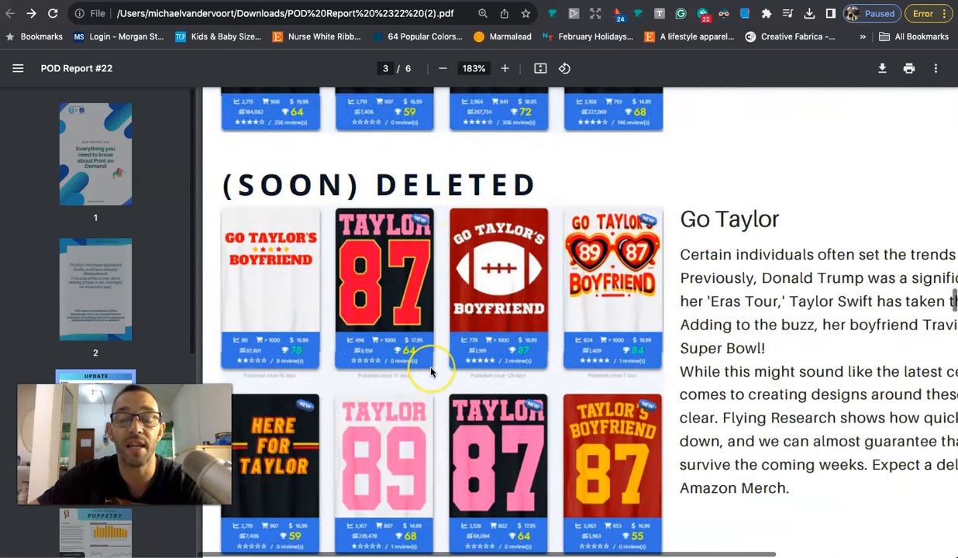
scroll("down", 3)
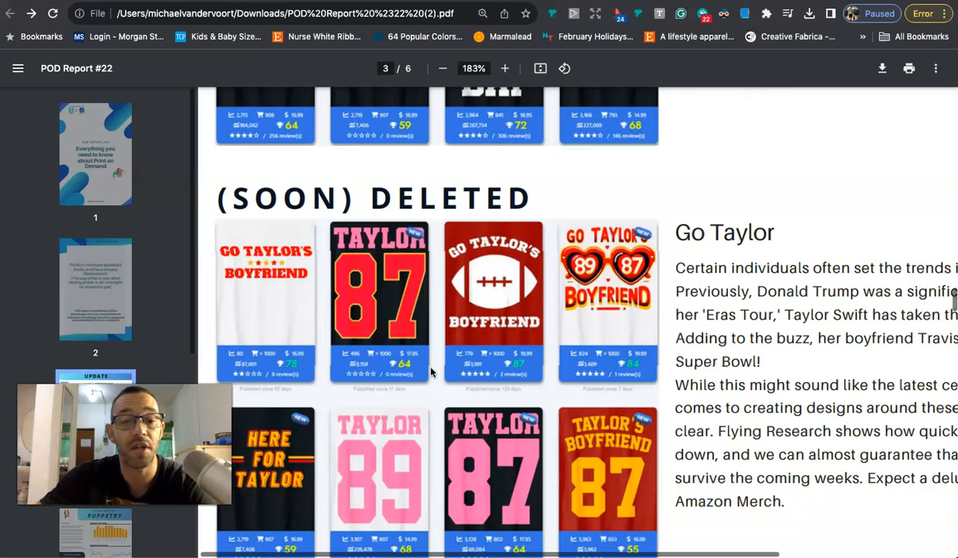
scroll("down", 3)
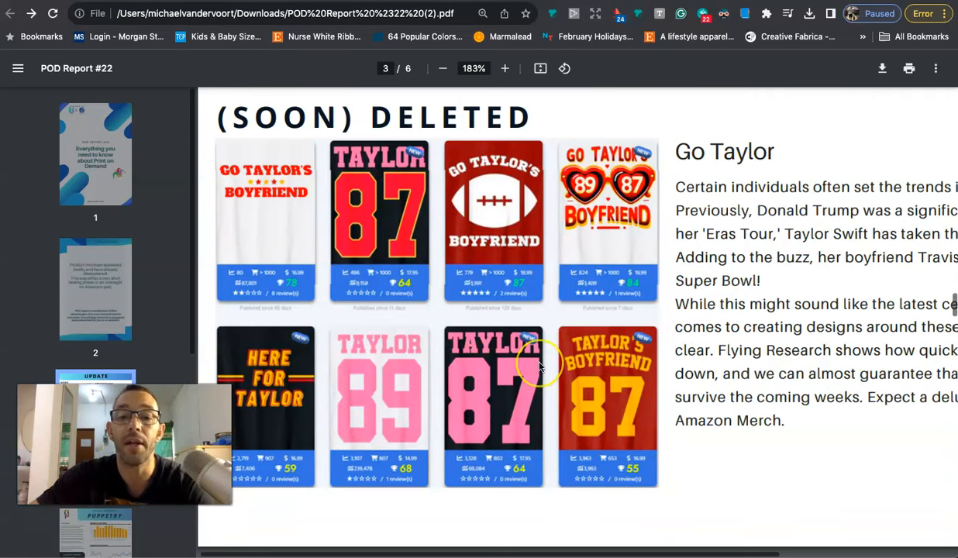
scroll("down", 3)
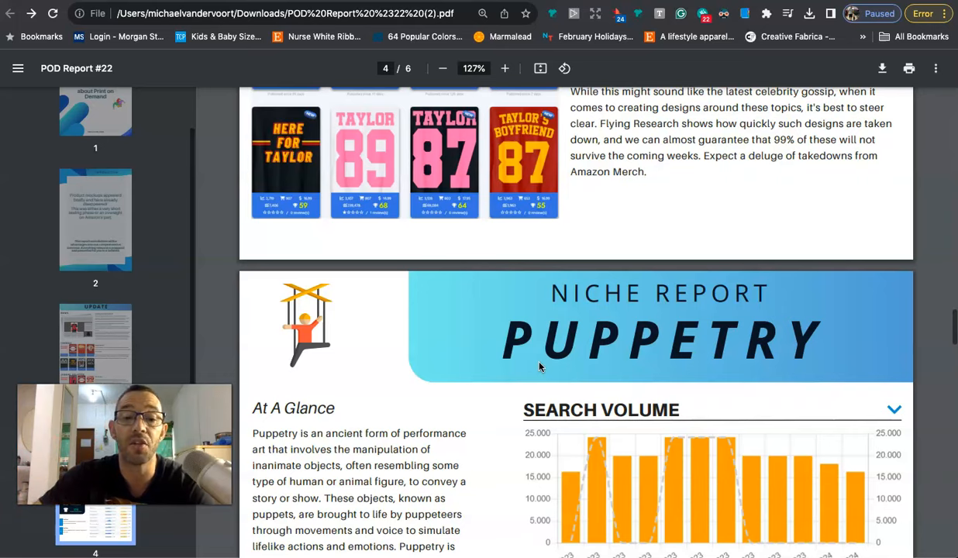
left_click(505, 68)
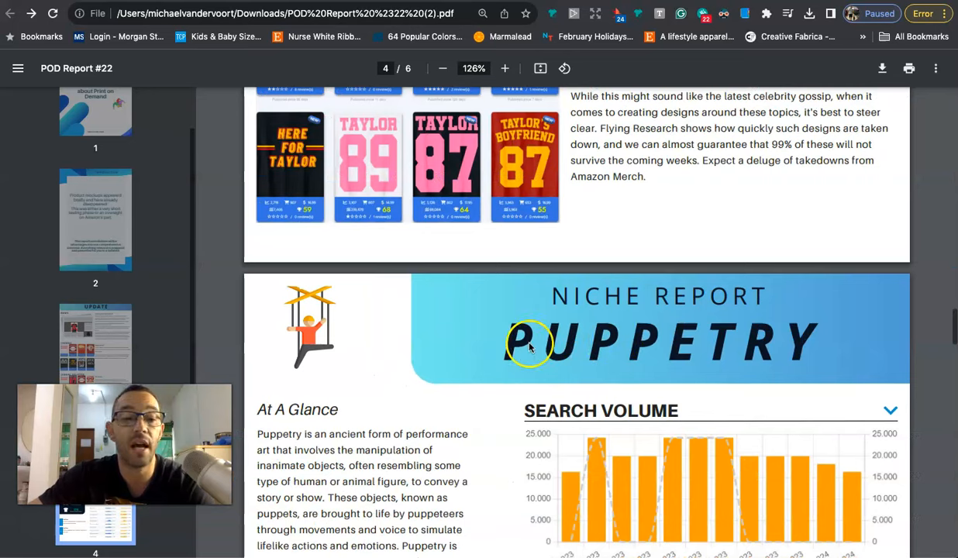
scroll("down", 3)
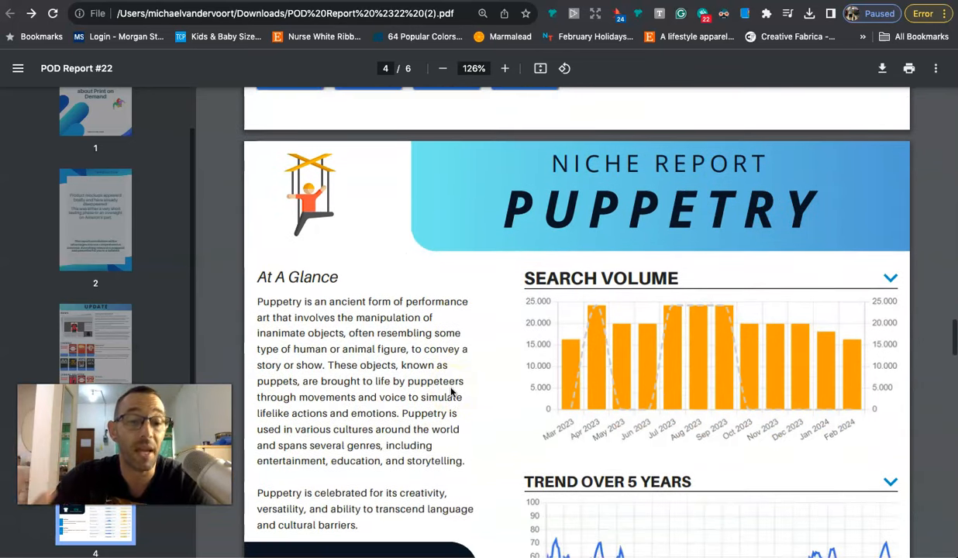
left_click(504, 68)
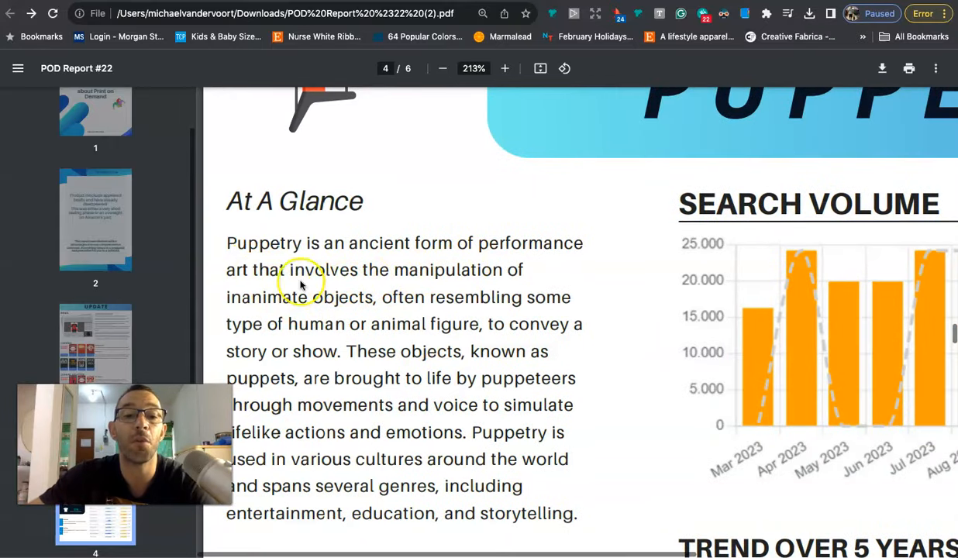
mouse_move(281, 317)
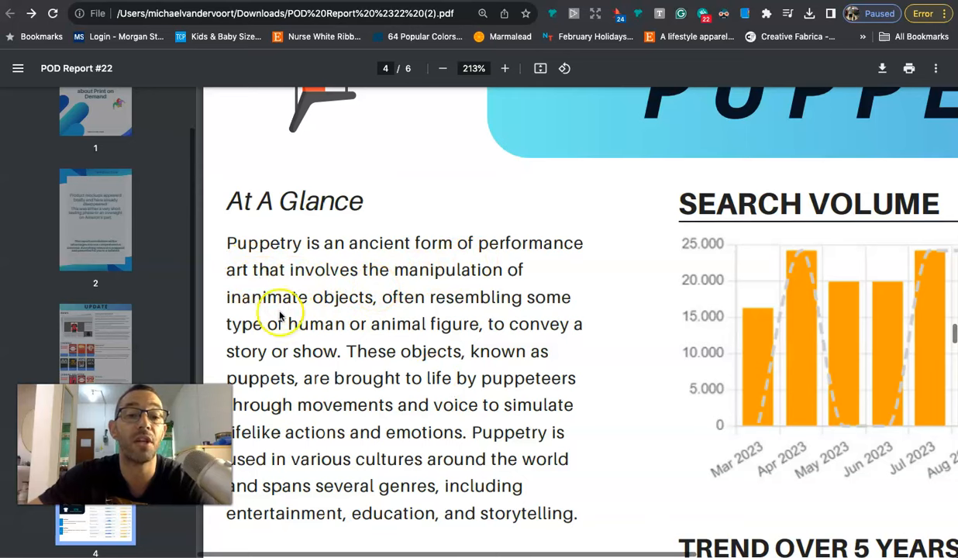
scroll("down", 3)
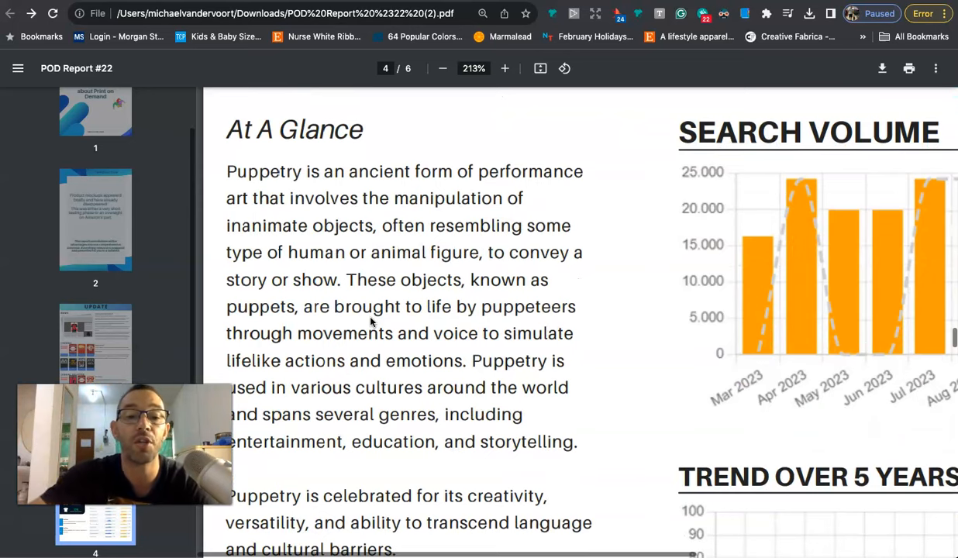
scroll("down", 3)
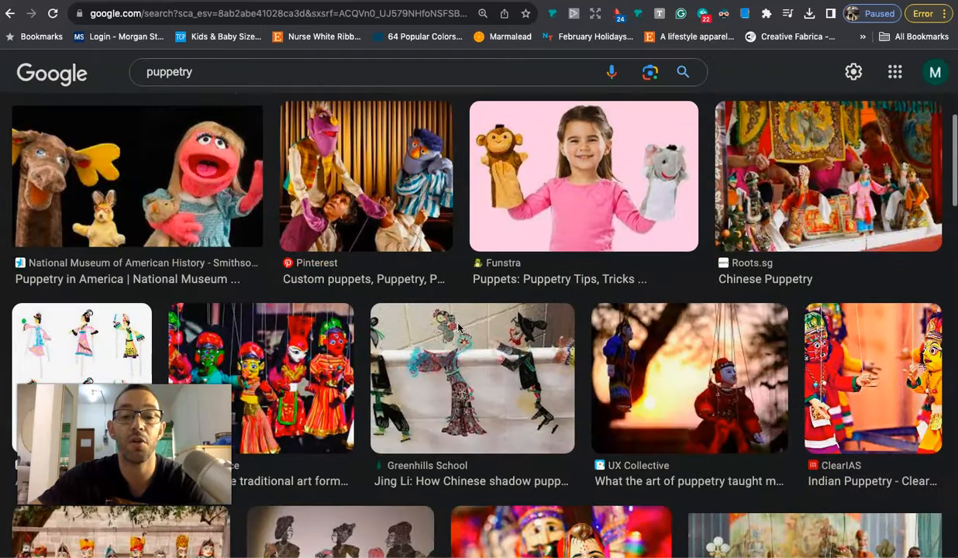
Scroll through the Google Images results showing puppetry examples
scroll("down", 3)
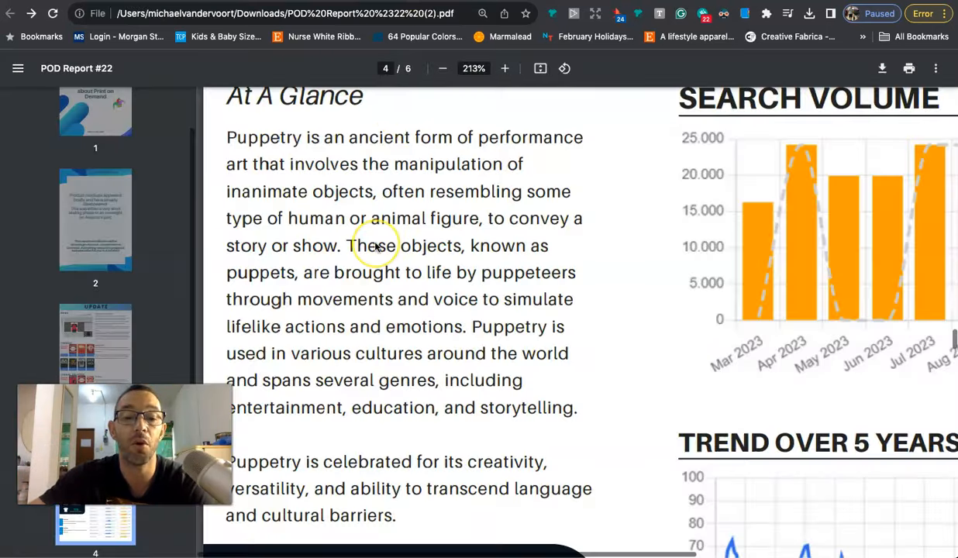
Scroll through Puppetry's search volume, five-year trend charts and US market Key Metrics
scroll("down", 3)
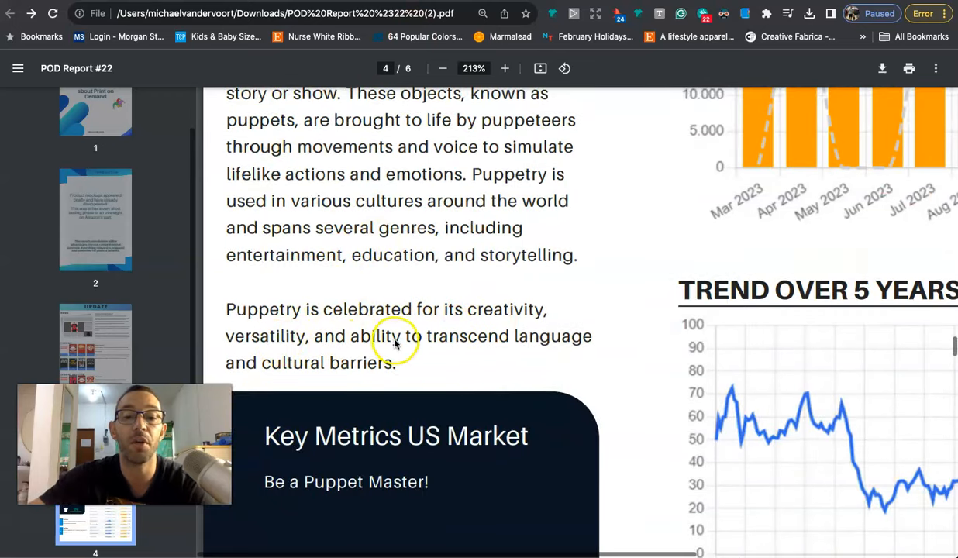
mouse_move(317, 381)
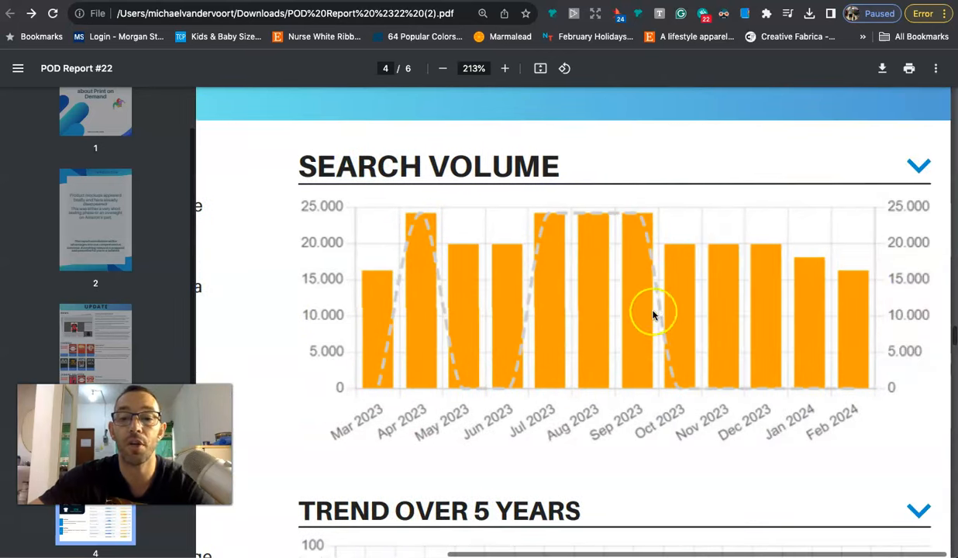
mouse_move(520, 264)
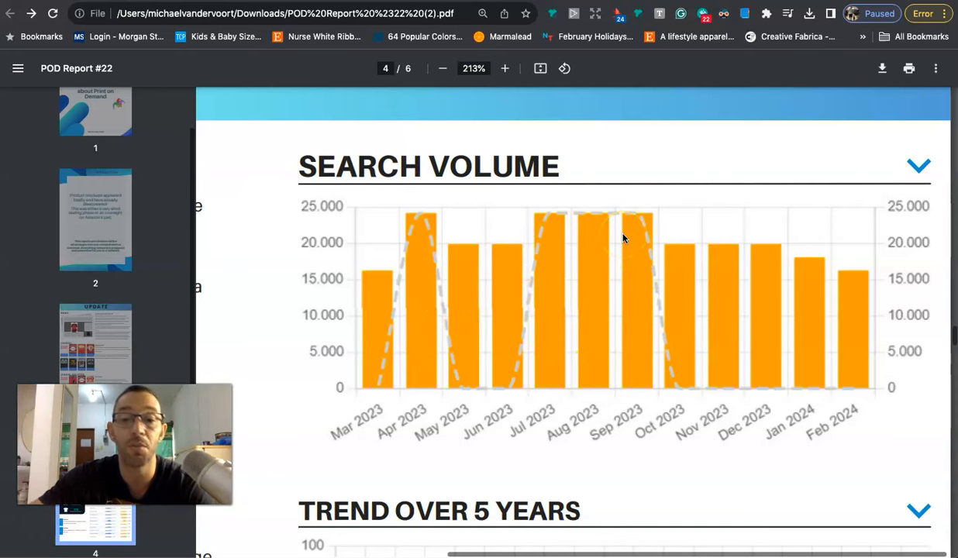
scroll("down", 3)
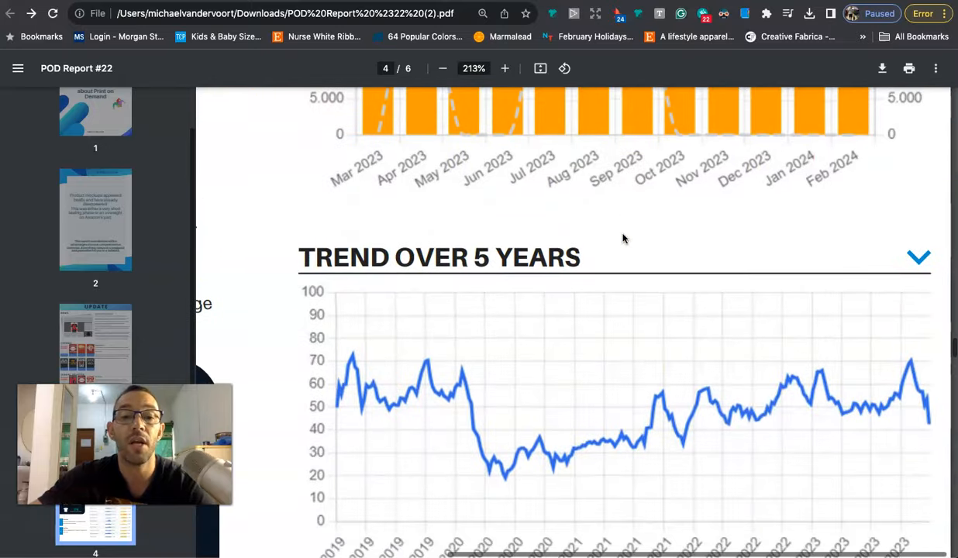
scroll("down", 3)
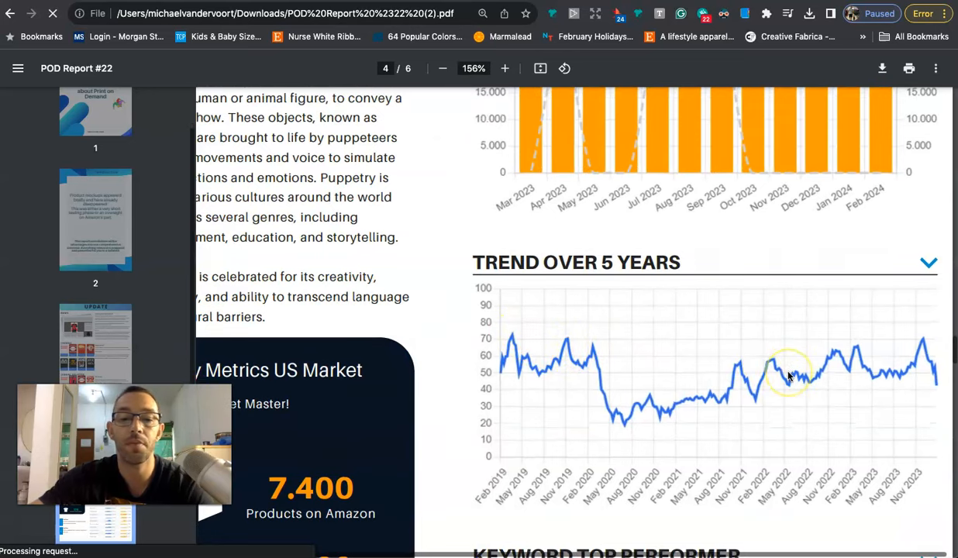
scroll("down", 3)
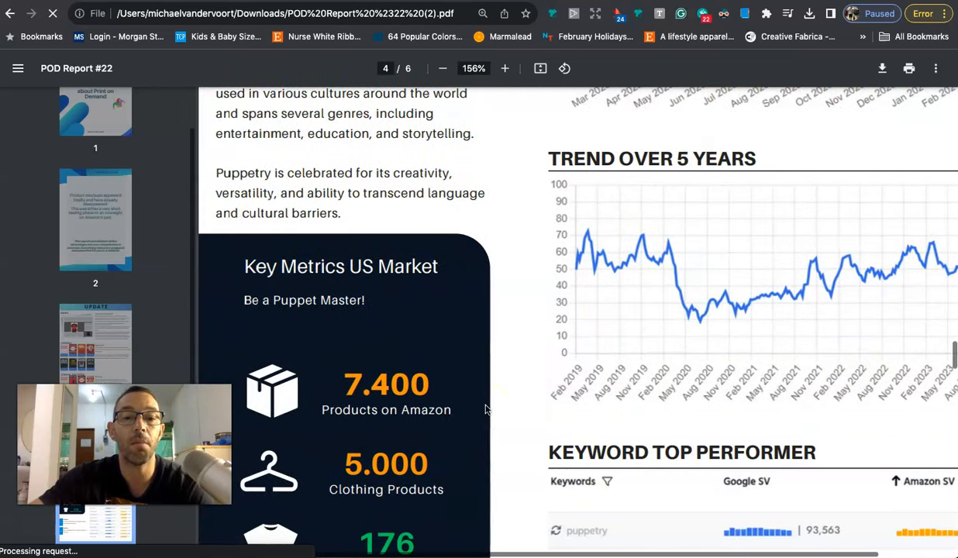
scroll("down", 3)
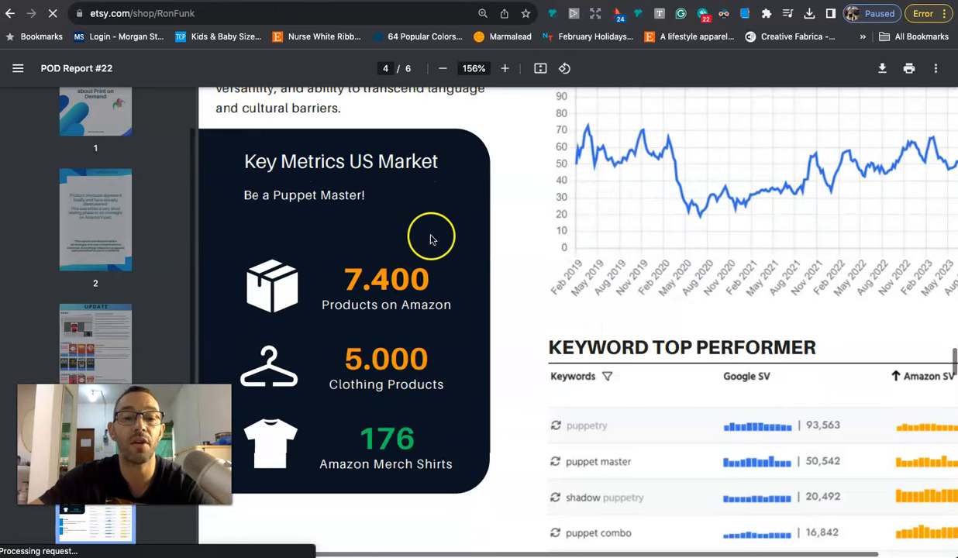
mouse_move(429, 310)
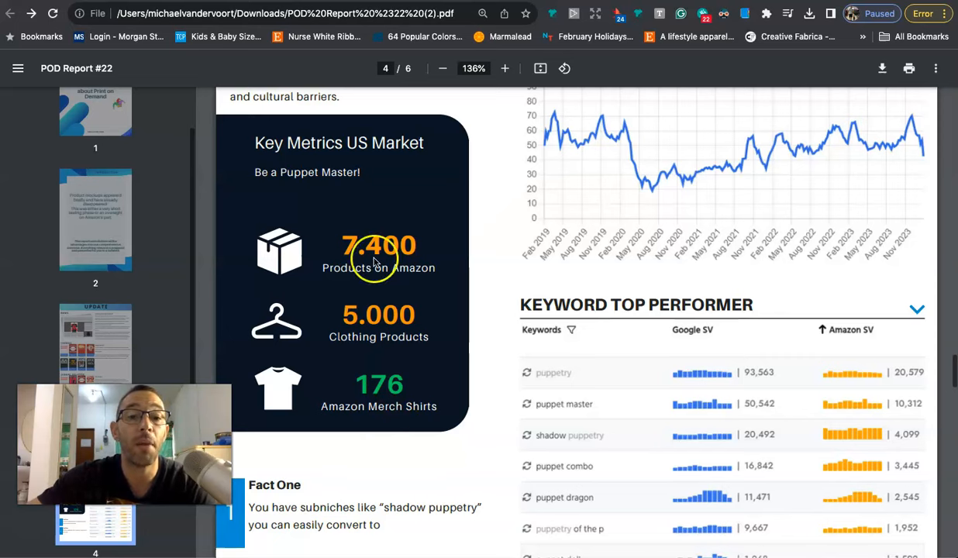
mouse_move(414, 391)
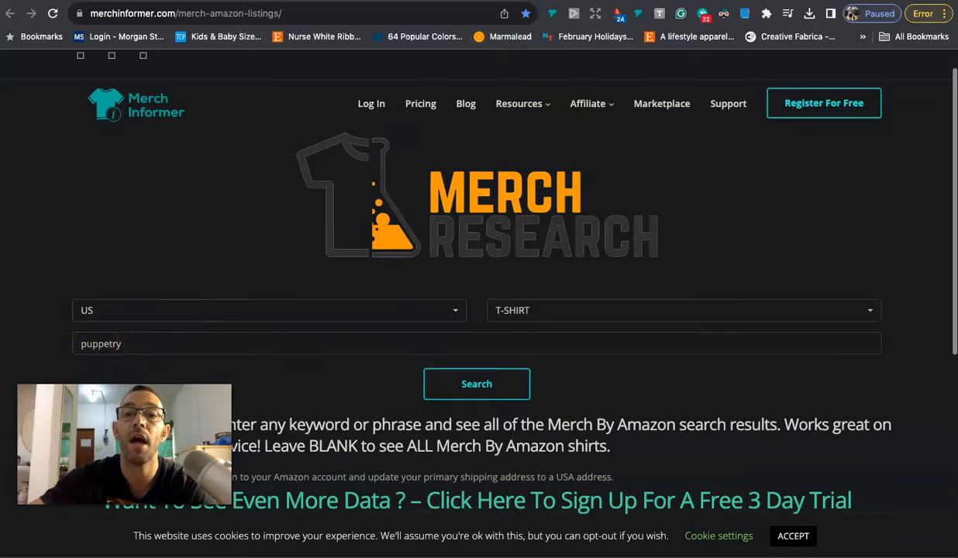
Search Merch Research for puppetry and scroll the 285 Amazon shirt results
left_click(476, 384)
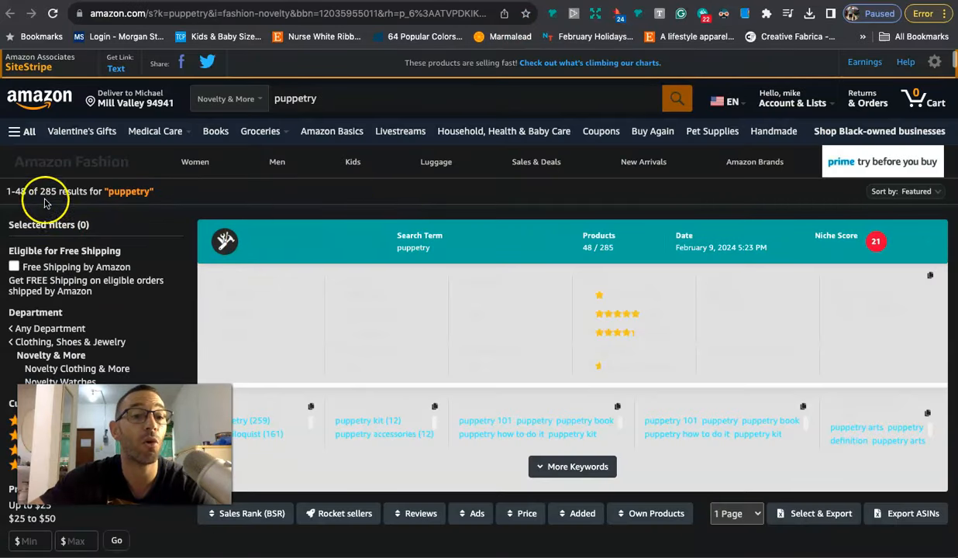
mouse_move(371, 203)
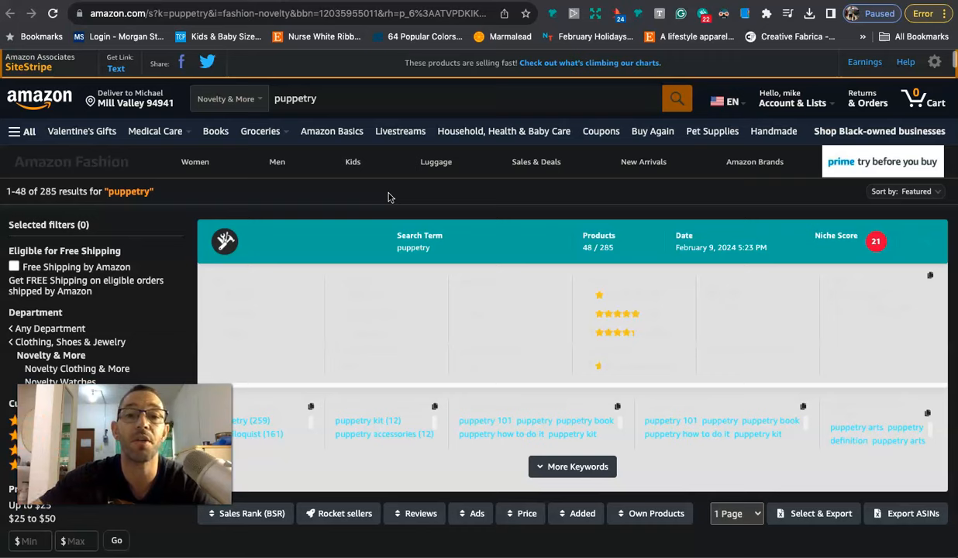
scroll("down", 3)
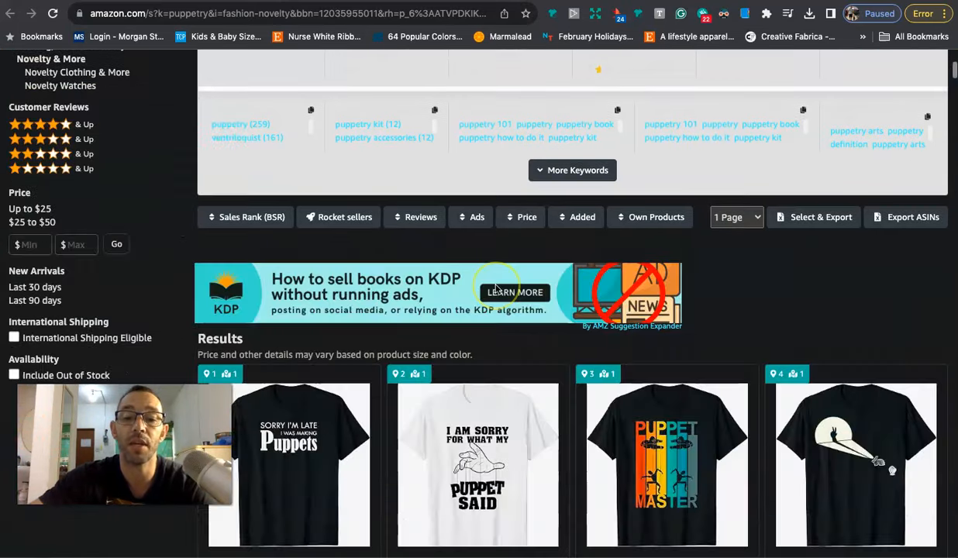
scroll("down", 3)
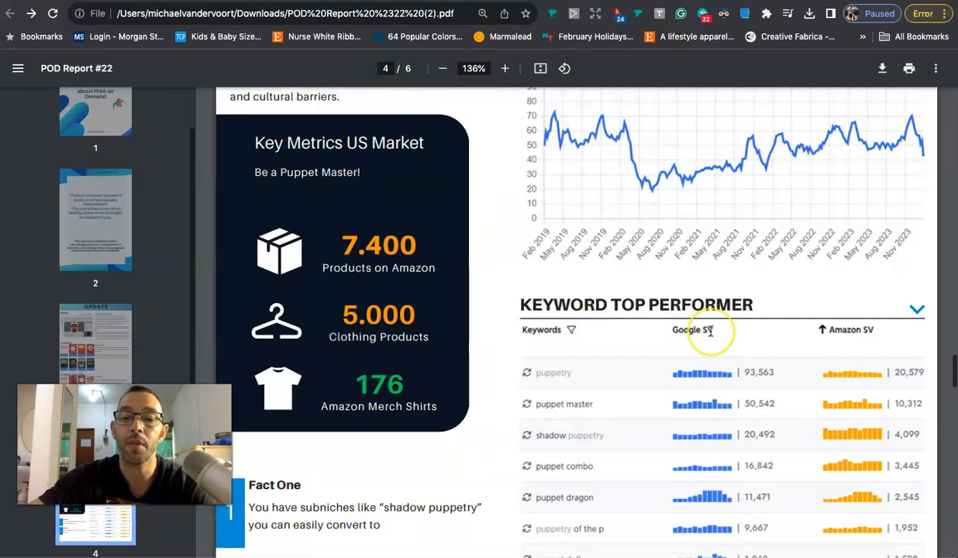
Read page 4's puppetry facts, zoom out, and reach page 5's Deep Dive best sellers
scroll("down", 3)
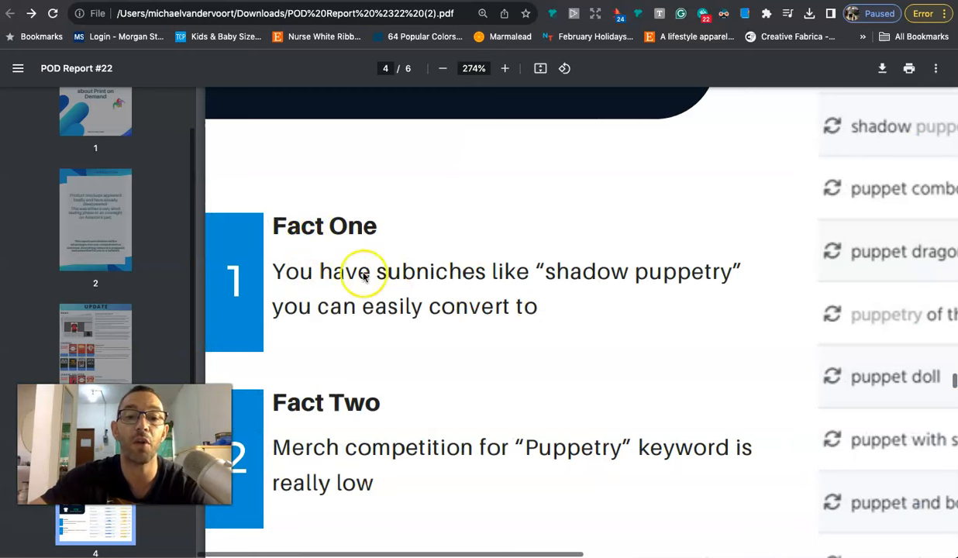
mouse_move(617, 293)
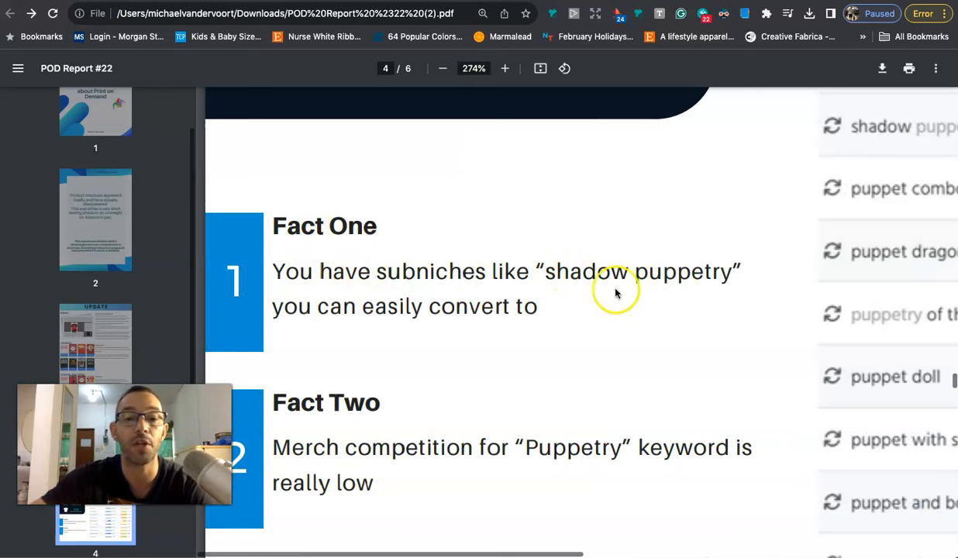
mouse_move(326, 320)
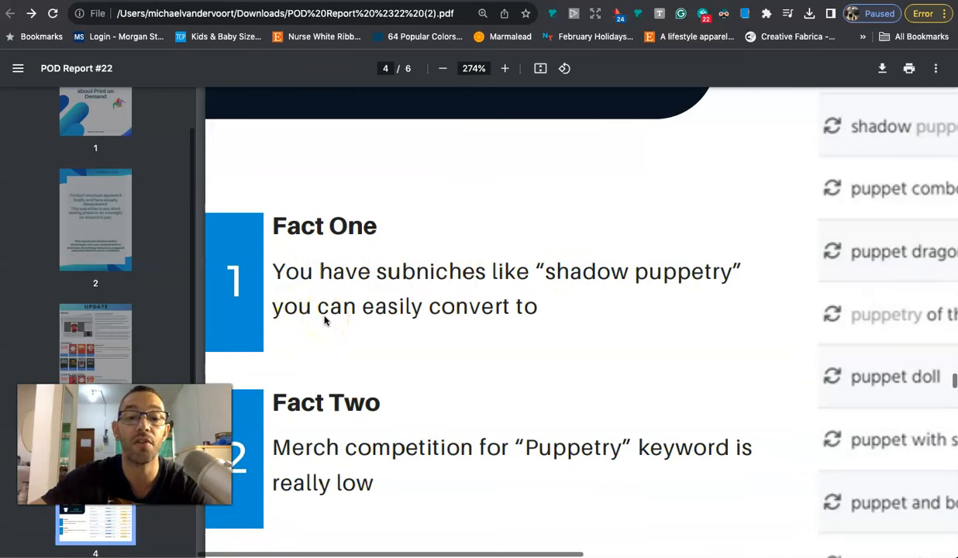
scroll("down", 3)
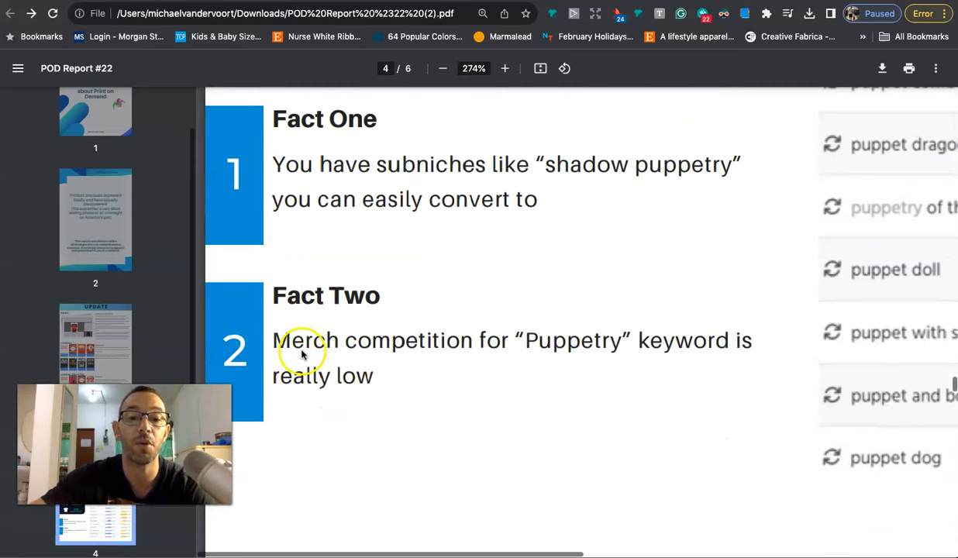
mouse_move(574, 340)
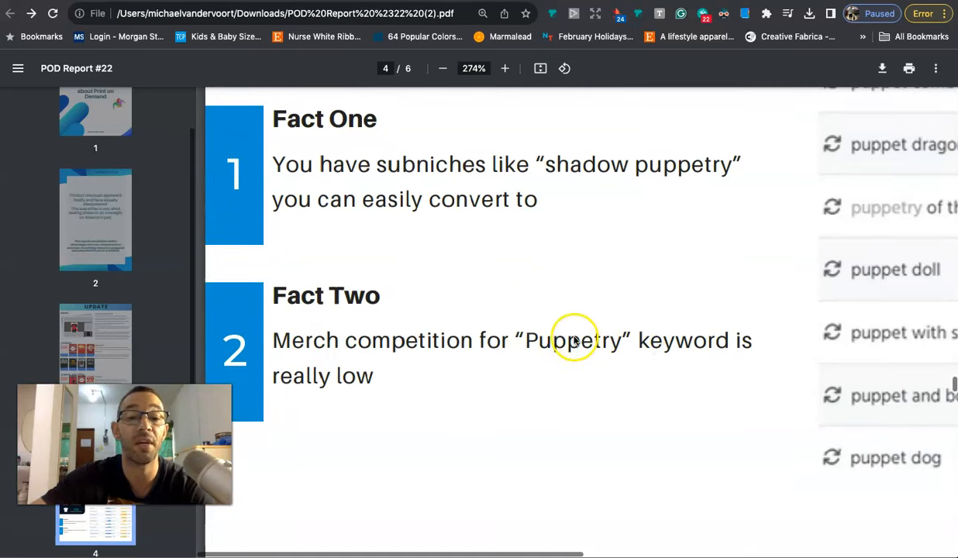
left_click(442, 68)
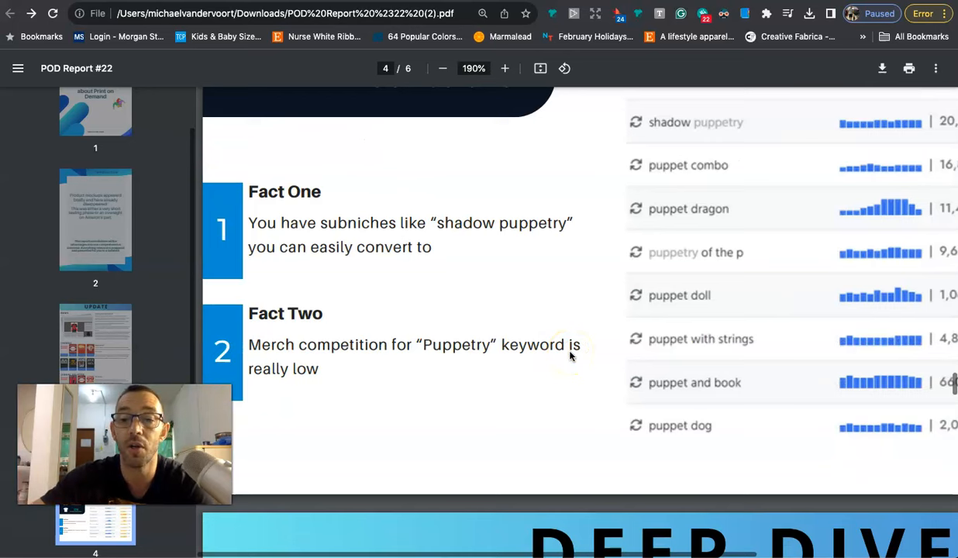
left_click(442, 68)
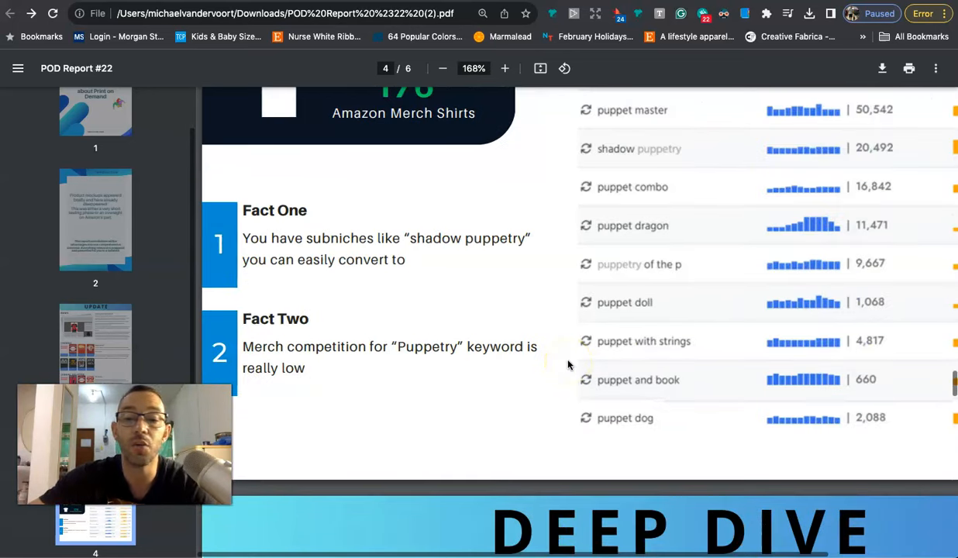
left_click(442, 69)
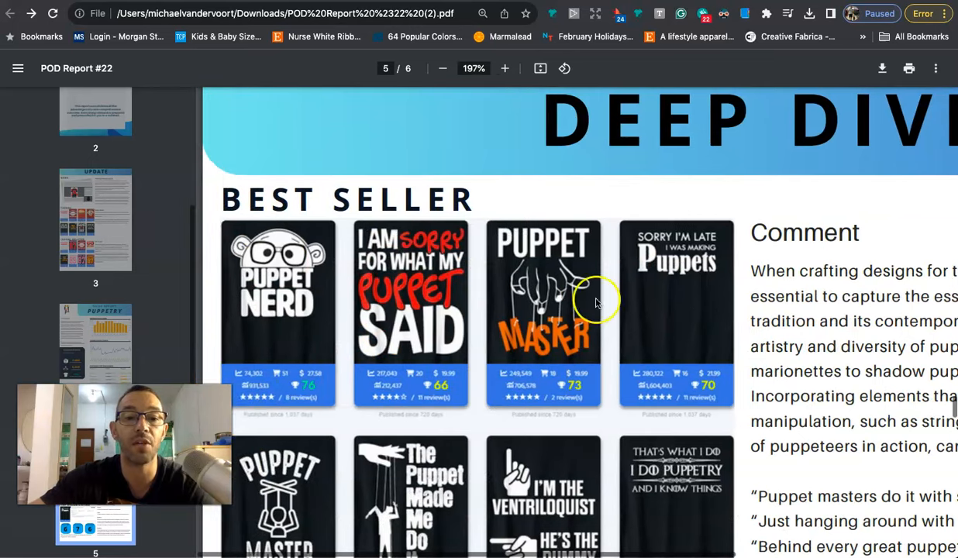
scroll("down", 3)
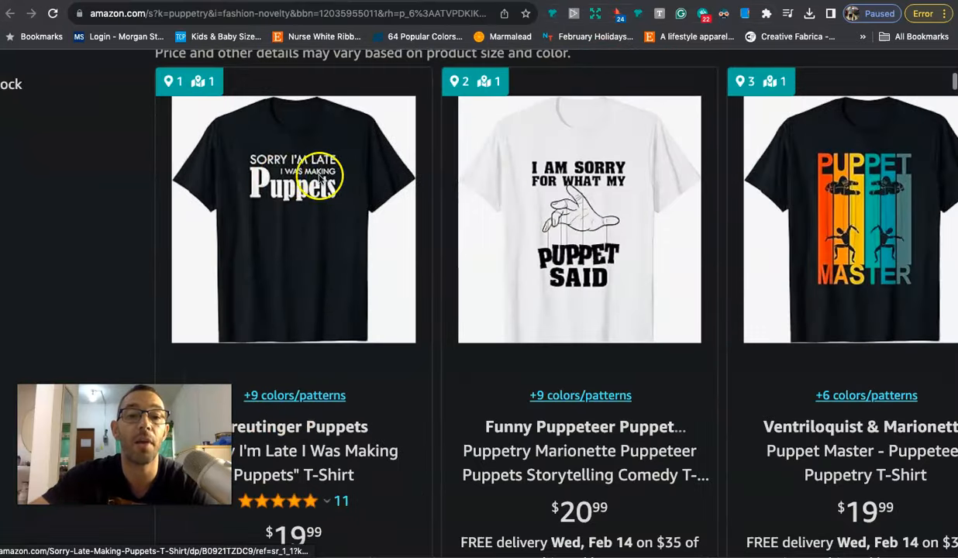
mouse_move(302, 151)
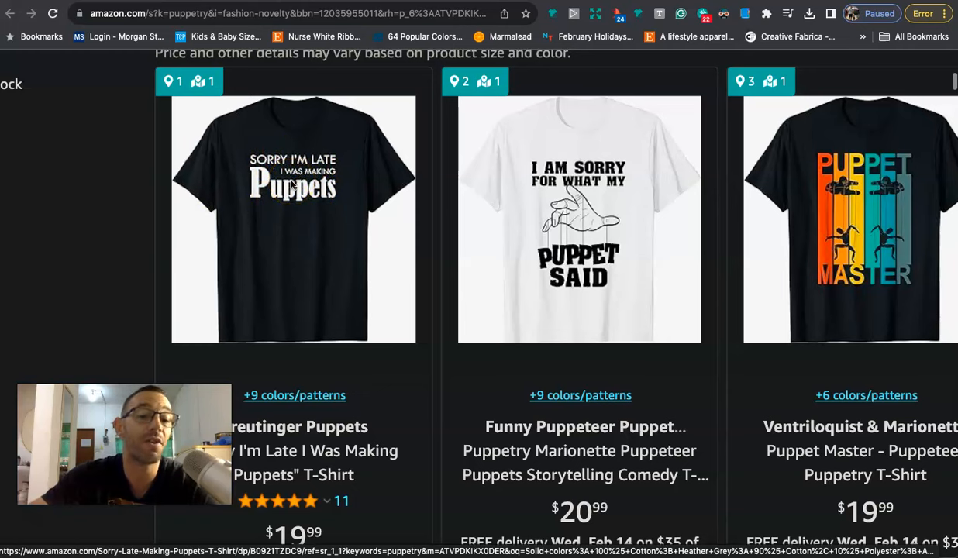
mouse_move(280, 272)
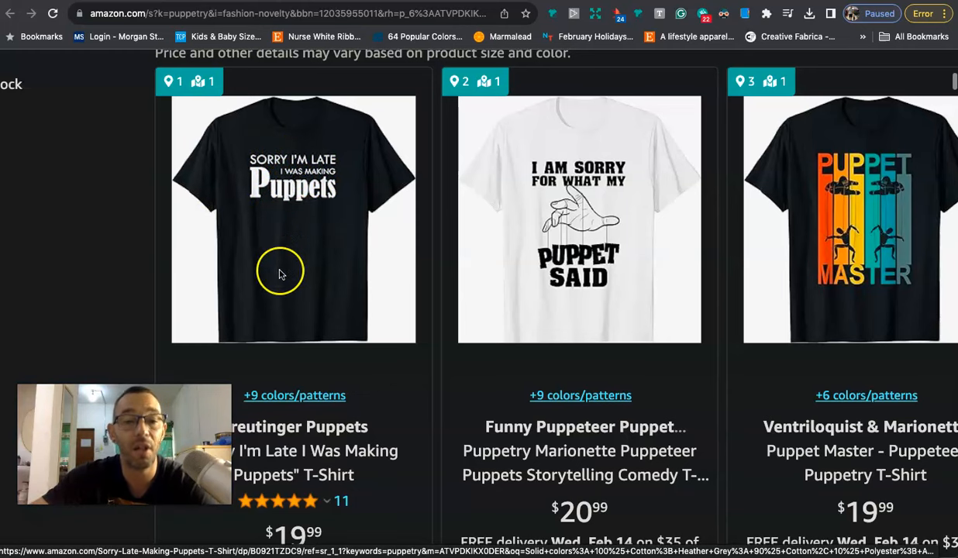
mouse_move(593, 220)
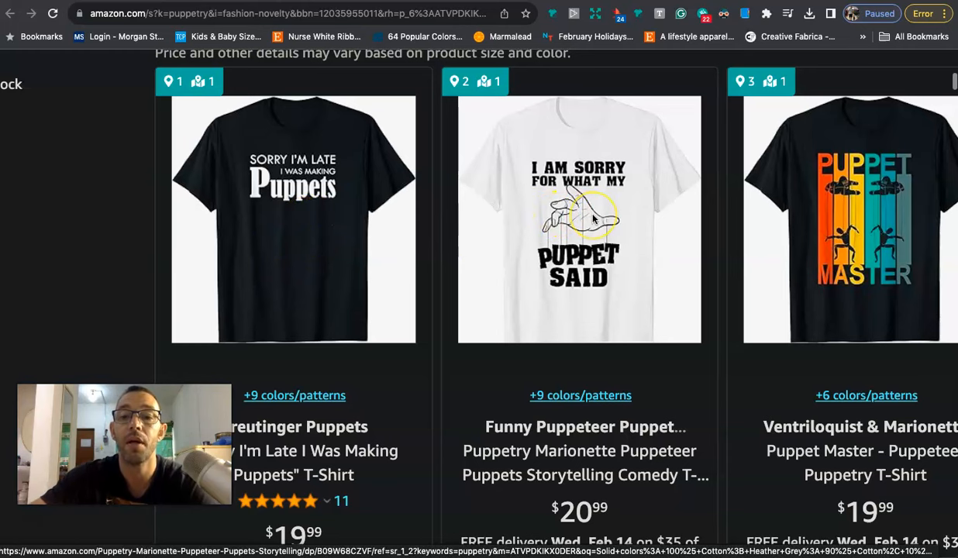
mouse_move(333, 227)
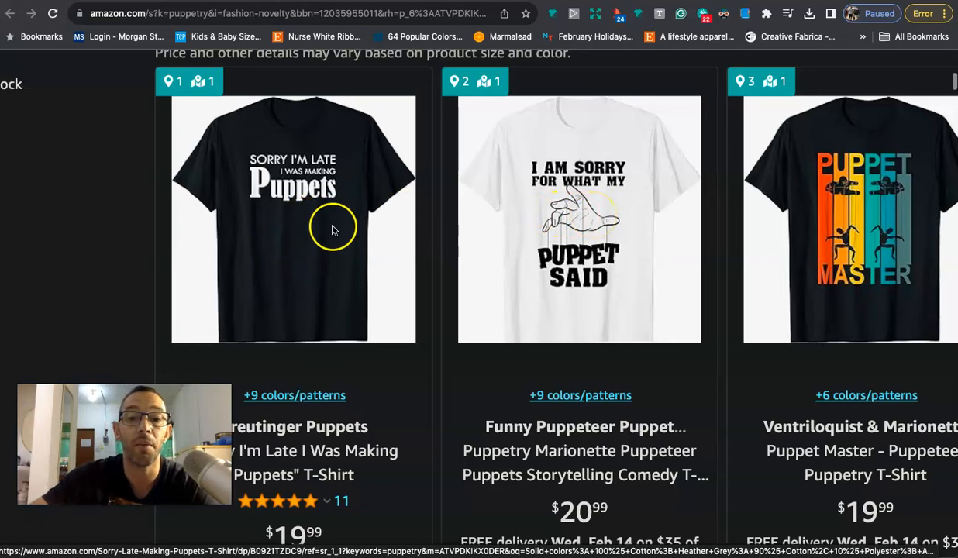
mouse_move(279, 142)
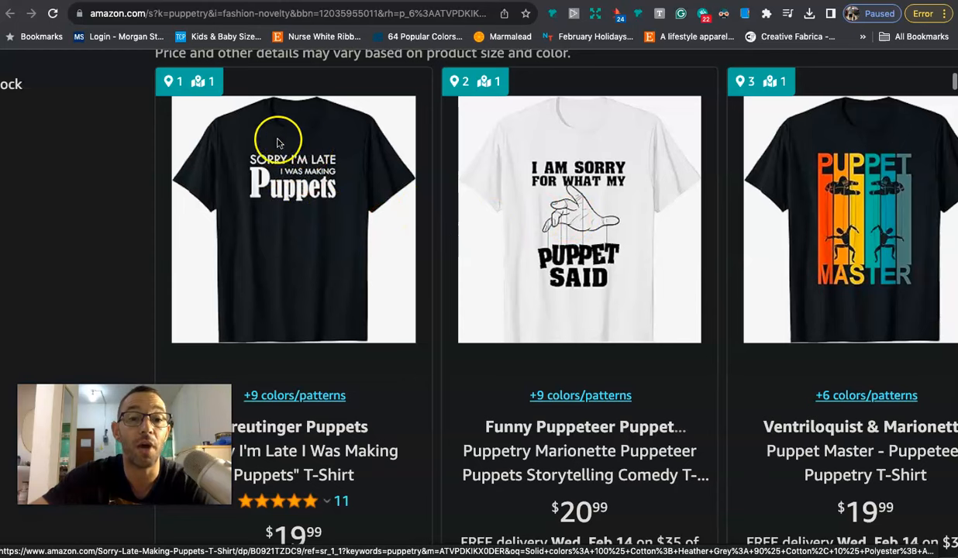
mouse_move(628, 217)
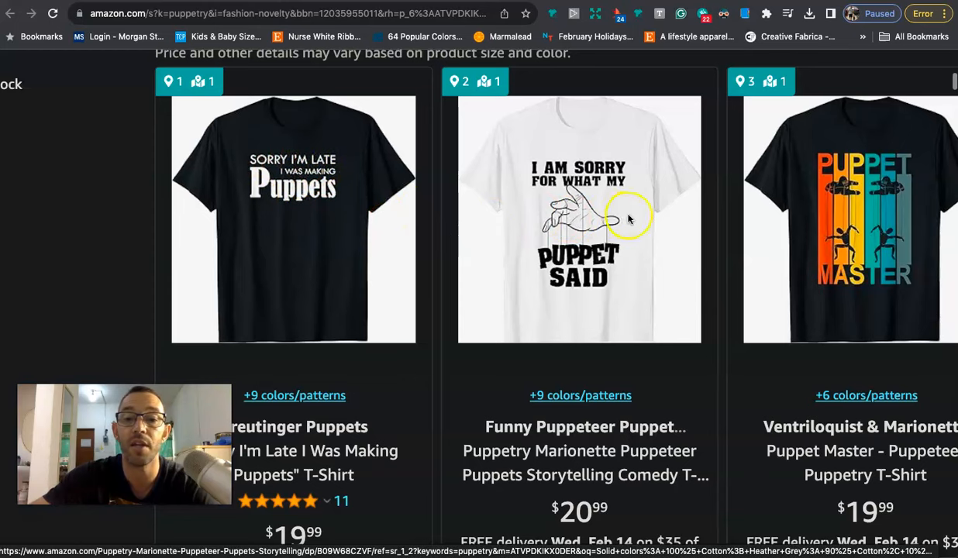
mouse_move(609, 235)
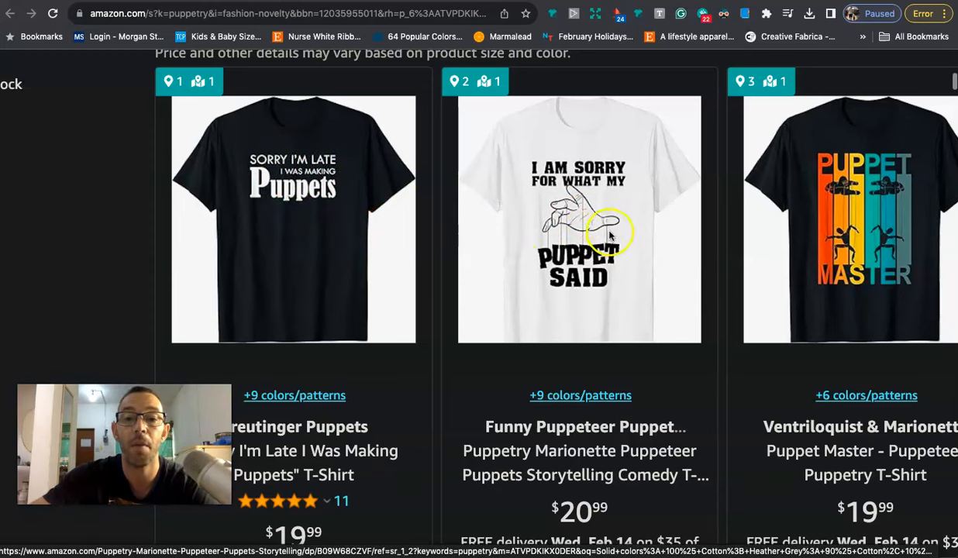
mouse_move(283, 225)
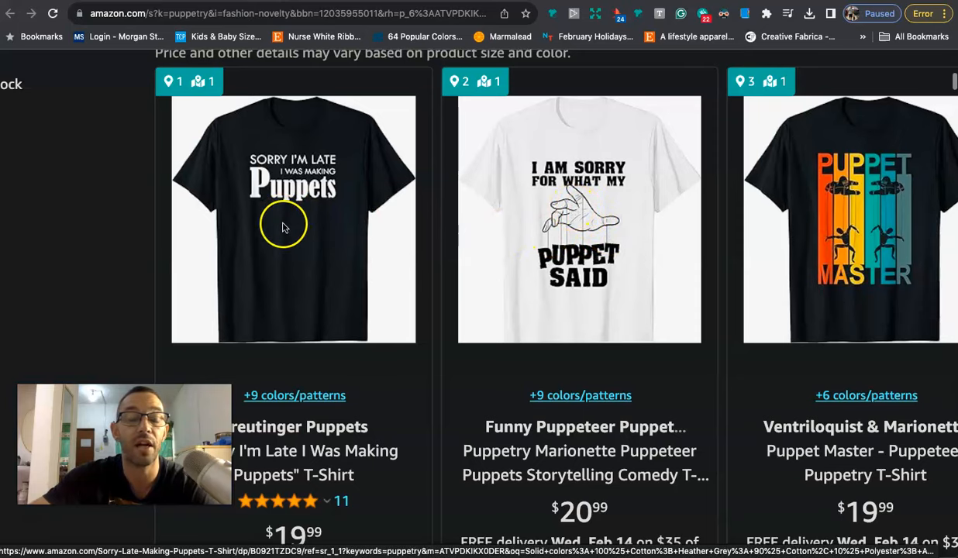
Browse the Amazon puppetry shirt listings and their Merch Informer sales rank details
scroll("right", 3)
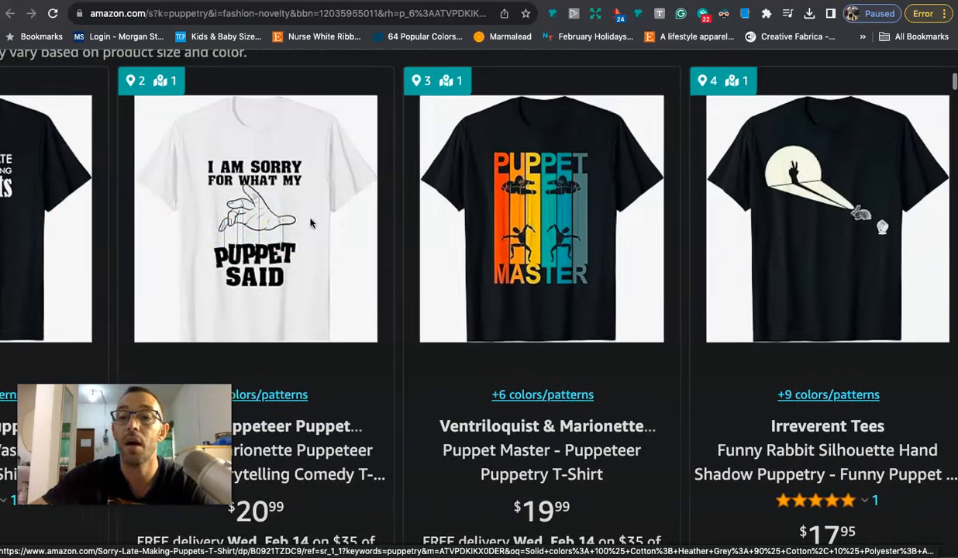
scroll("down", 3)
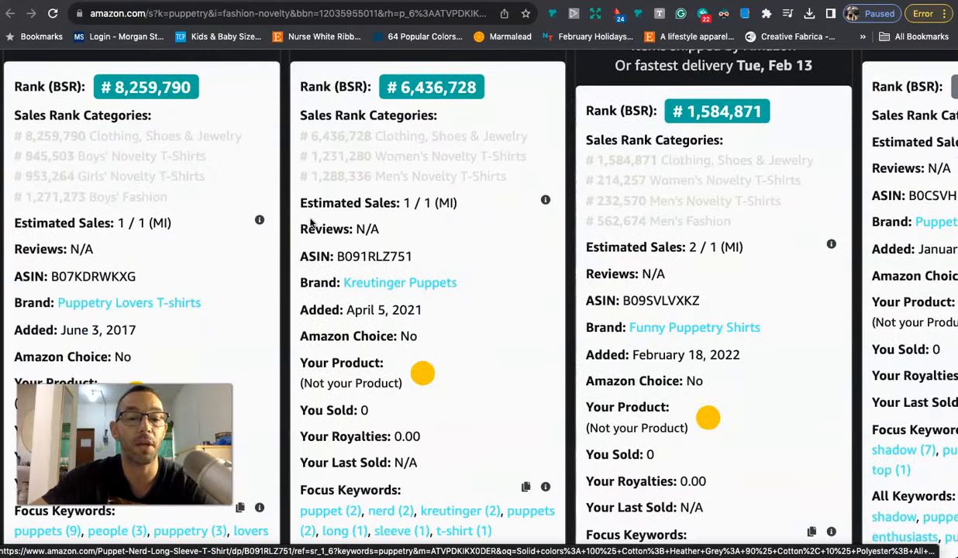
scroll("up", 3)
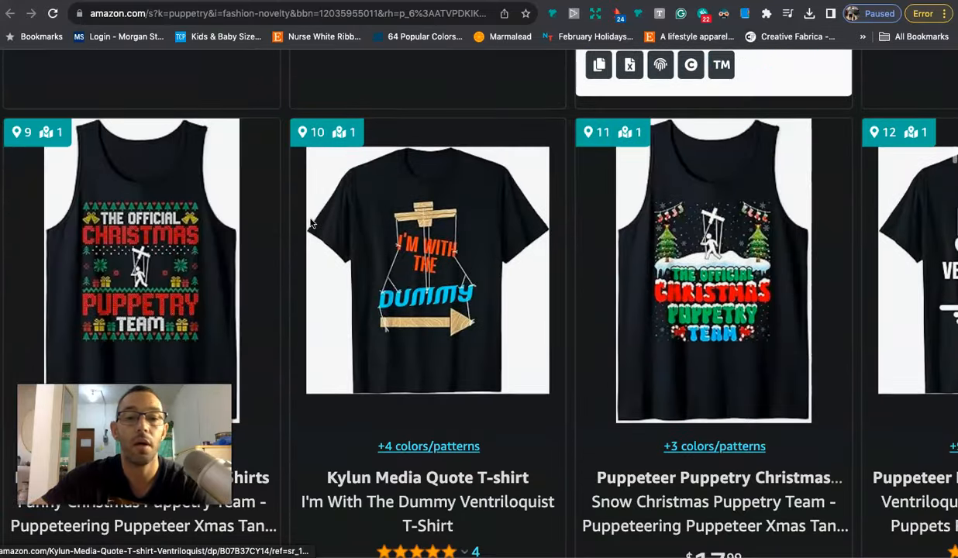
scroll("down", 3)
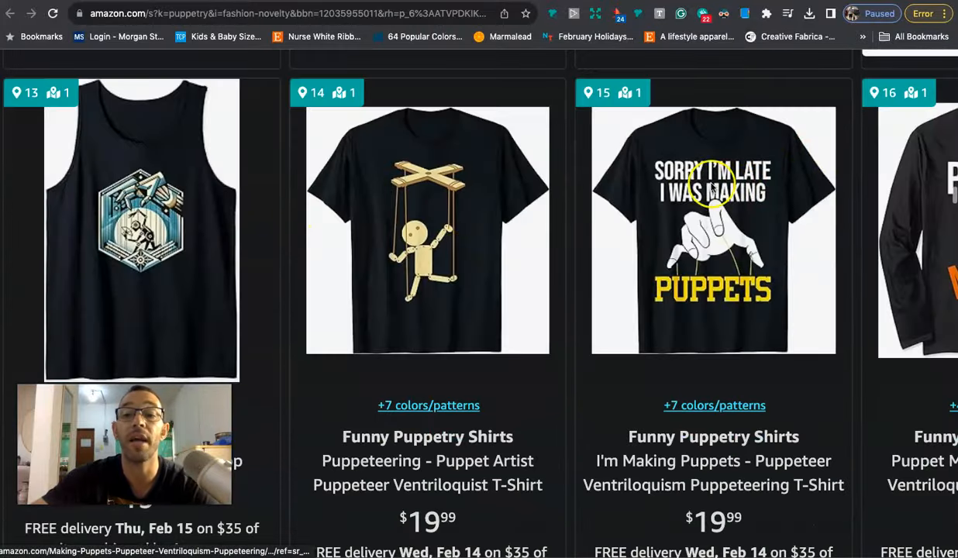
scroll("right", 3)
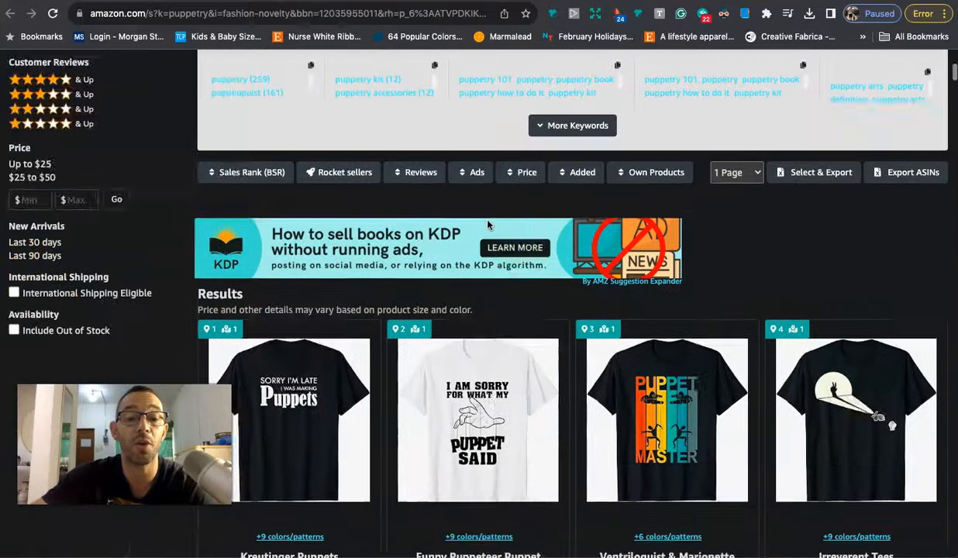
scroll("down", 3)
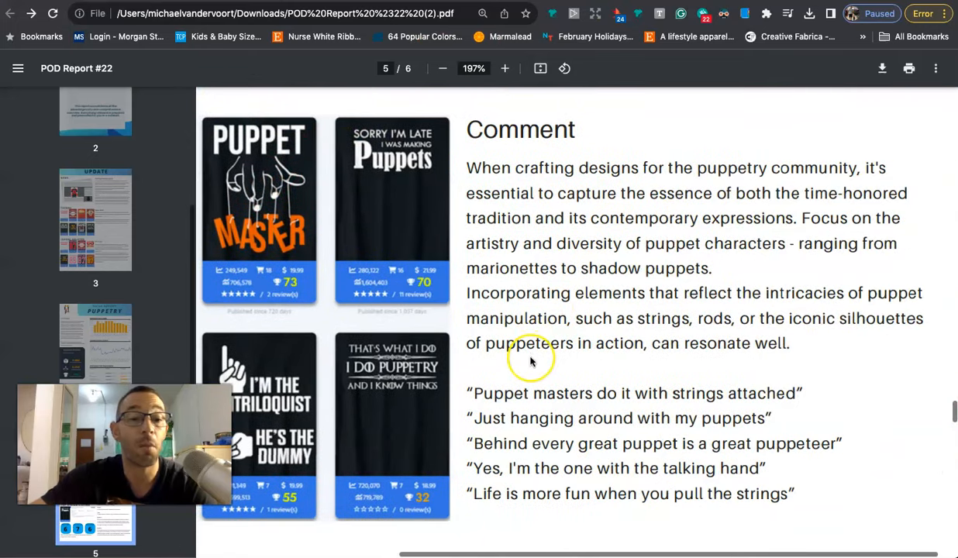
Scroll past the puppet slogans and keyword pool to page 5's Better Example Listing
scroll("down", 3)
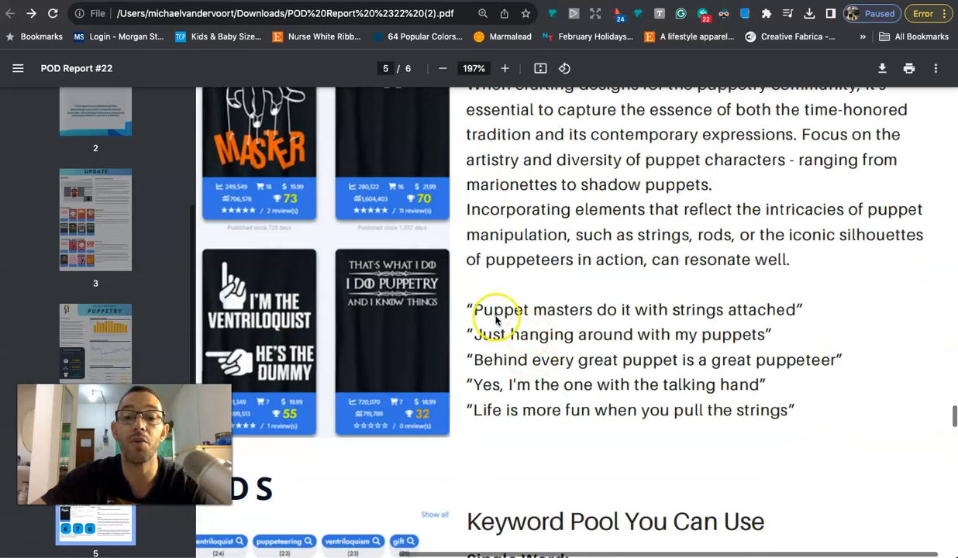
mouse_move(632, 325)
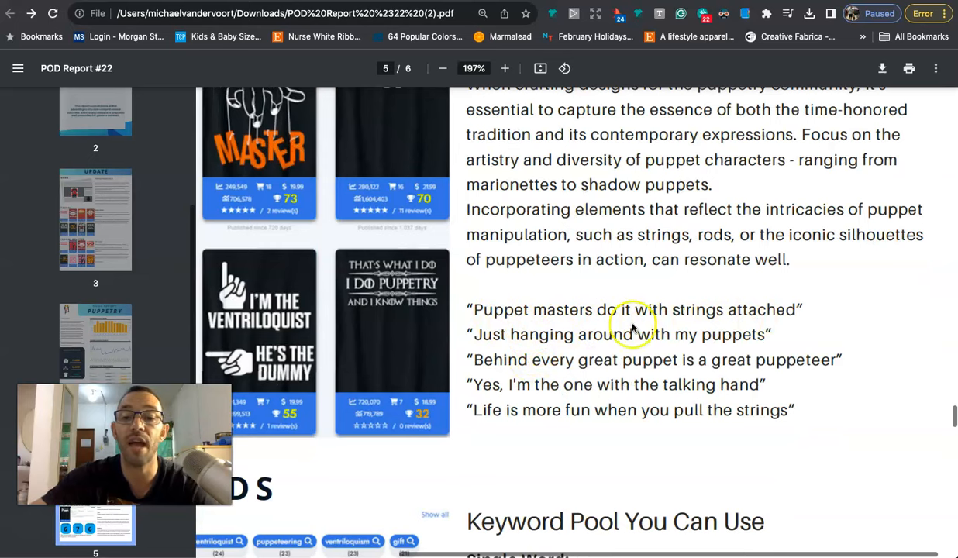
mouse_move(500, 372)
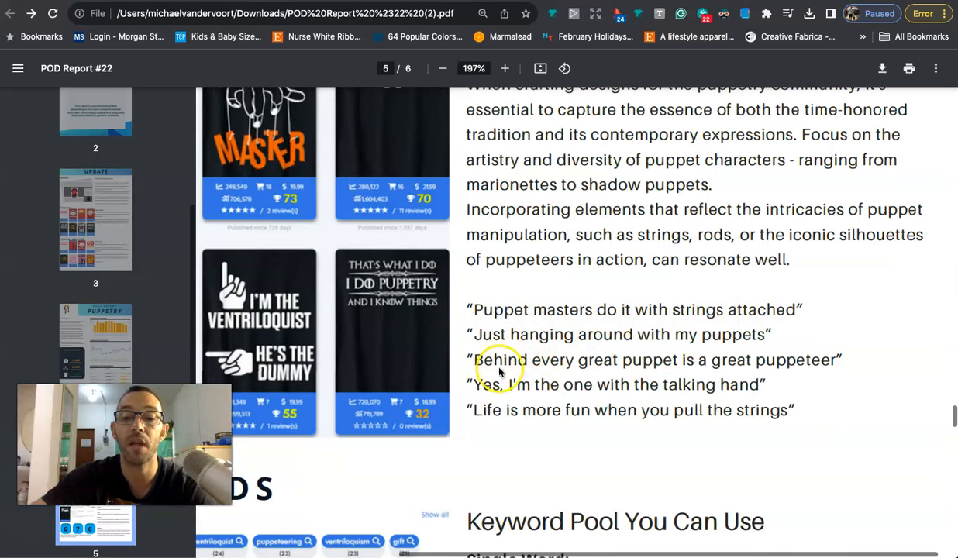
mouse_move(778, 370)
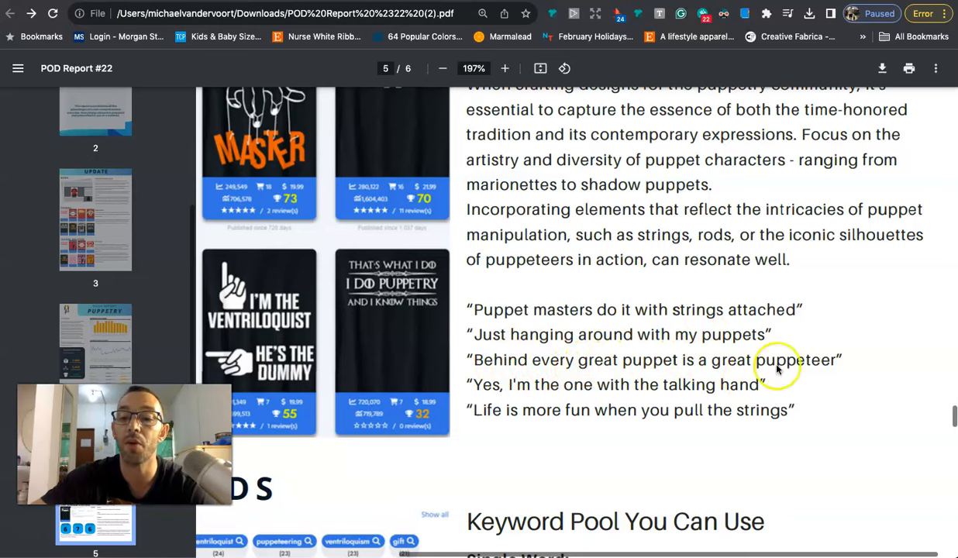
mouse_move(781, 365)
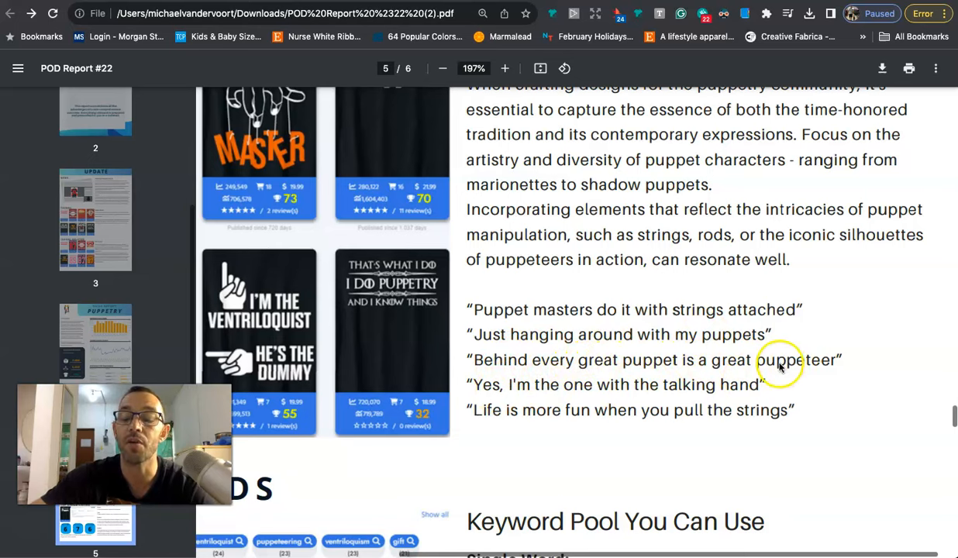
mouse_move(504, 391)
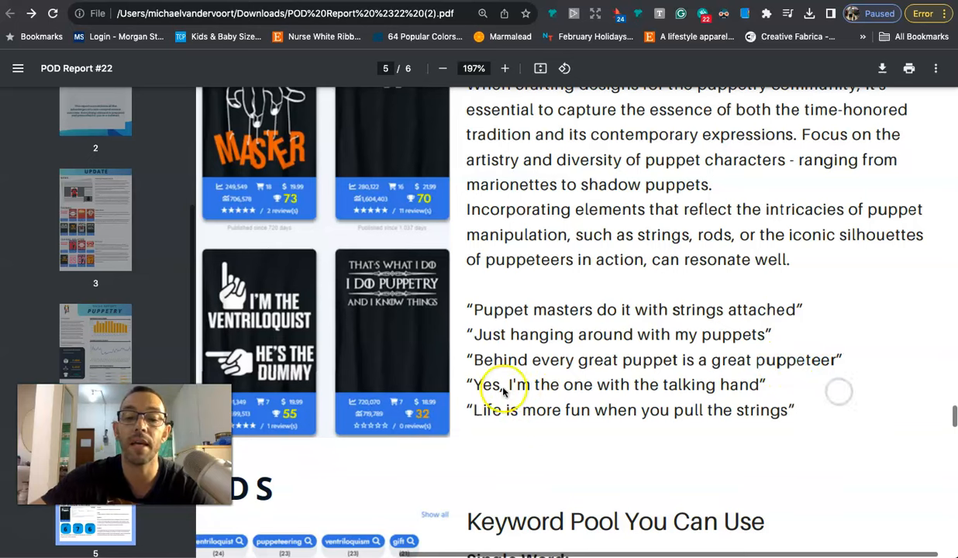
mouse_move(514, 417)
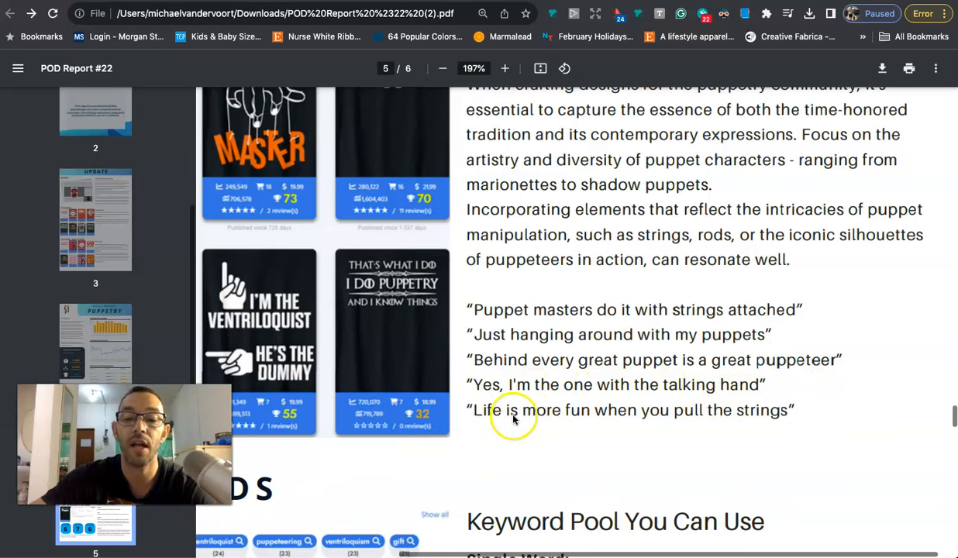
mouse_move(585, 372)
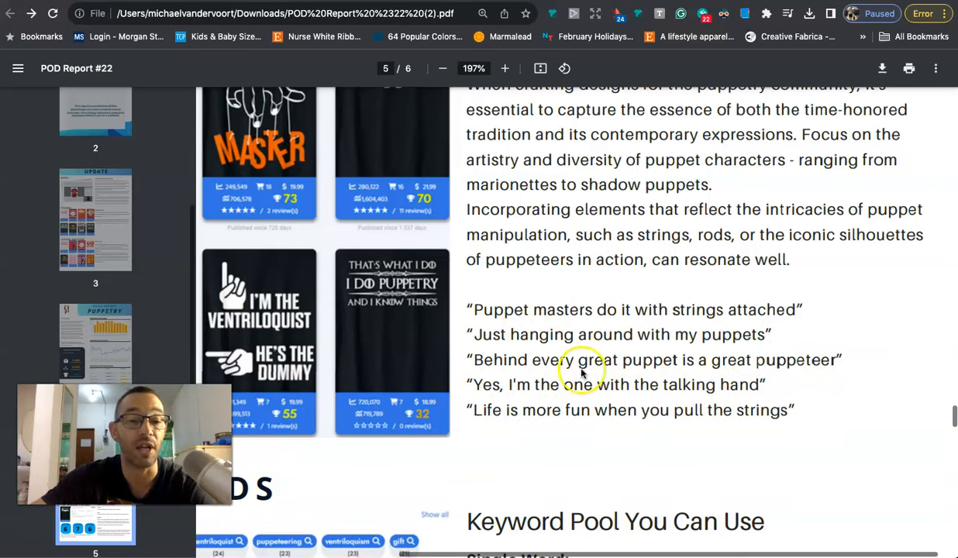
scroll("down", 3)
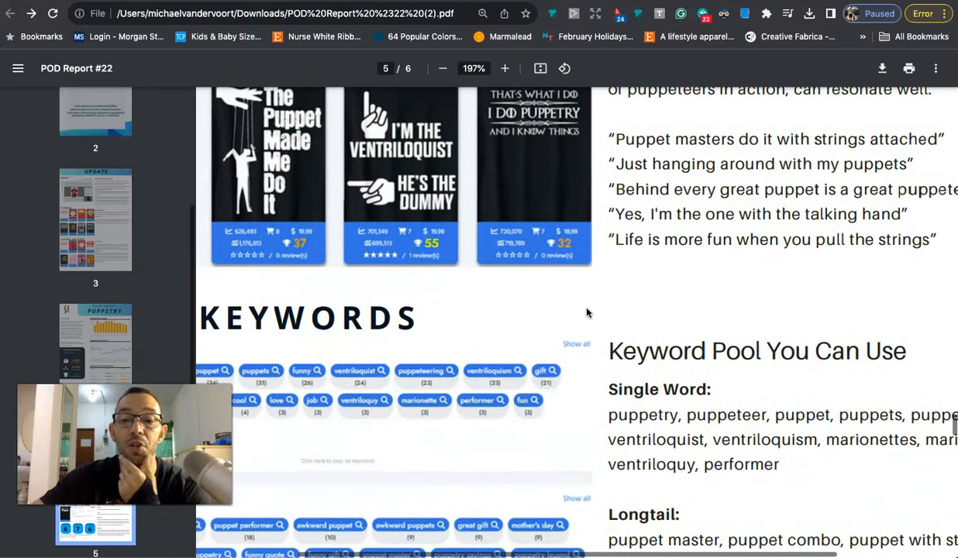
scroll("down", 3)
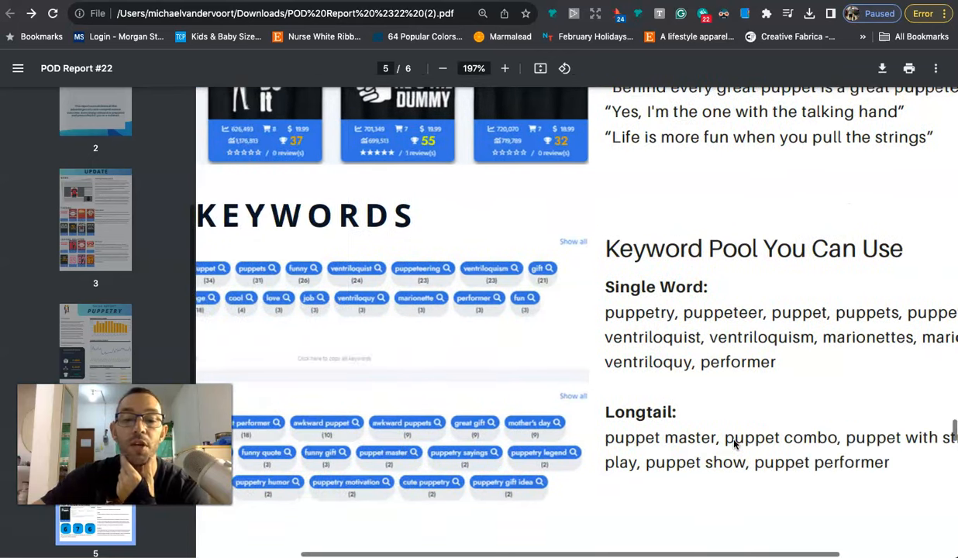
scroll("down", 3)
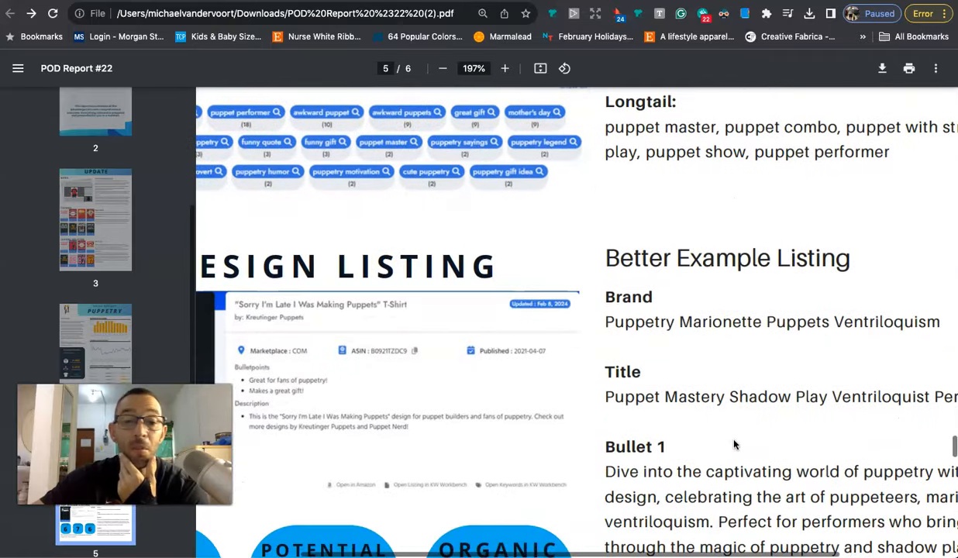
scroll("down", 3)
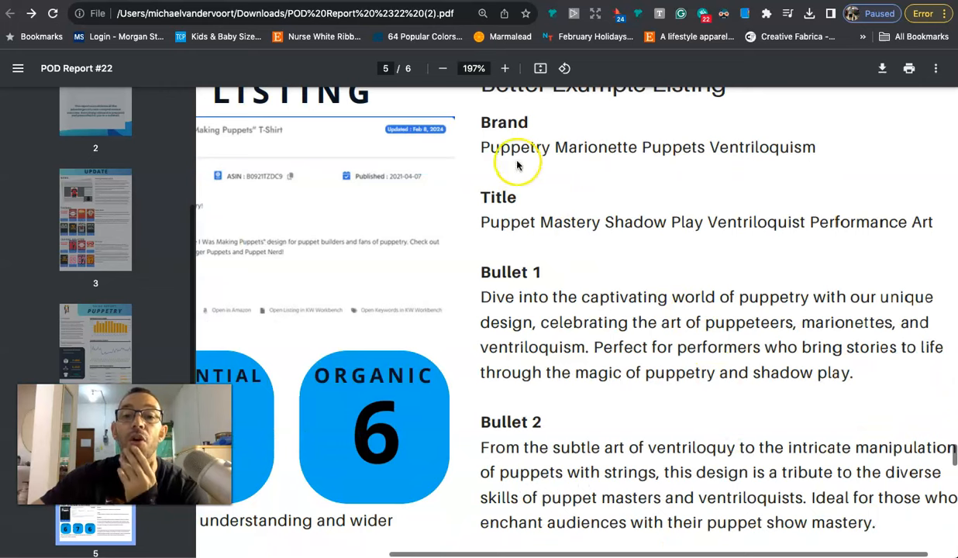
mouse_move(591, 157)
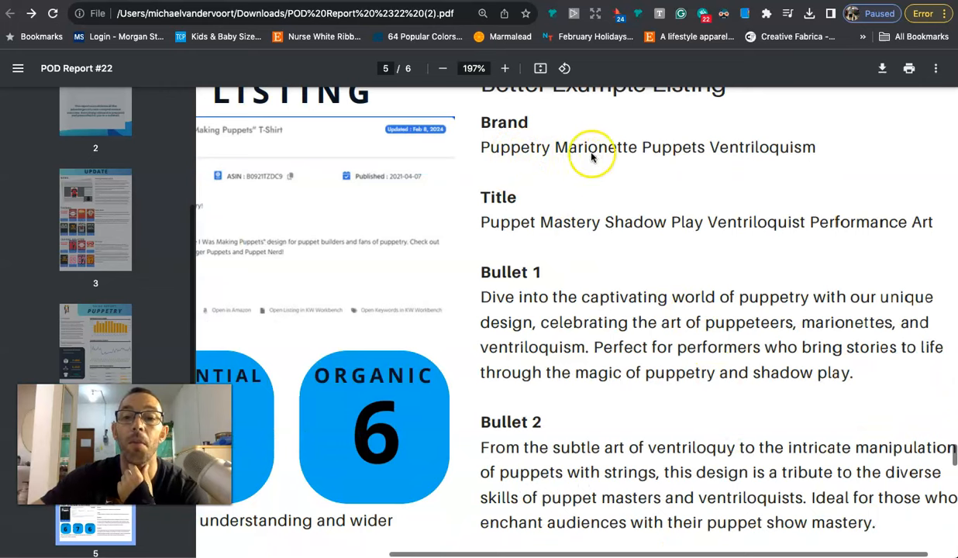
mouse_move(773, 153)
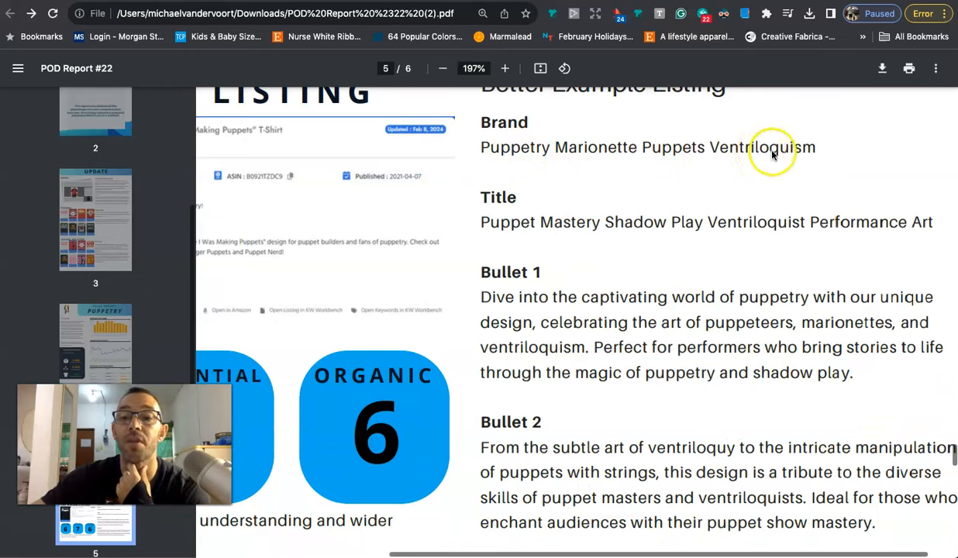
mouse_move(531, 229)
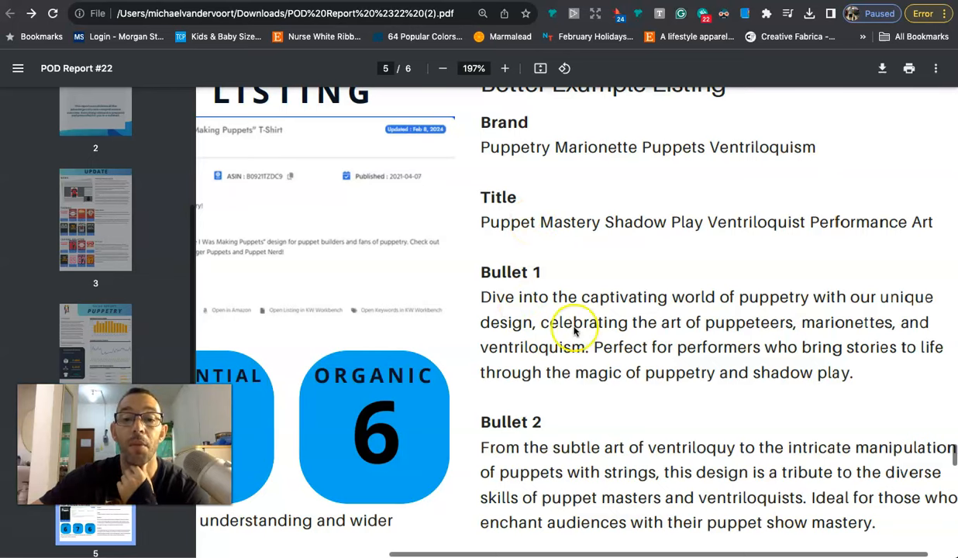
mouse_move(577, 438)
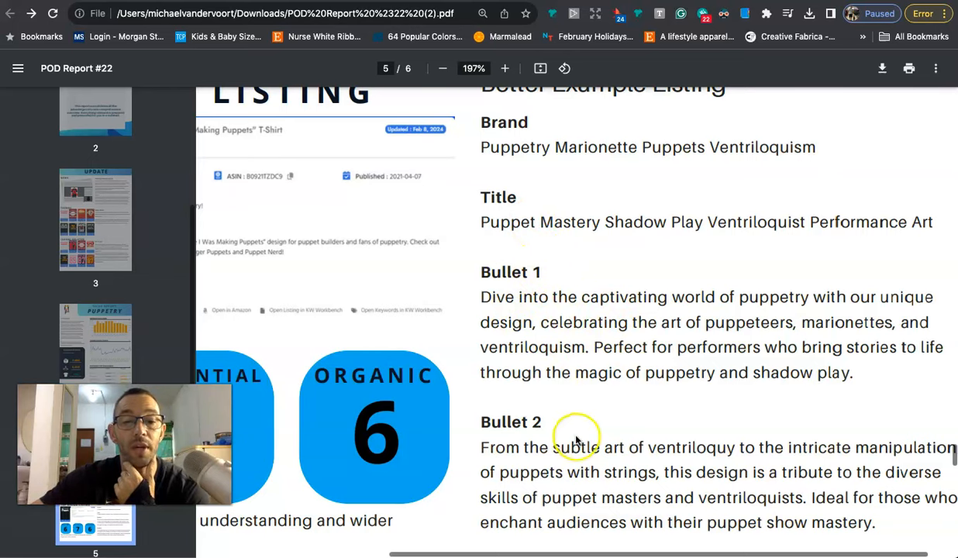
mouse_move(589, 293)
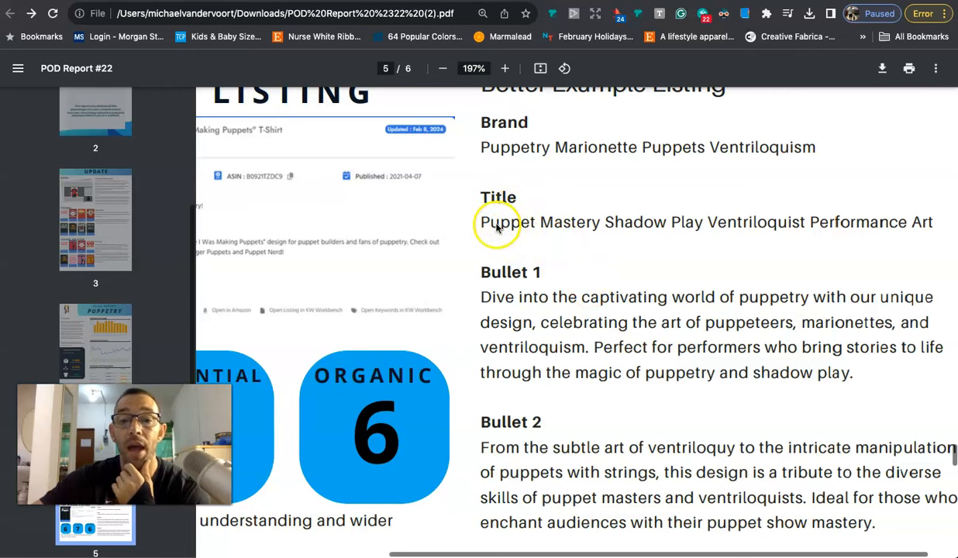
Highlight the listing title 'Puppet Mastery Shadow Play Ventriloquist Performance Art'
double_click(507, 222)
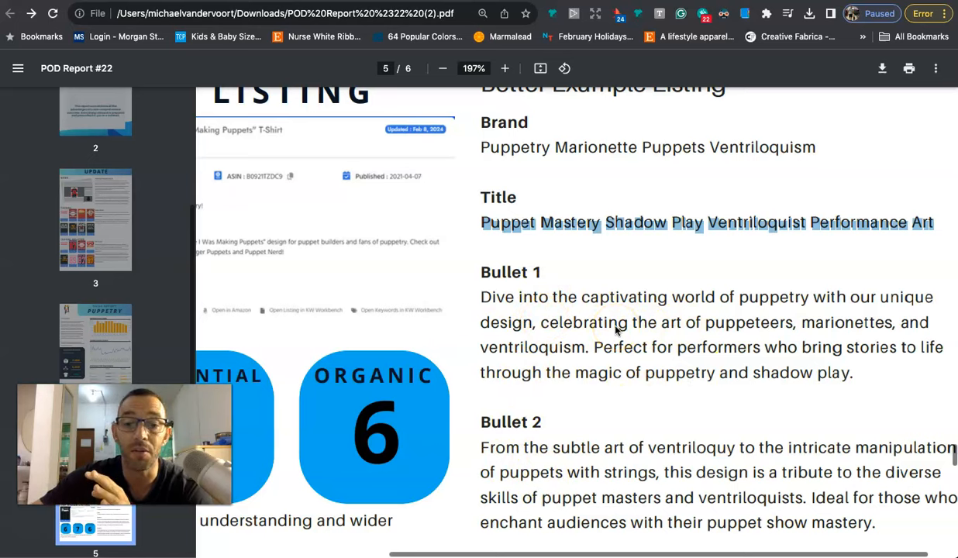
mouse_move(564, 310)
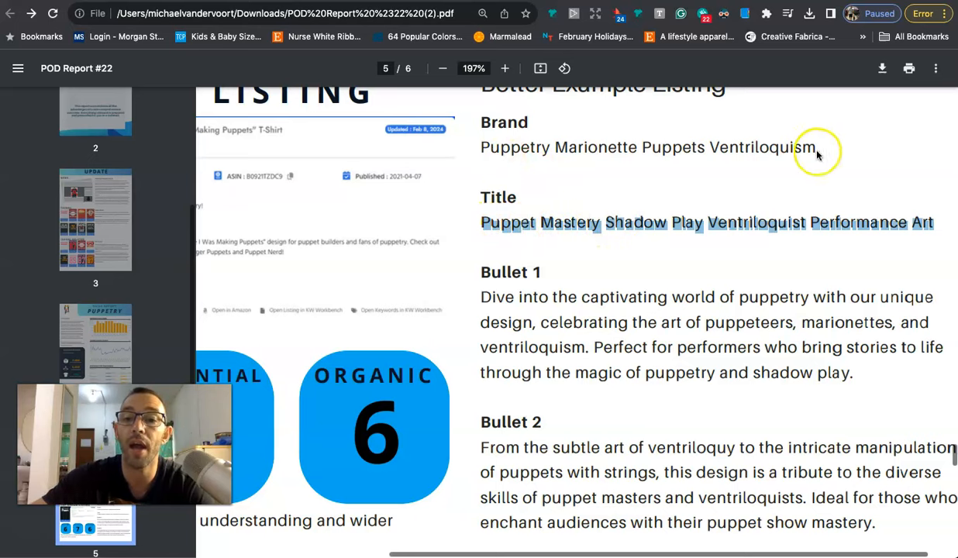
mouse_move(636, 291)
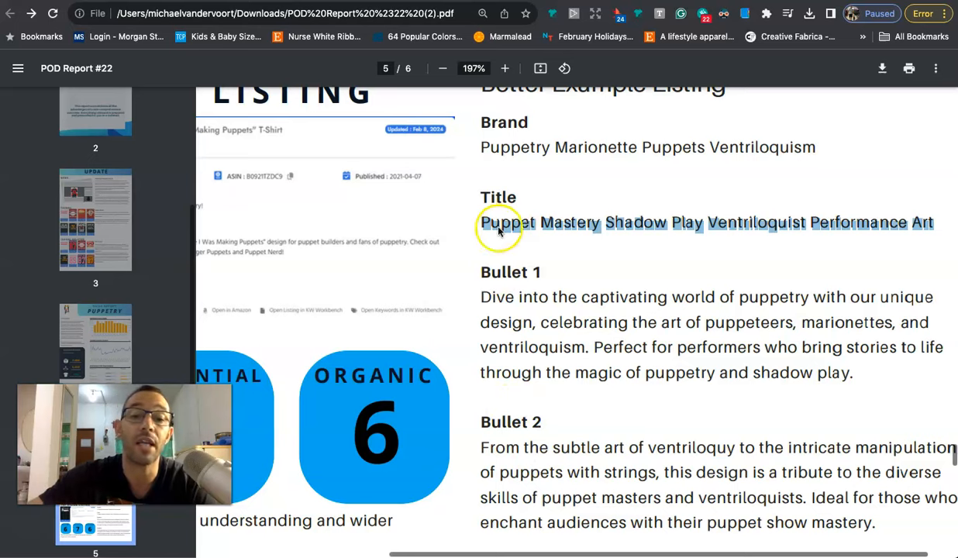
mouse_move(537, 232)
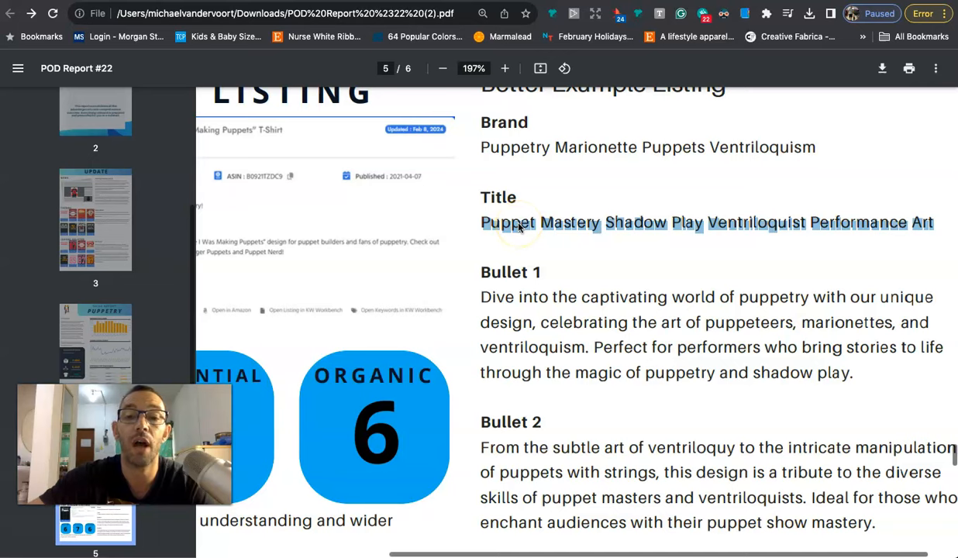
mouse_move(519, 450)
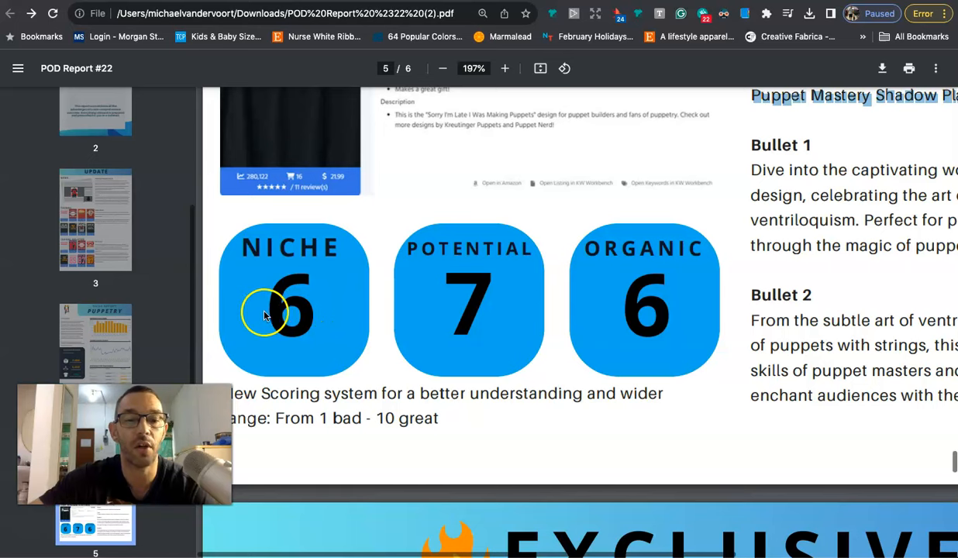
mouse_move(729, 316)
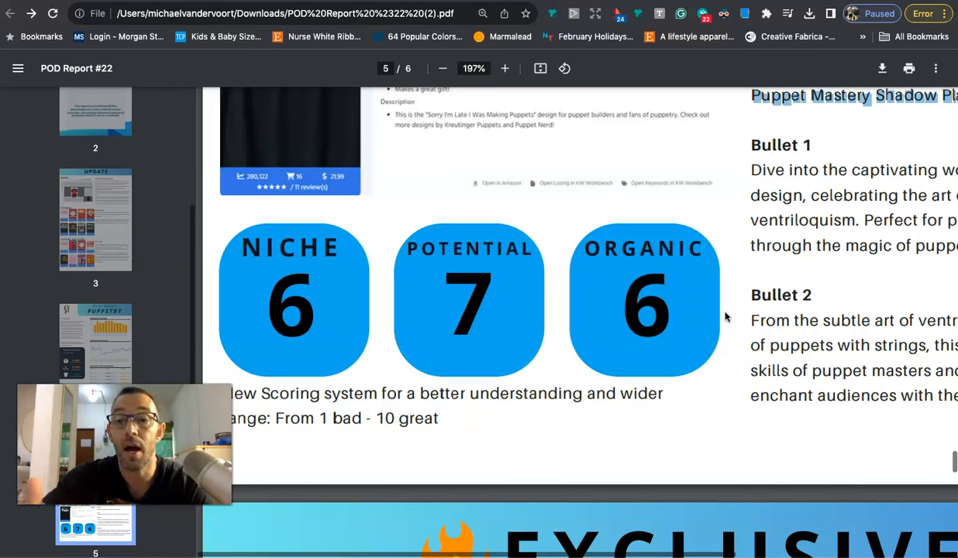
Scroll down page 5 to the Niche 6, Potential 7 and Organic 6 score boxes
scroll("down", 3)
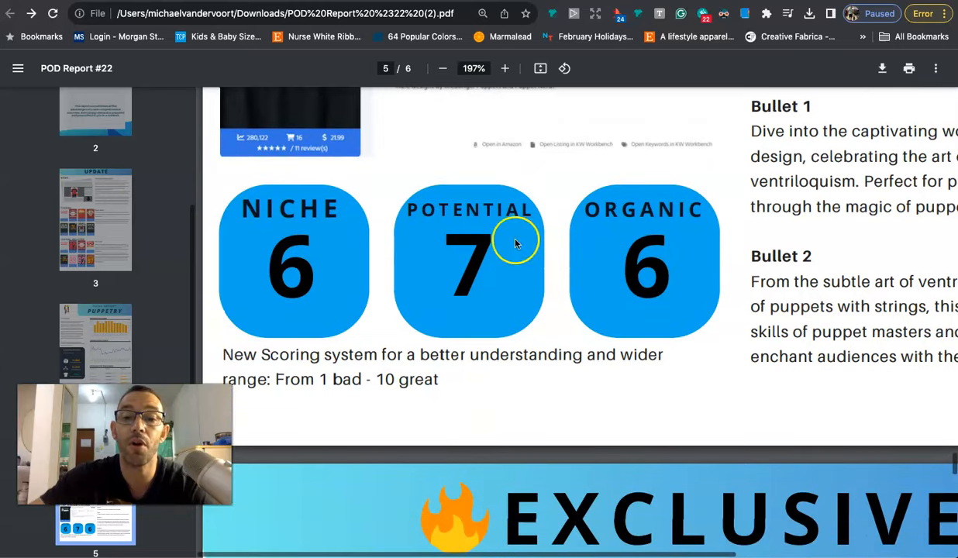
mouse_move(523, 269)
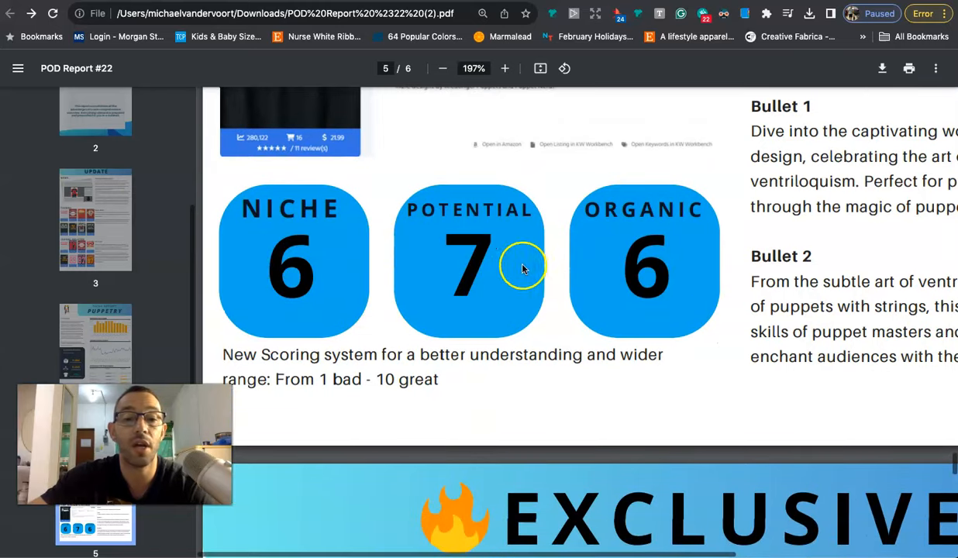
mouse_move(618, 310)
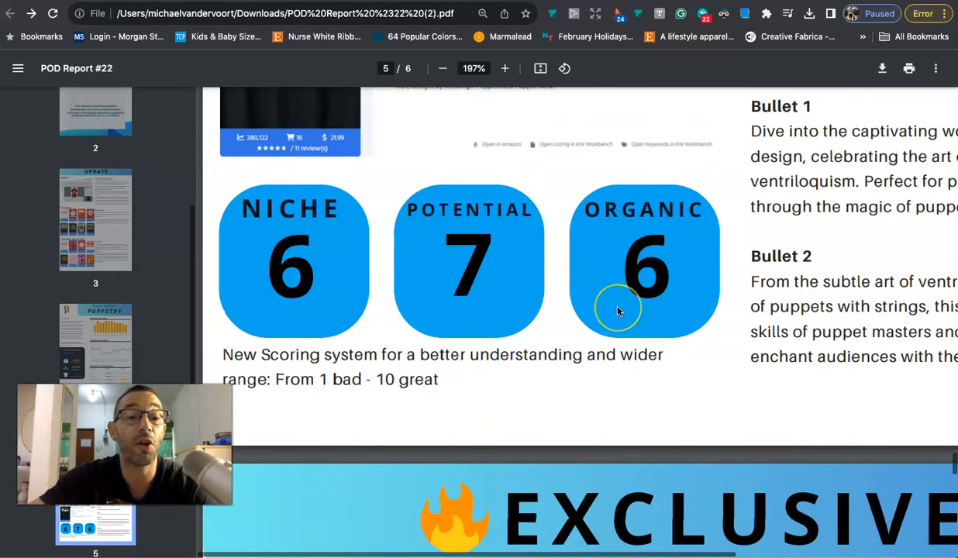
scroll("down", 3)
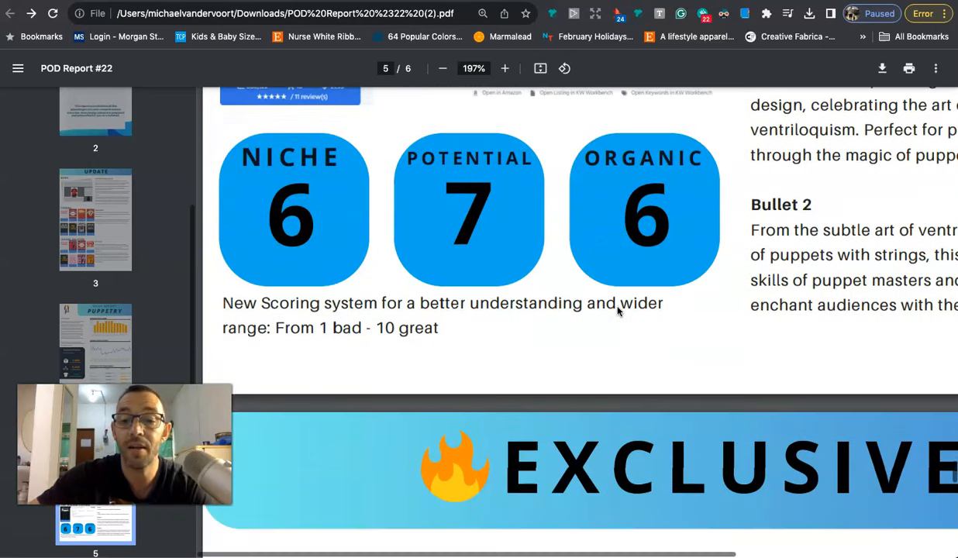
scroll("down", 3)
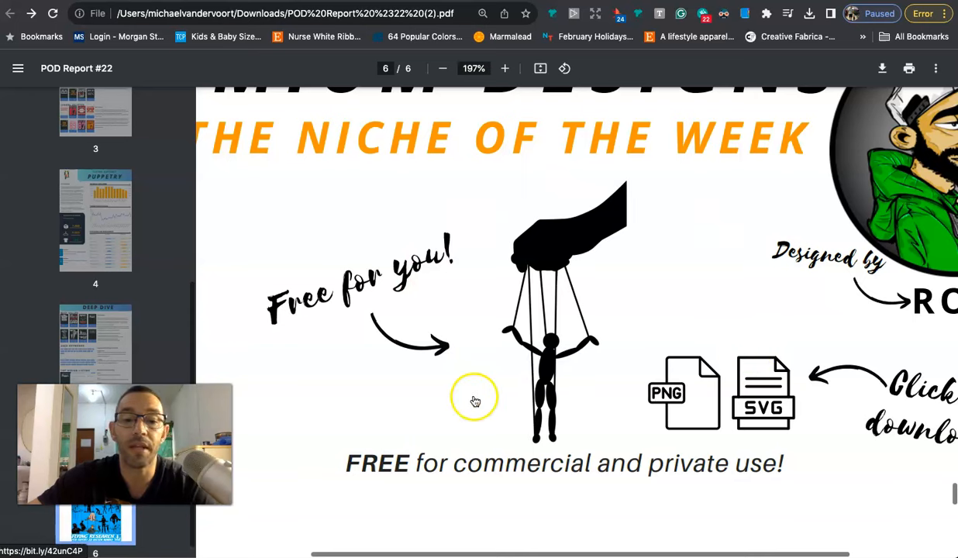
mouse_move(531, 256)
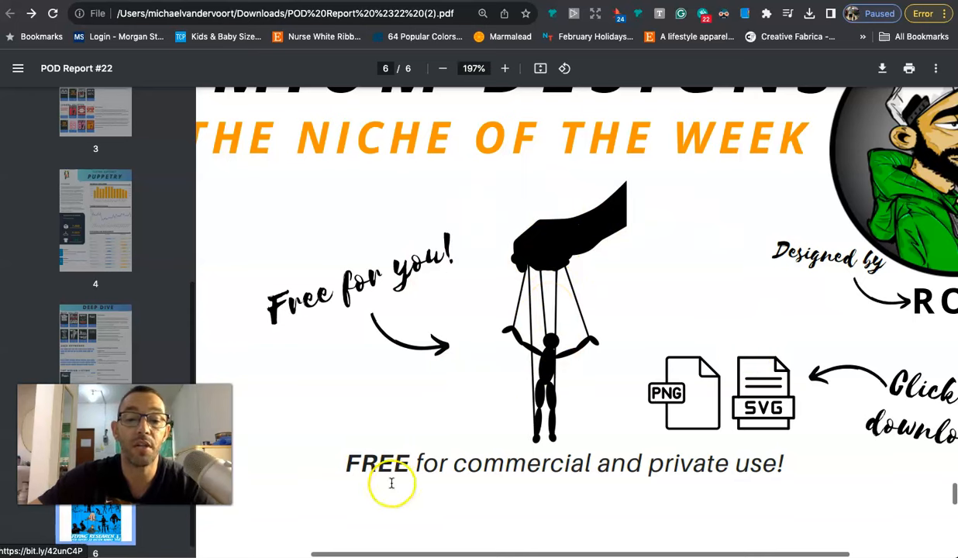
Scroll to page 6's free puppet design and Etsy banner, then switch to Flying Research
scroll("down", 3)
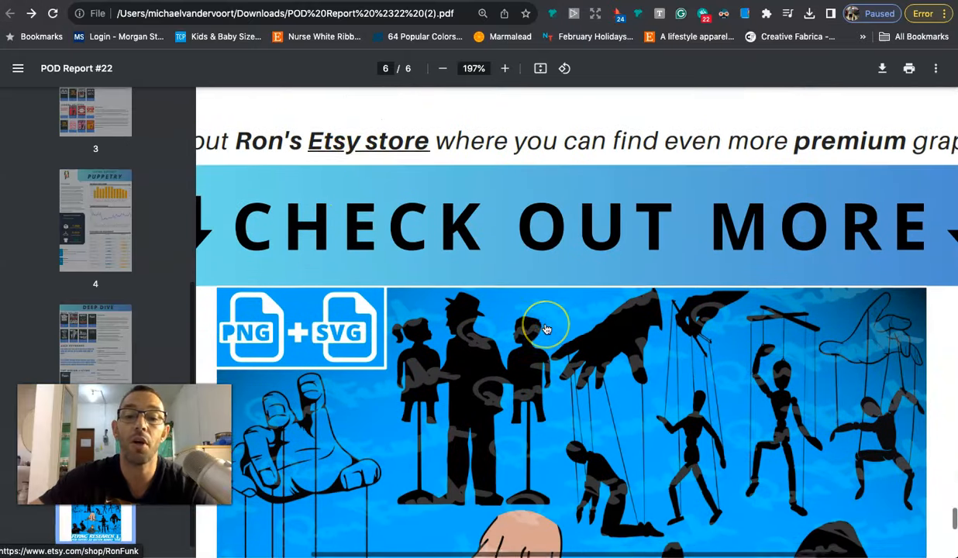
scroll("down", 3)
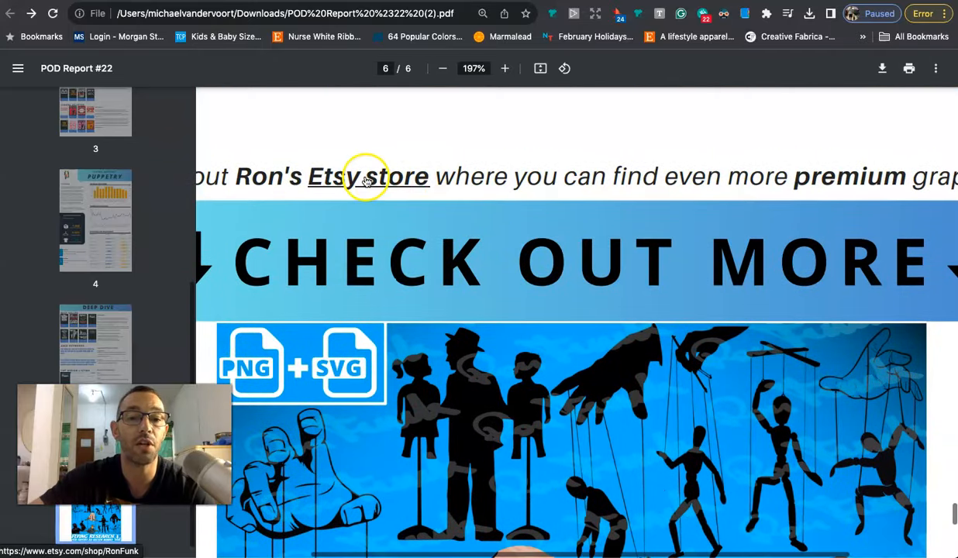
mouse_move(433, 279)
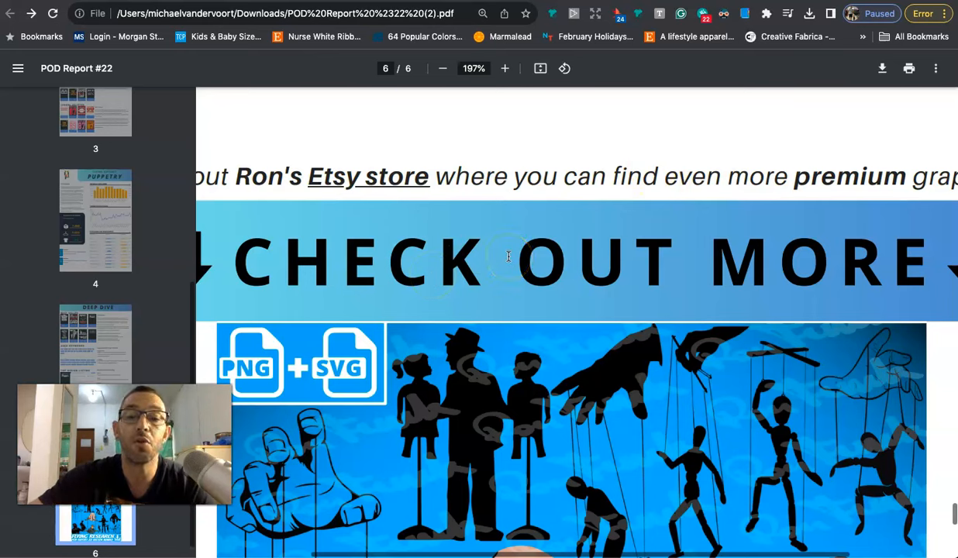
left_click(443, 68)
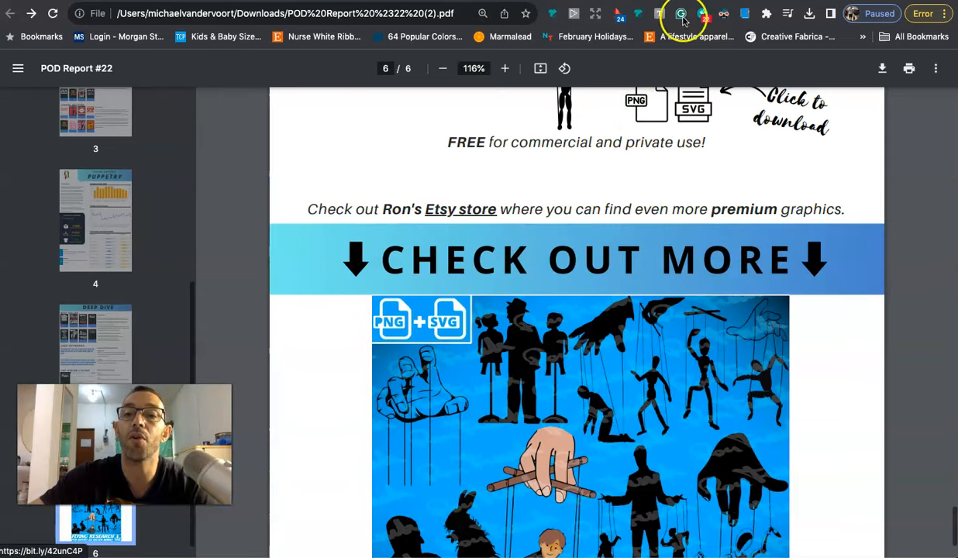
mouse_move(680, 14)
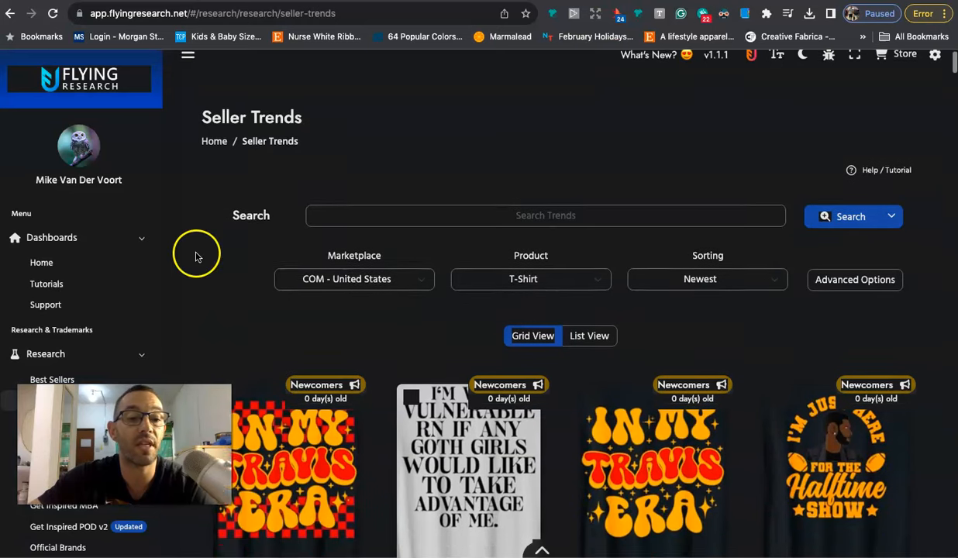
Browse the Newcomers shirt design cards with their sales ranks, prices and scores
scroll("down", 3)
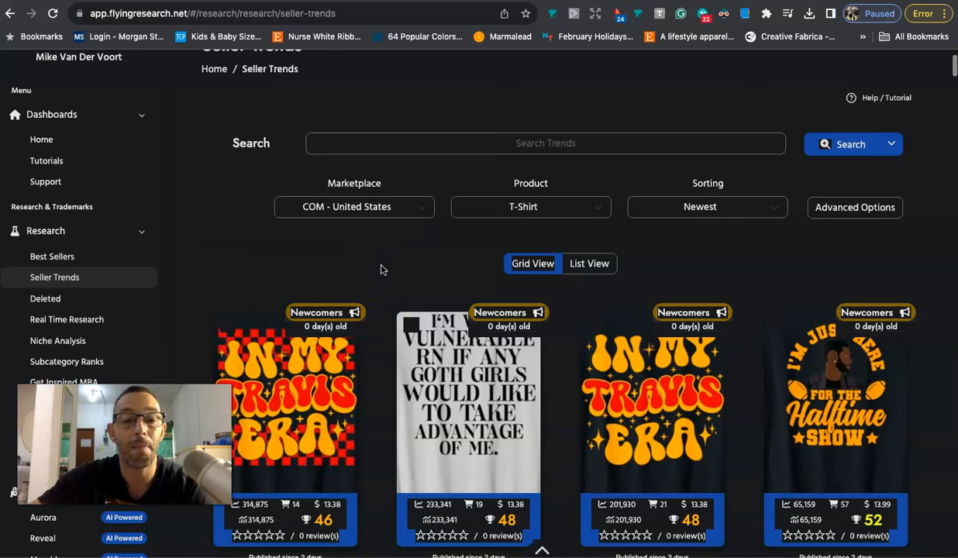
scroll("down", 3)
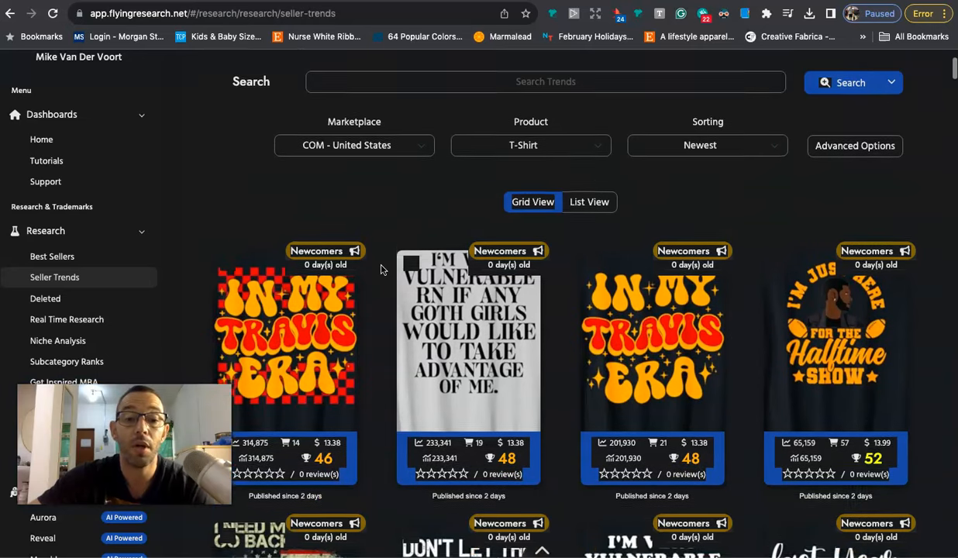
scroll("down", 3)
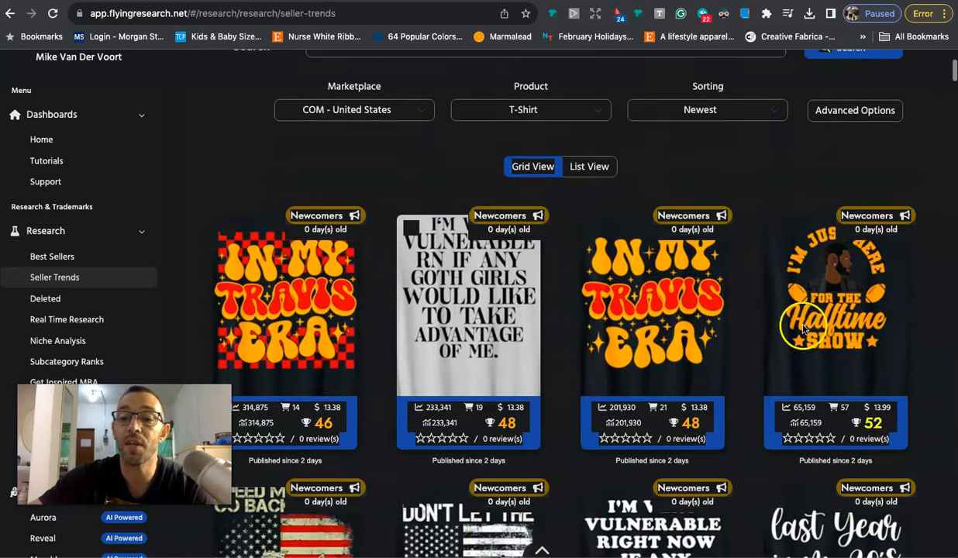
mouse_move(674, 270)
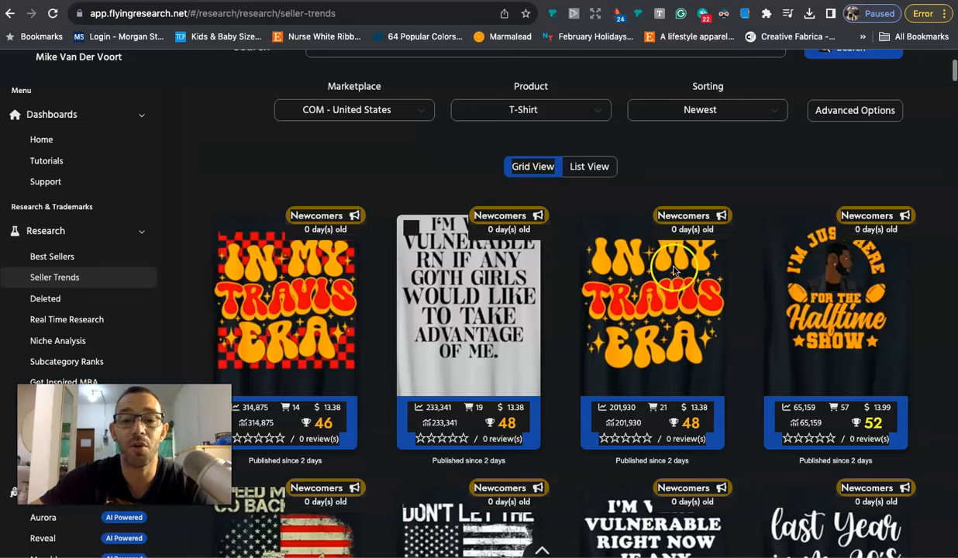
scroll("down", 3)
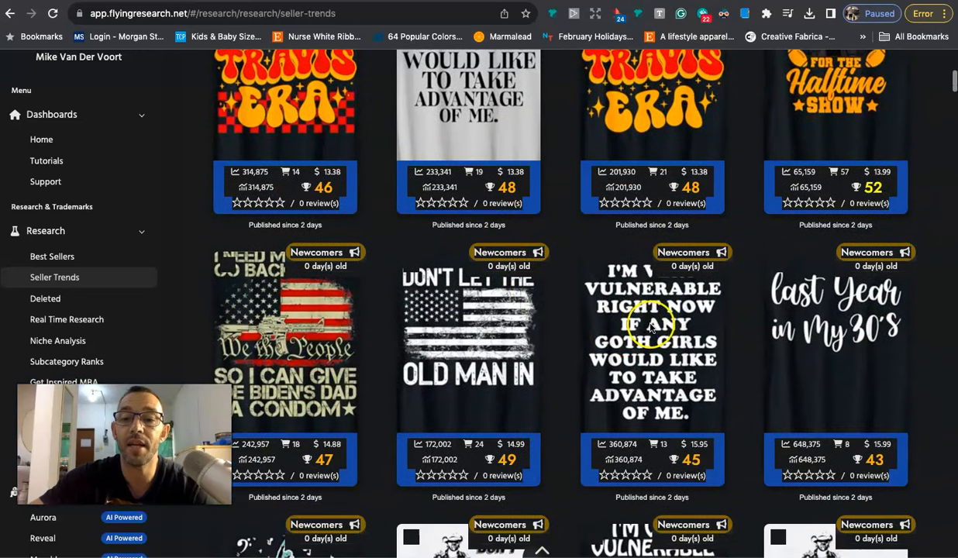
mouse_move(694, 349)
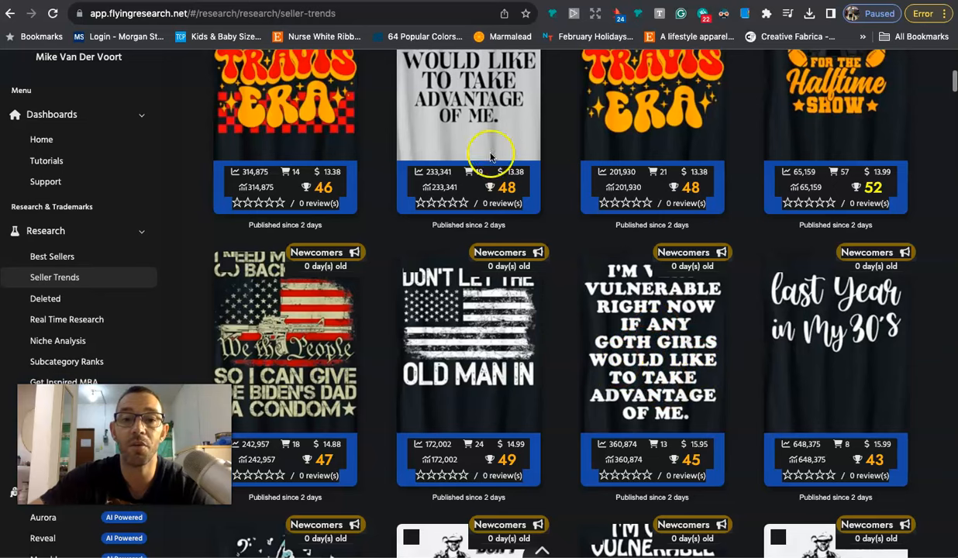
scroll("down", 3)
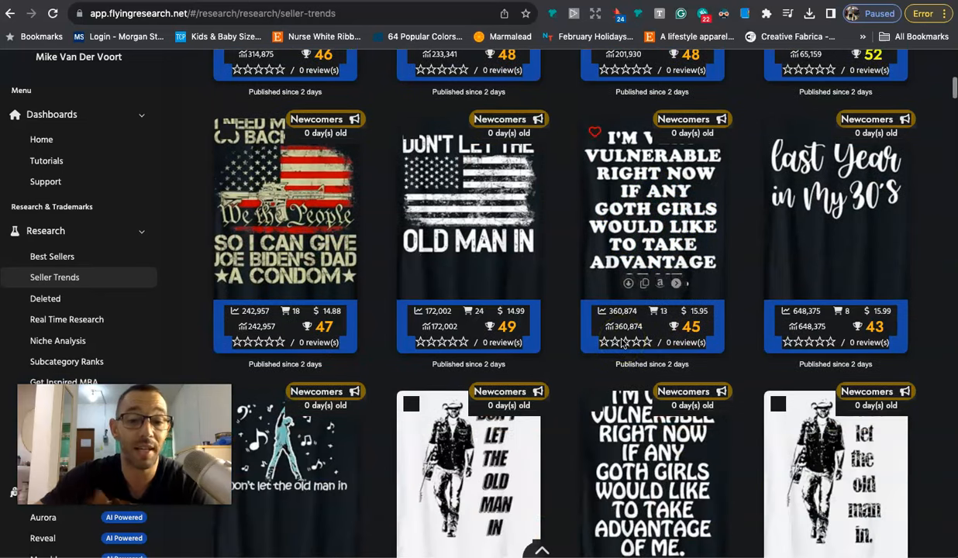
scroll("down", 3)
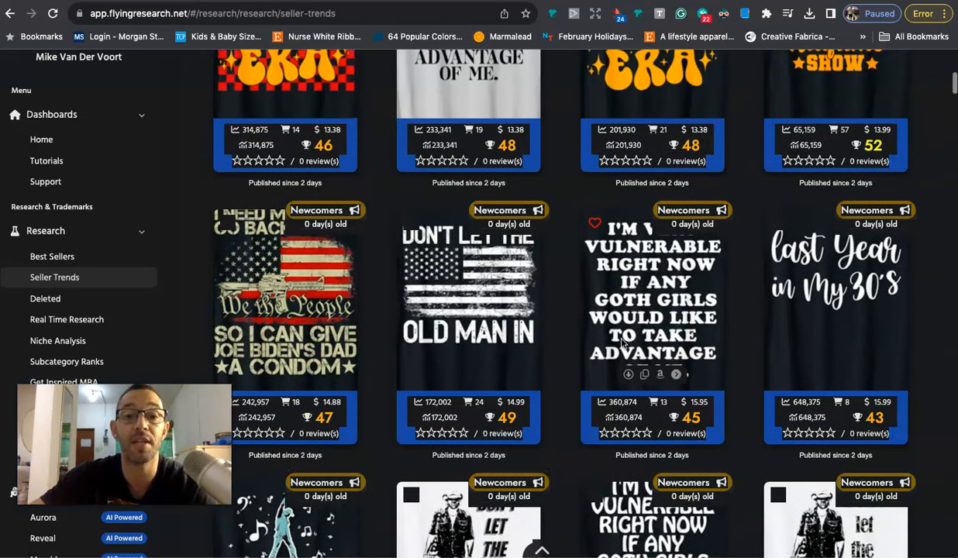
mouse_move(500, 103)
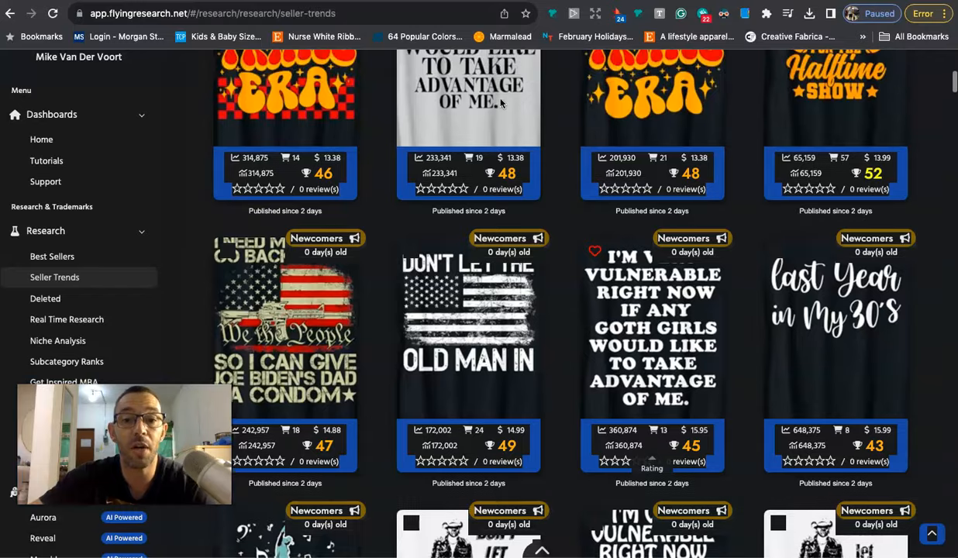
scroll("down", 3)
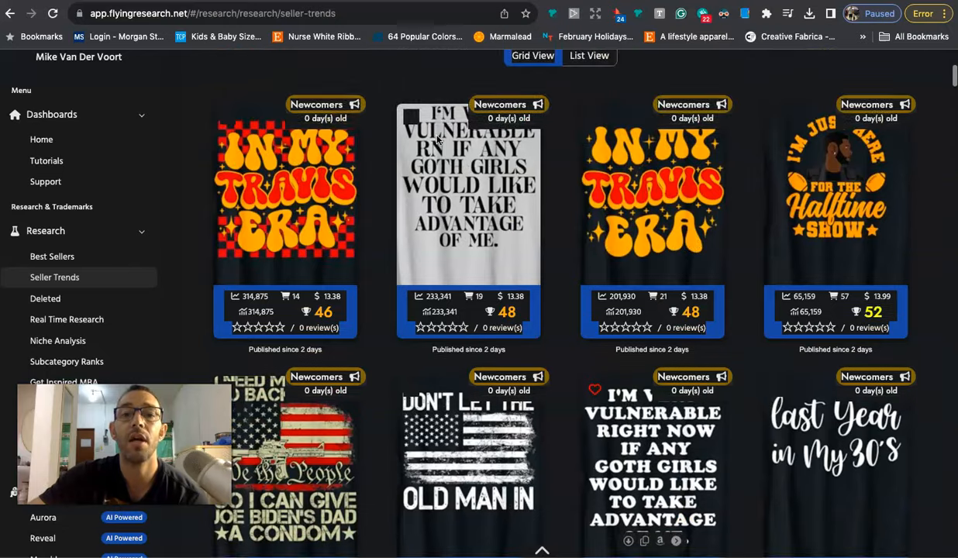
scroll("down", 3)
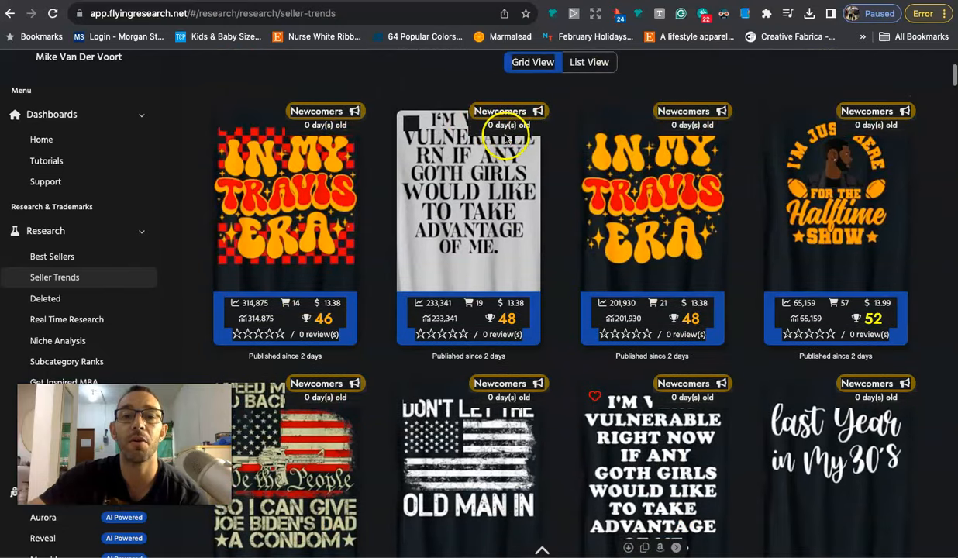
mouse_move(481, 179)
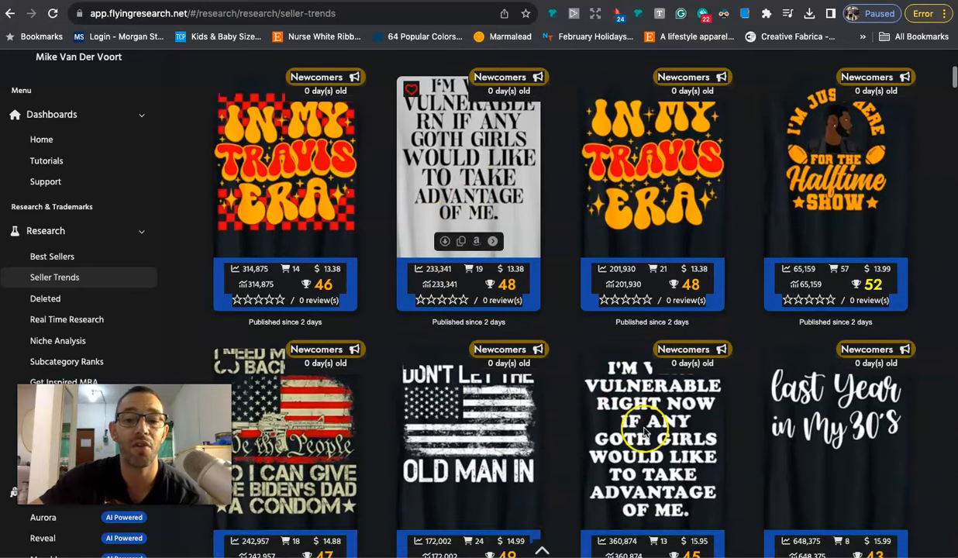
scroll("down", 3)
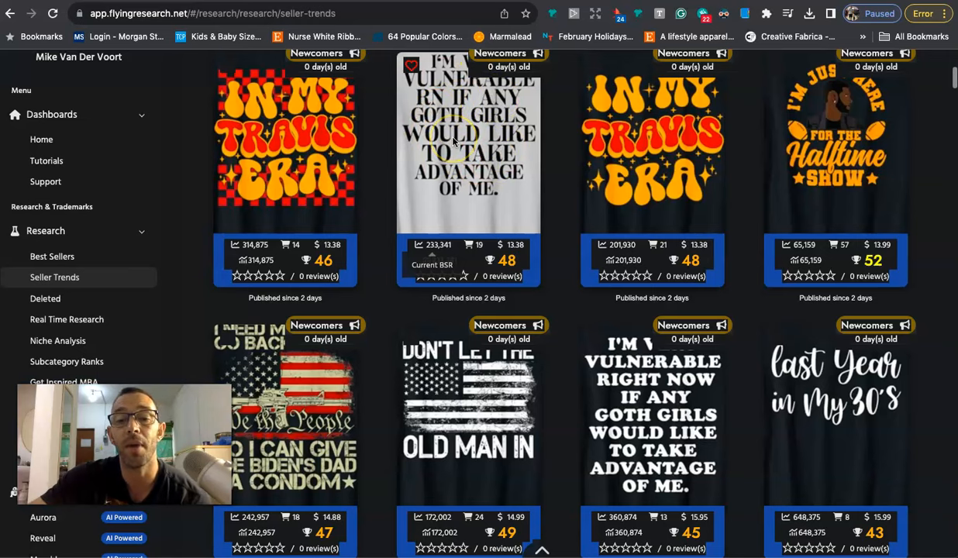
scroll("down", 3)
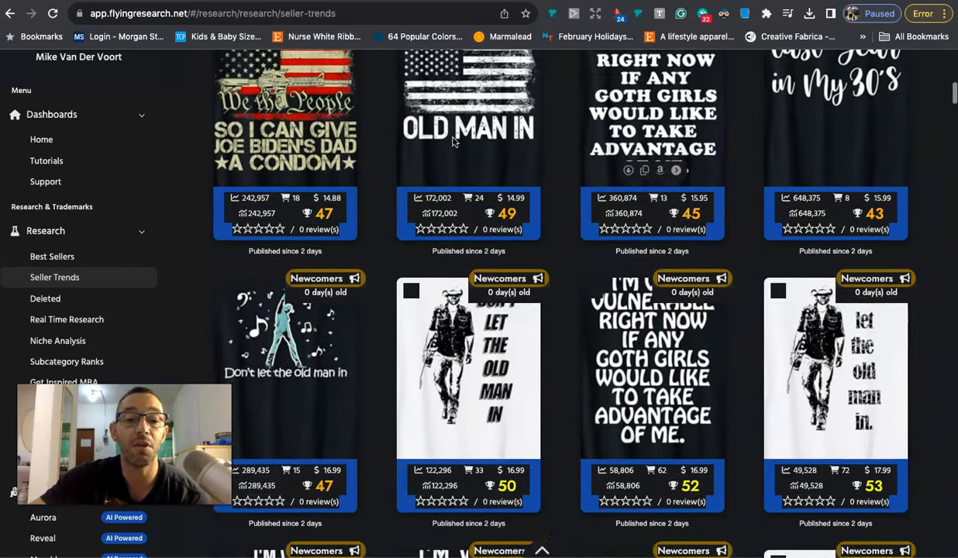
scroll("down", 3)
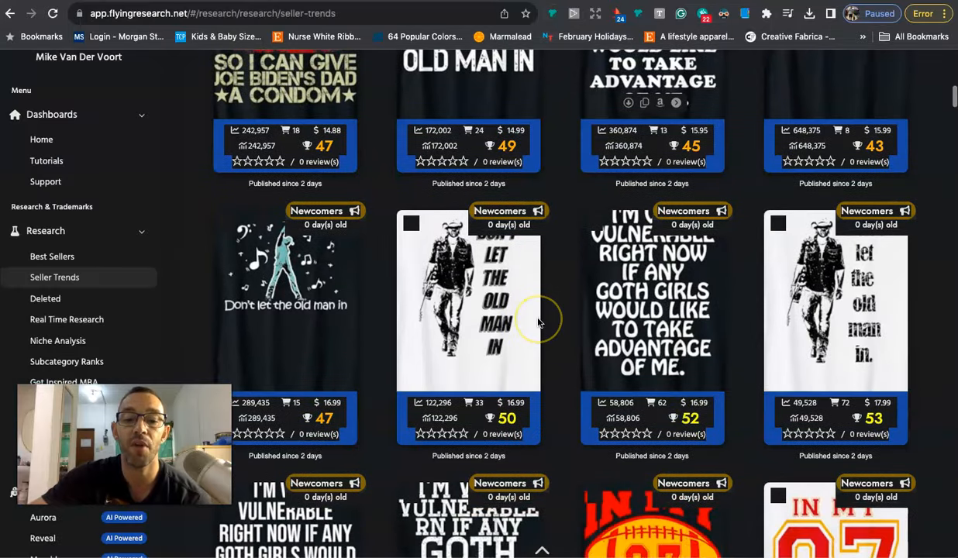
scroll("down", 3)
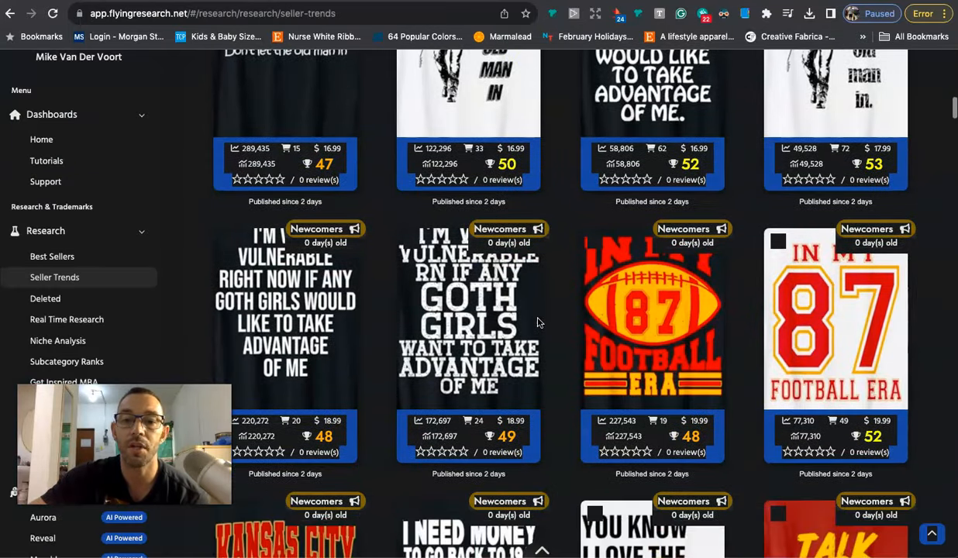
scroll("down", 3)
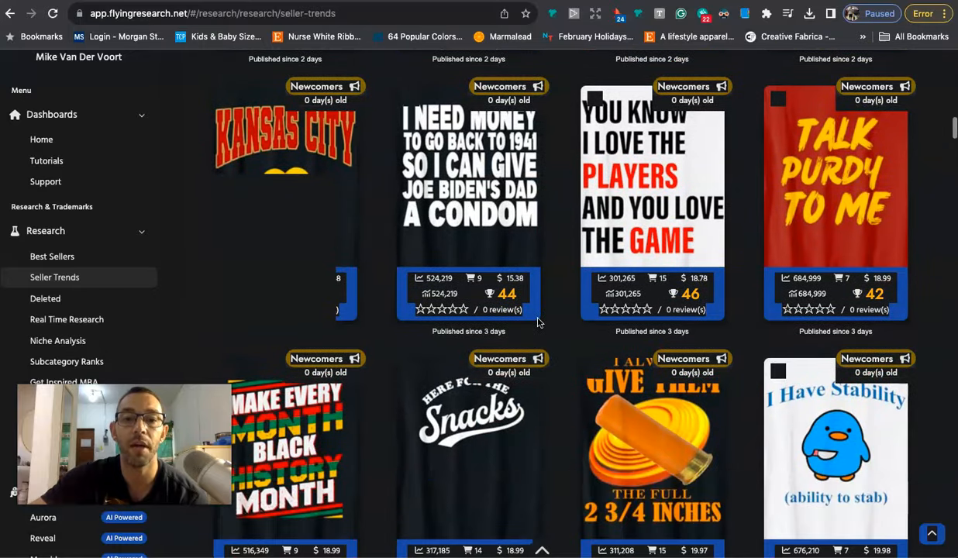
scroll("up", 3)
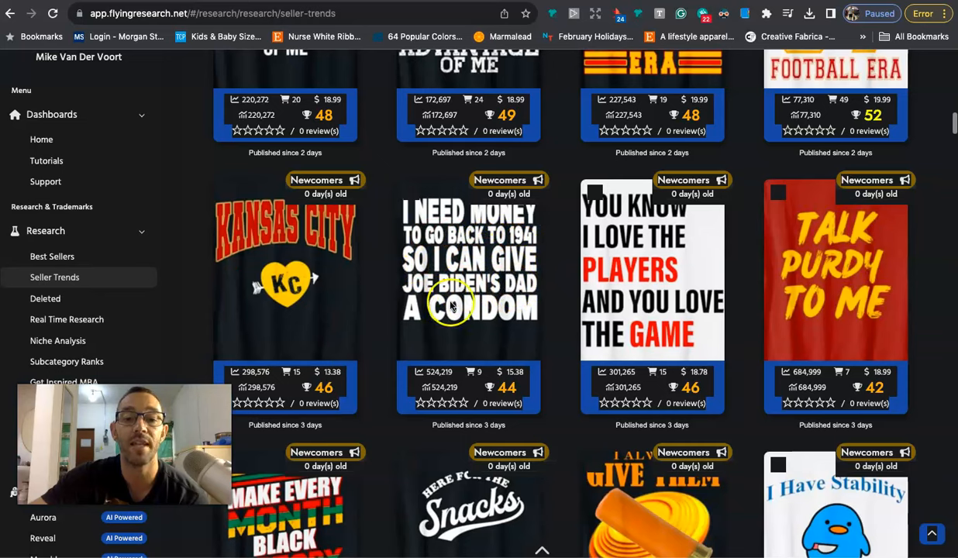
mouse_move(459, 245)
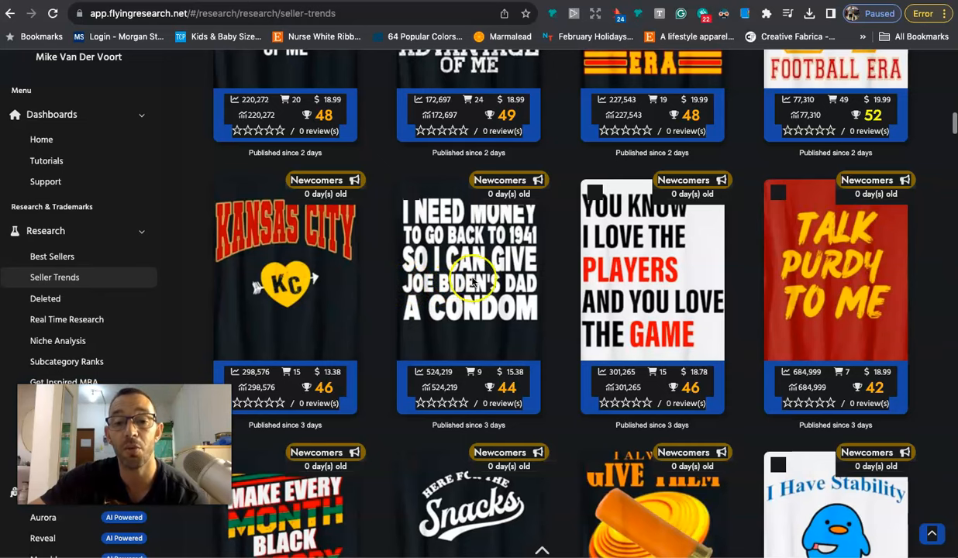
mouse_move(446, 310)
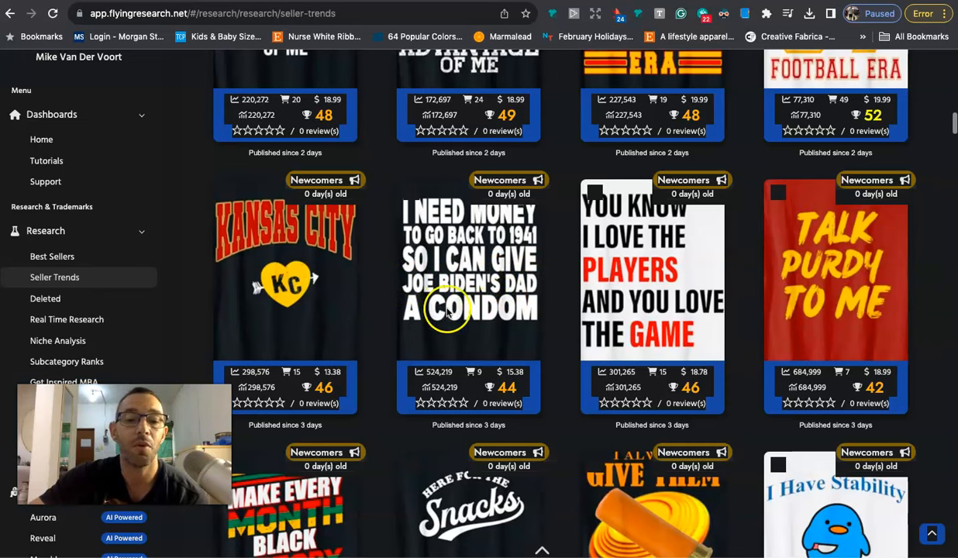
mouse_move(468, 261)
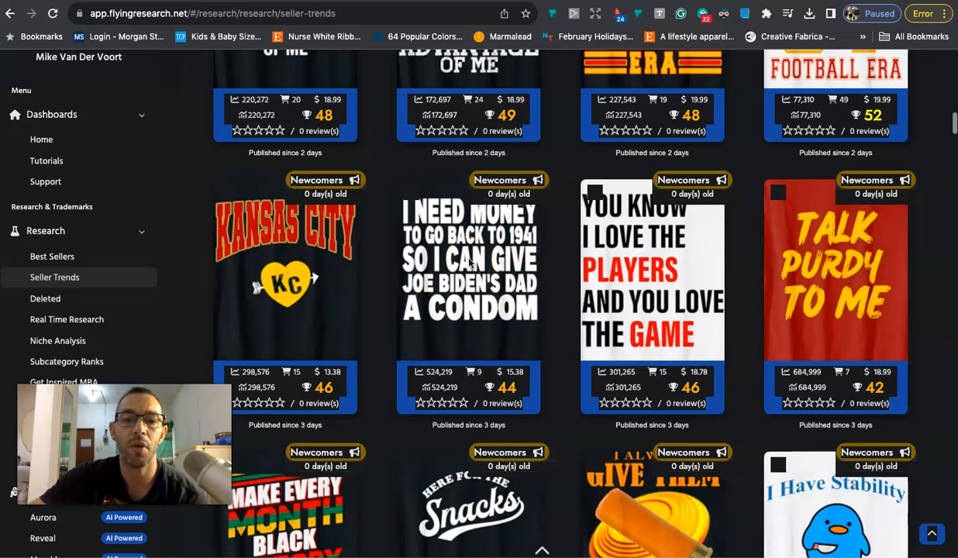
scroll("down", 3)
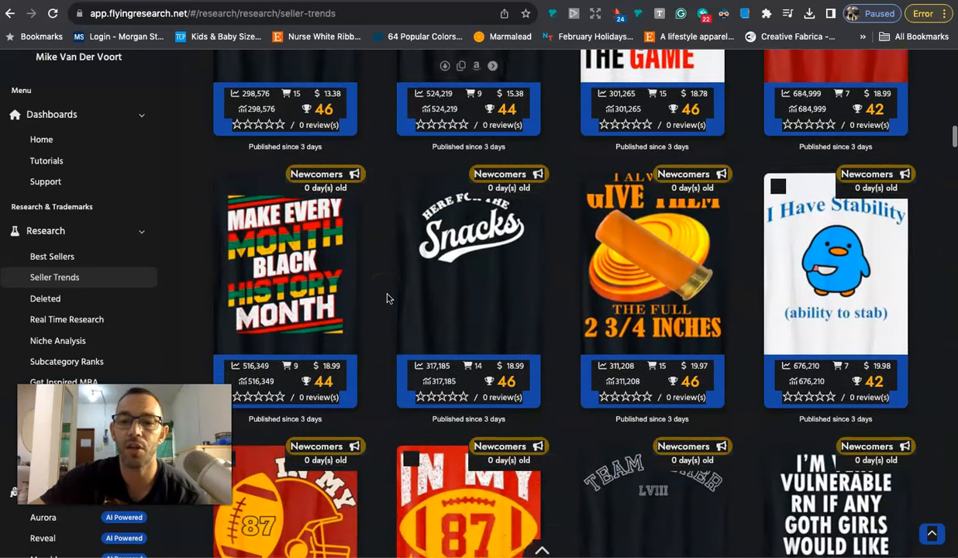
scroll("down", 3)
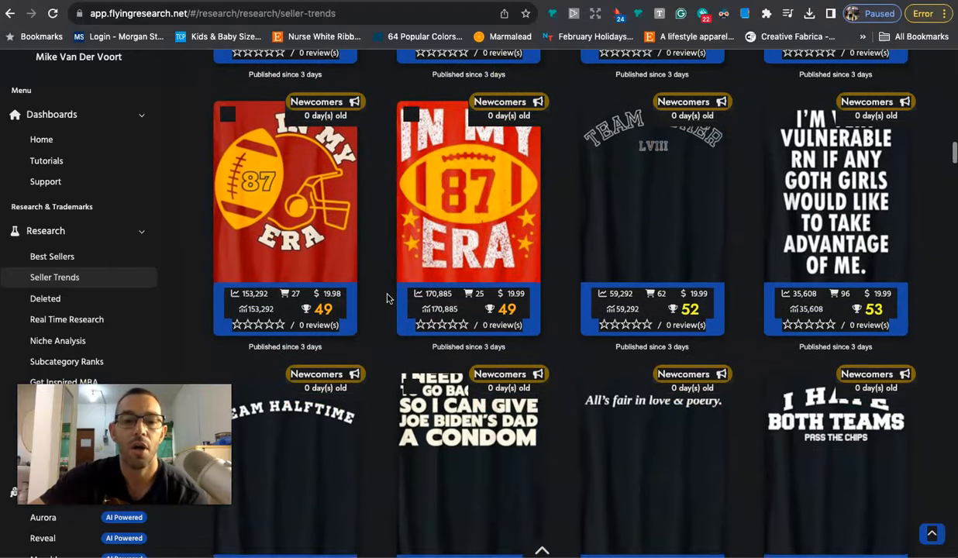
scroll("down", 3)
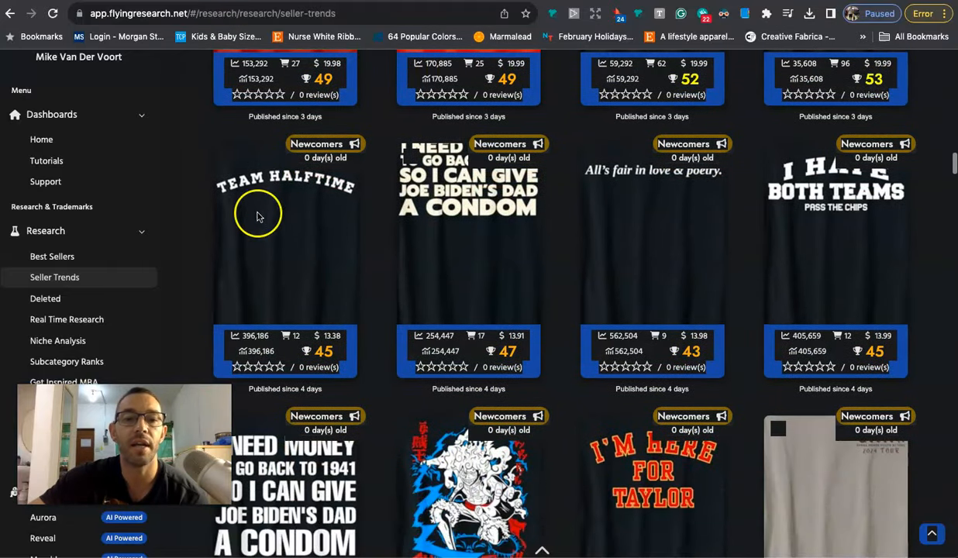
mouse_move(329, 187)
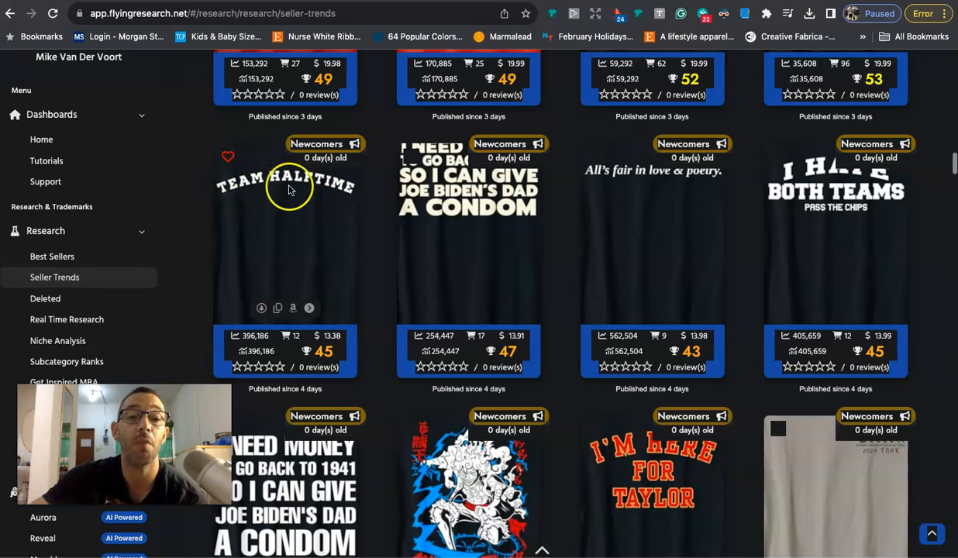
mouse_move(360, 201)
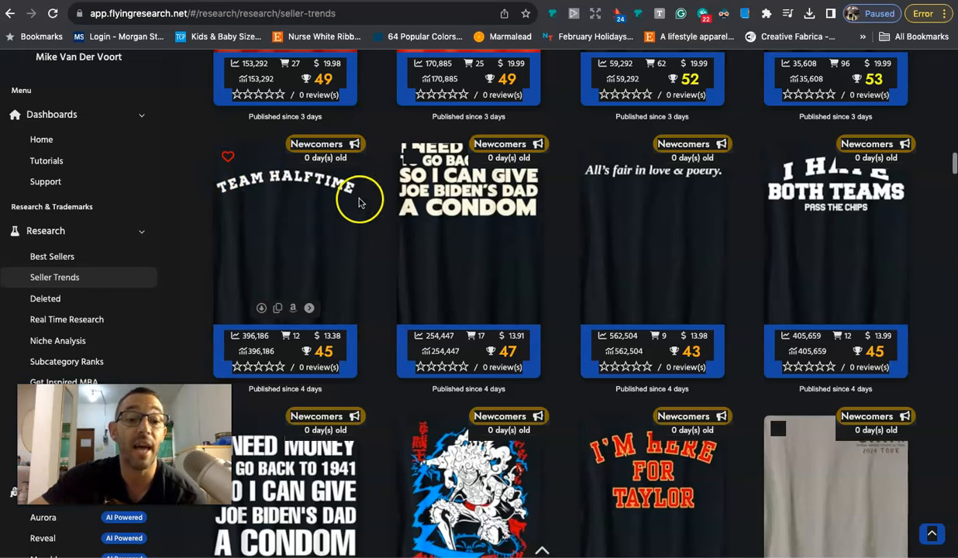
mouse_move(337, 215)
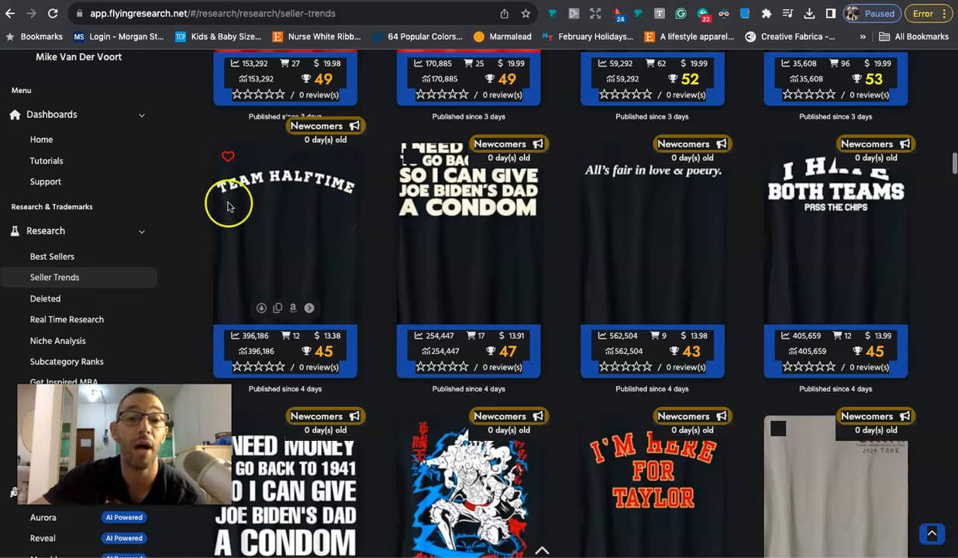
mouse_move(860, 182)
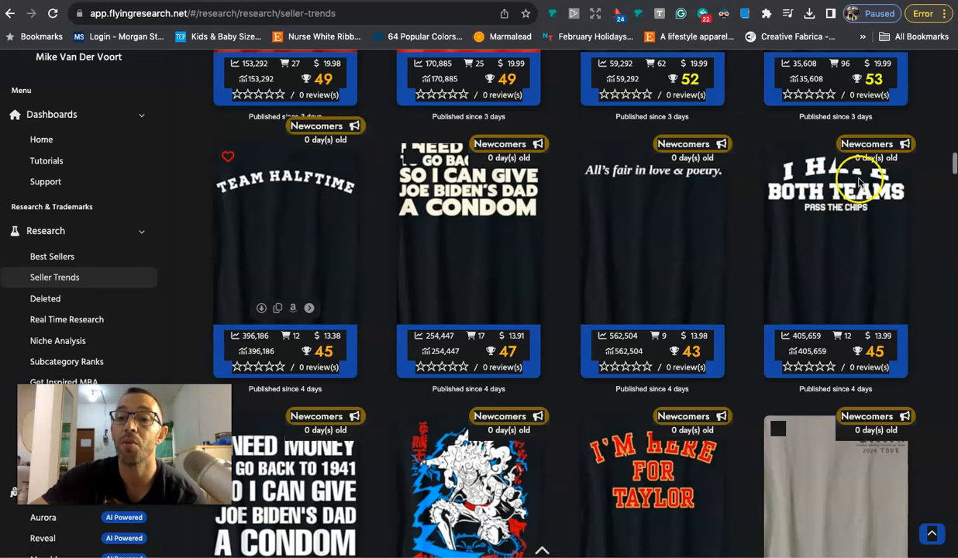
mouse_move(880, 205)
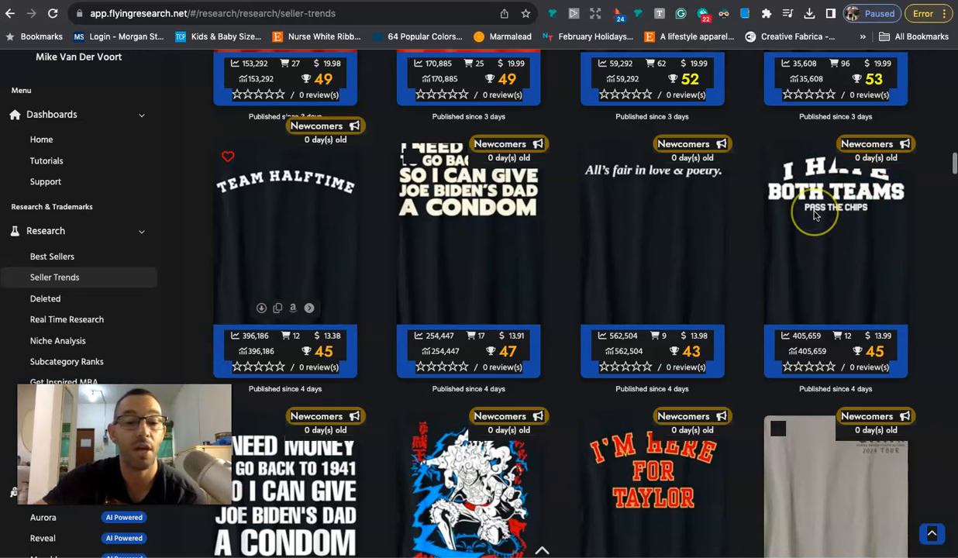
scroll("down", 3)
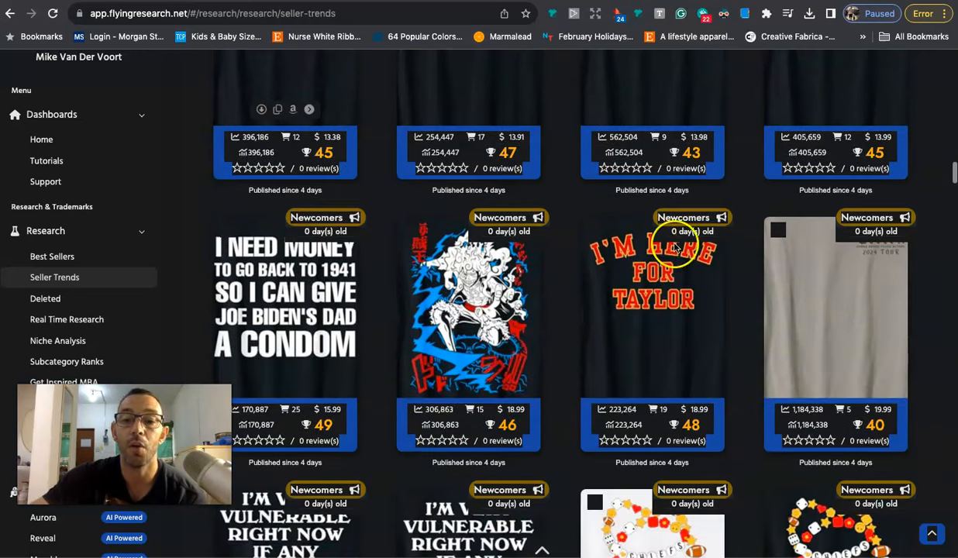
scroll("down", 3)
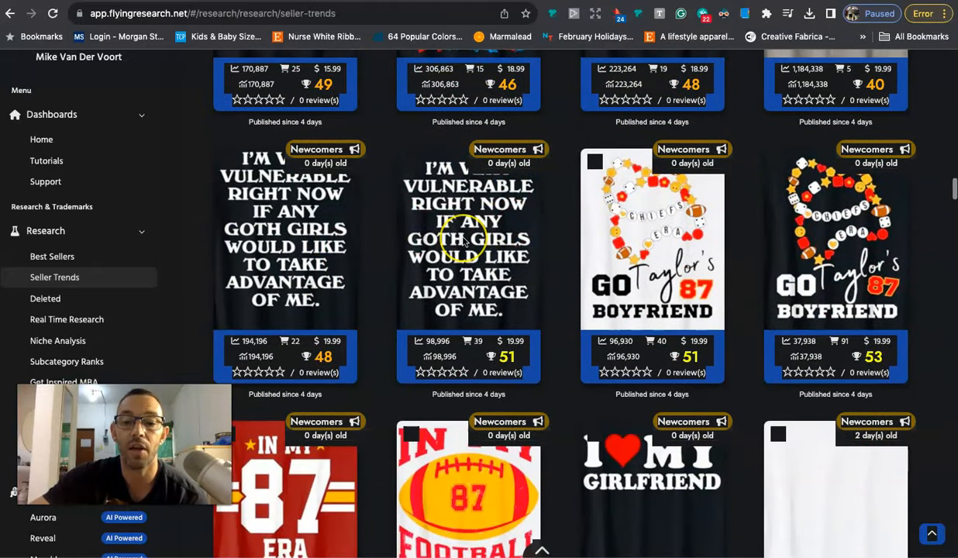
scroll("down", 3)
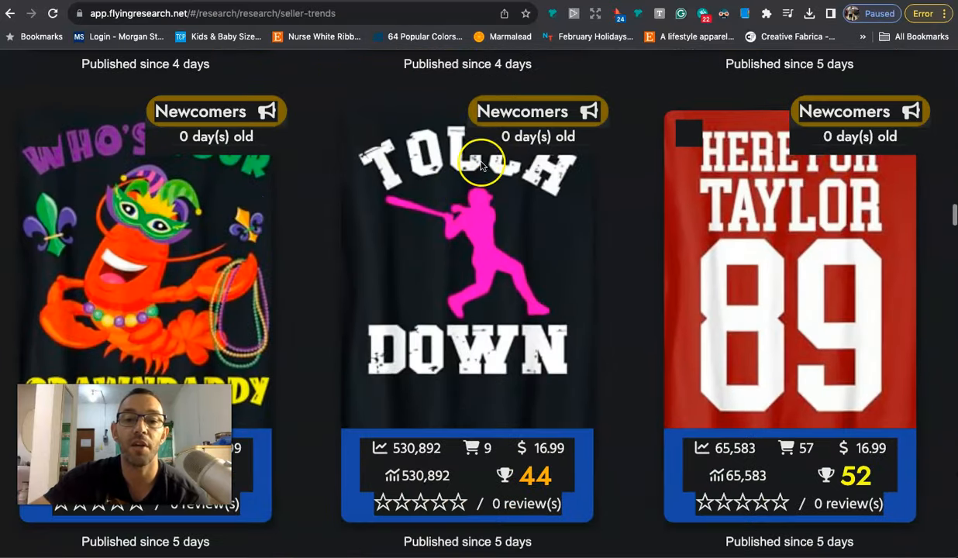
mouse_move(477, 251)
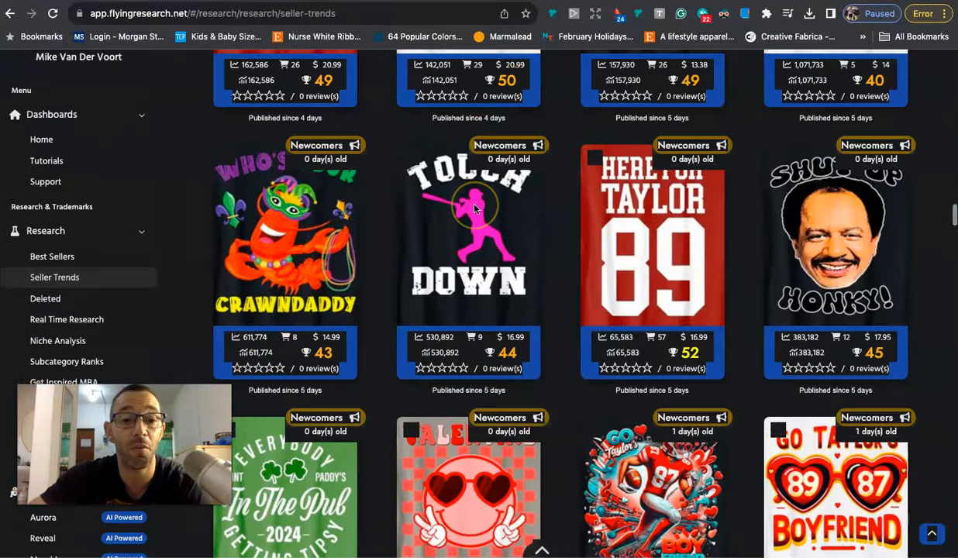
scroll("down", 3)
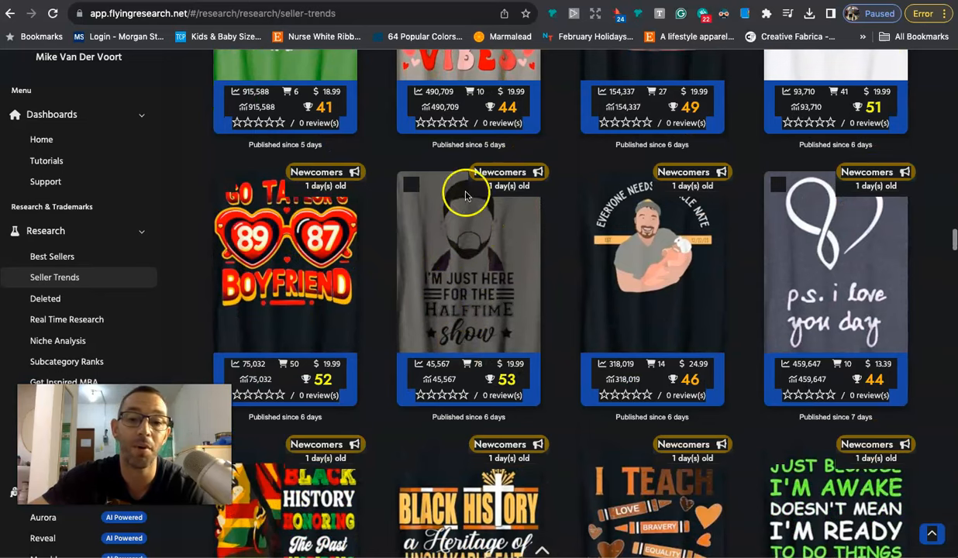
mouse_move(434, 255)
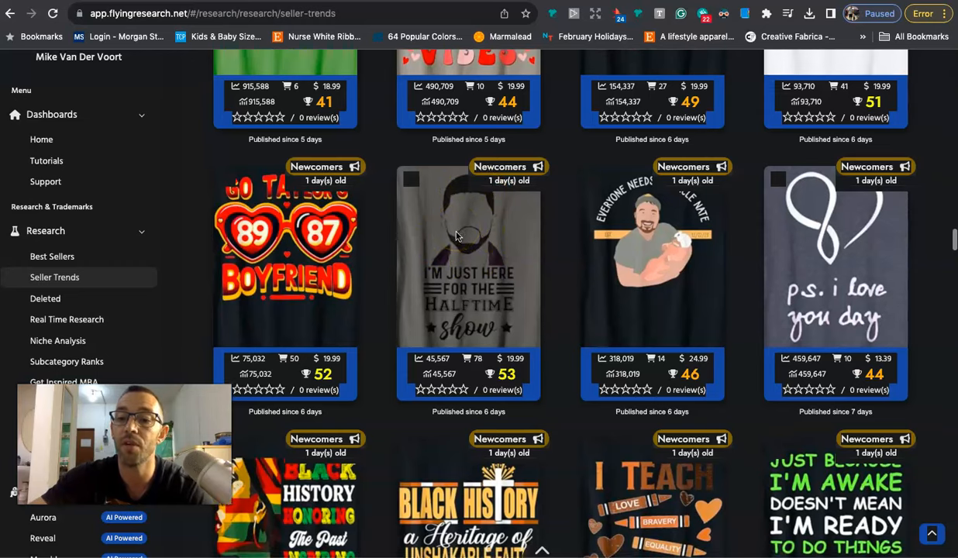
scroll("down", 3)
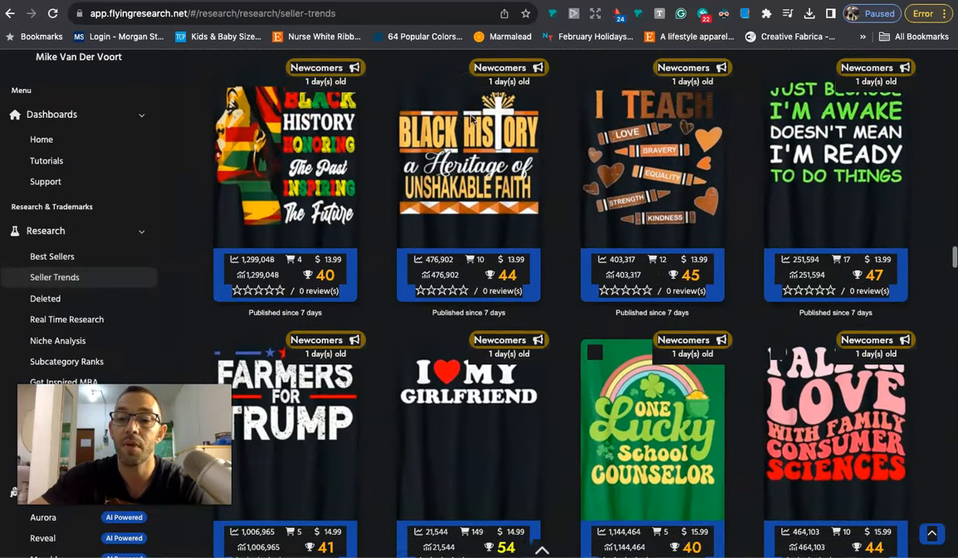
scroll("down", 3)
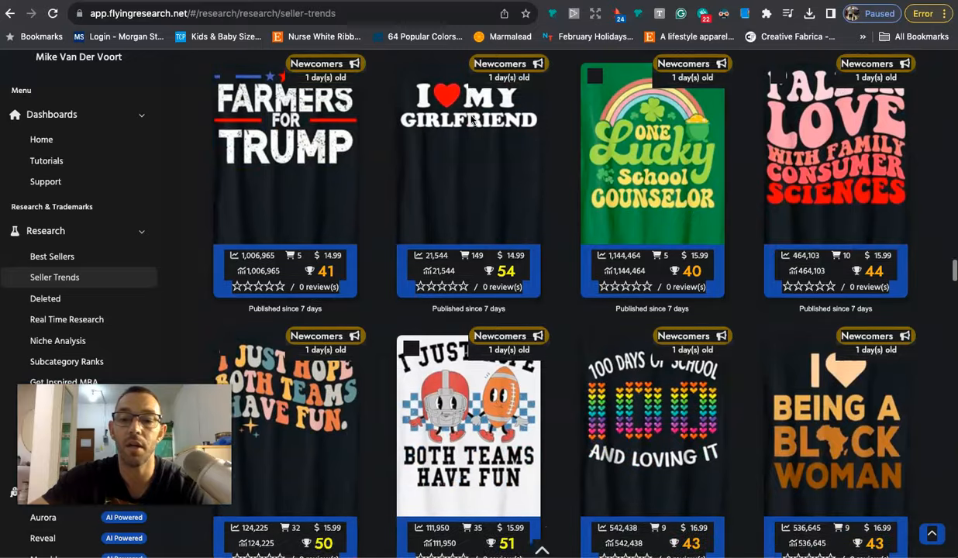
scroll("down", 3)
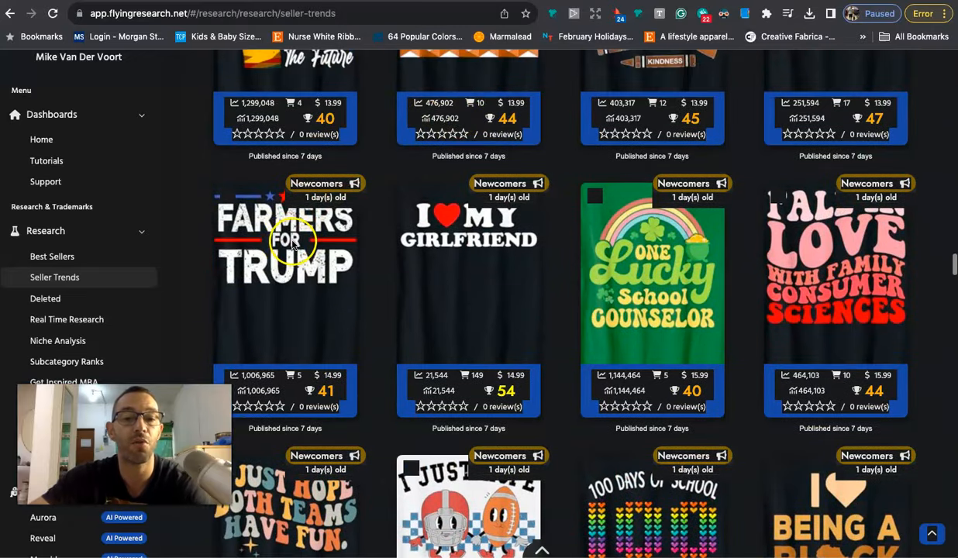
mouse_move(250, 213)
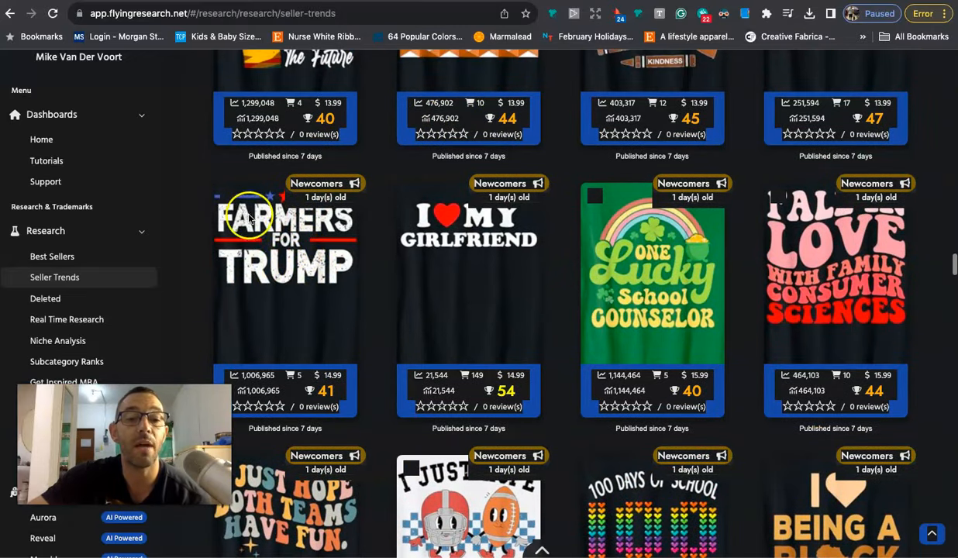
mouse_move(279, 268)
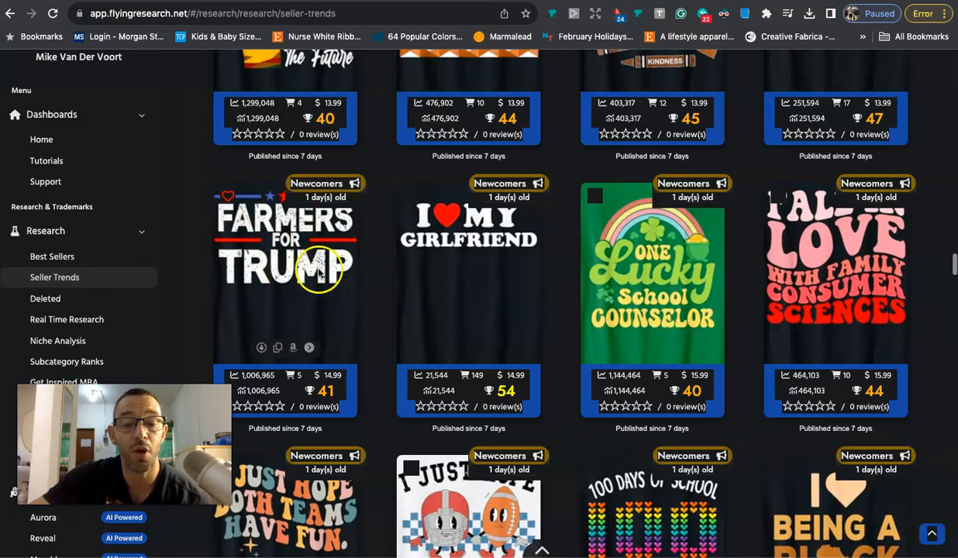
mouse_move(317, 272)
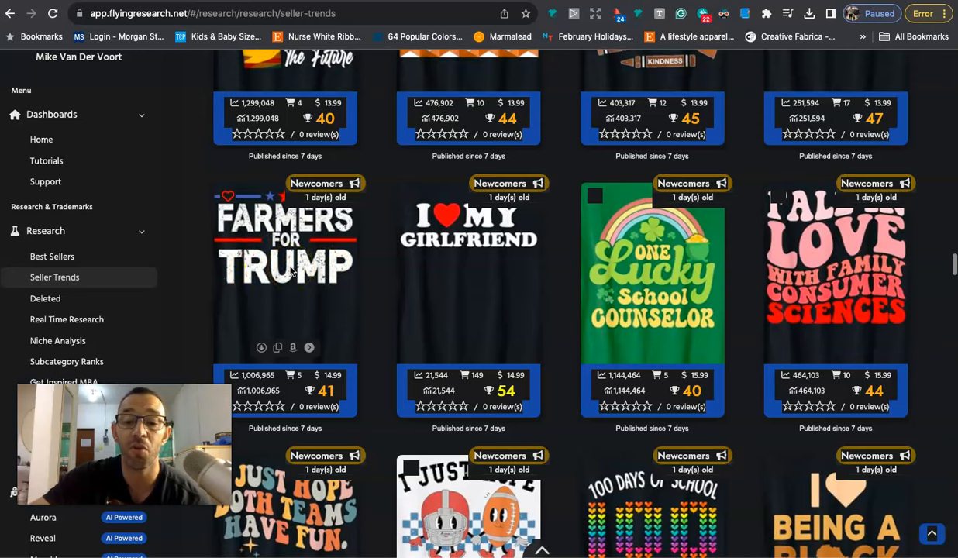
scroll("down", 3)
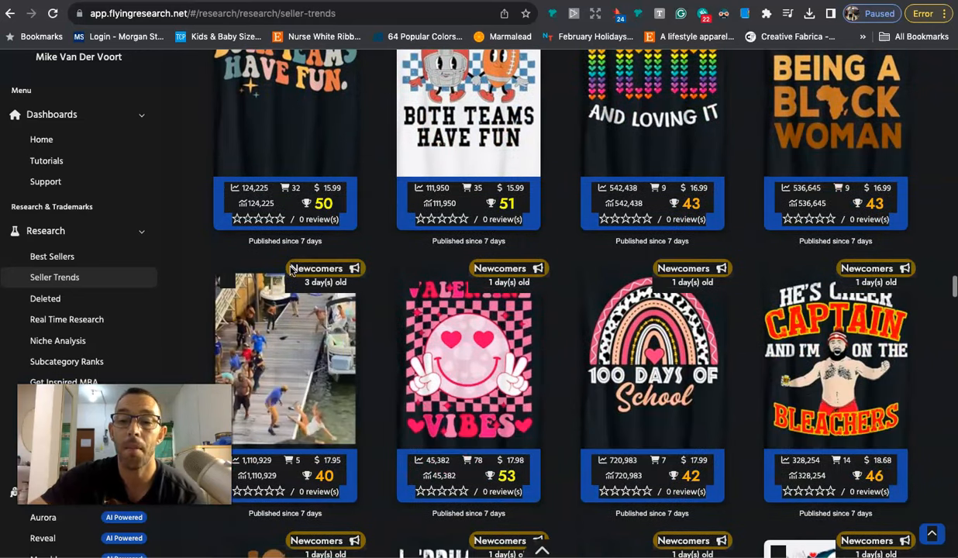
scroll("down", 3)
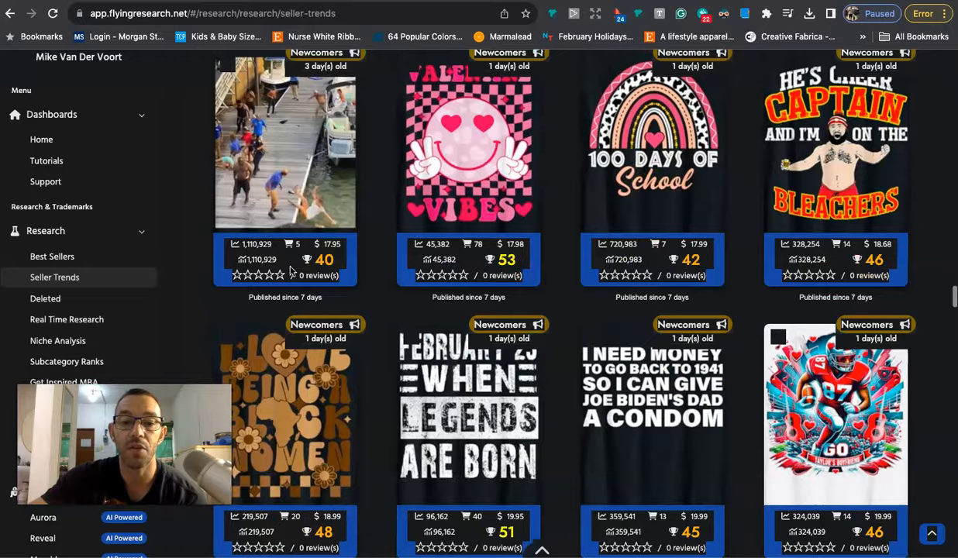
scroll("down", 3)
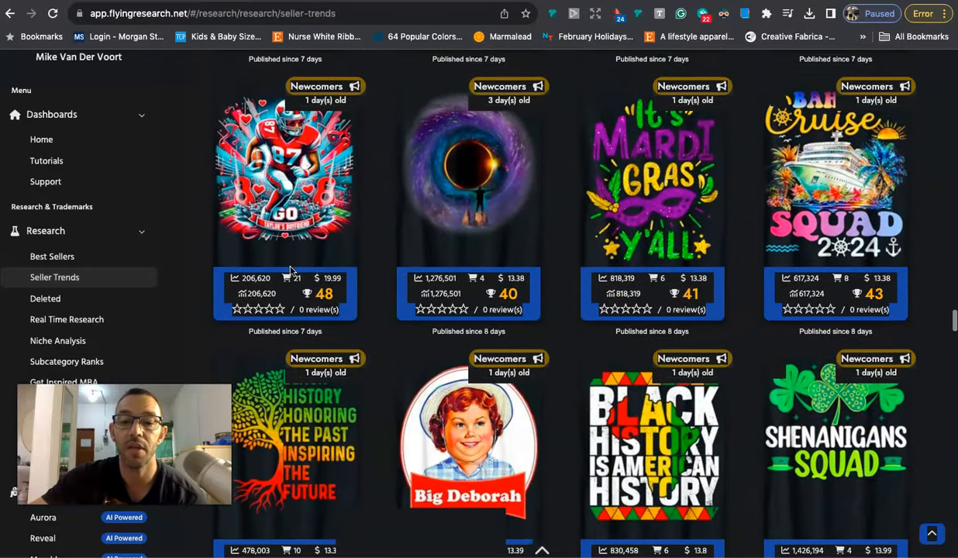
scroll("down", 3)
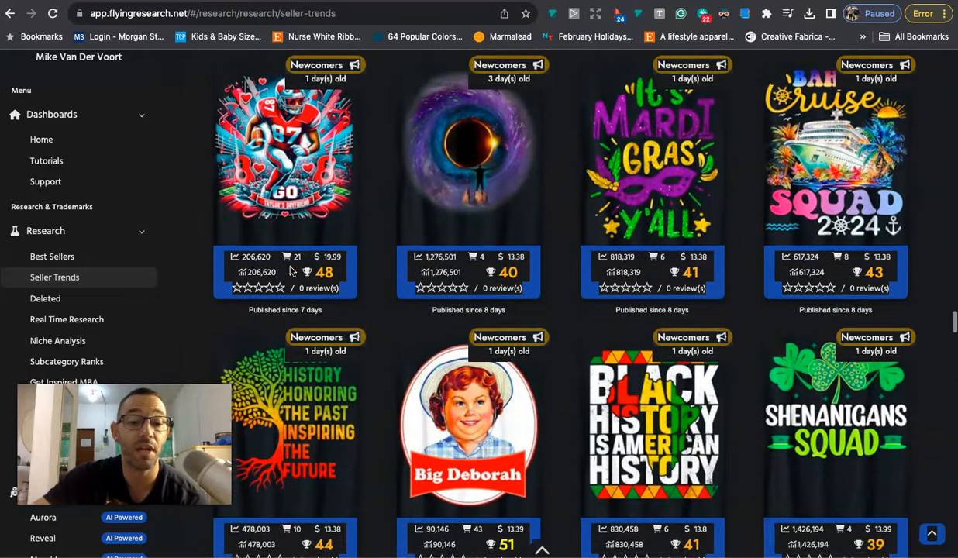
scroll("down", 3)
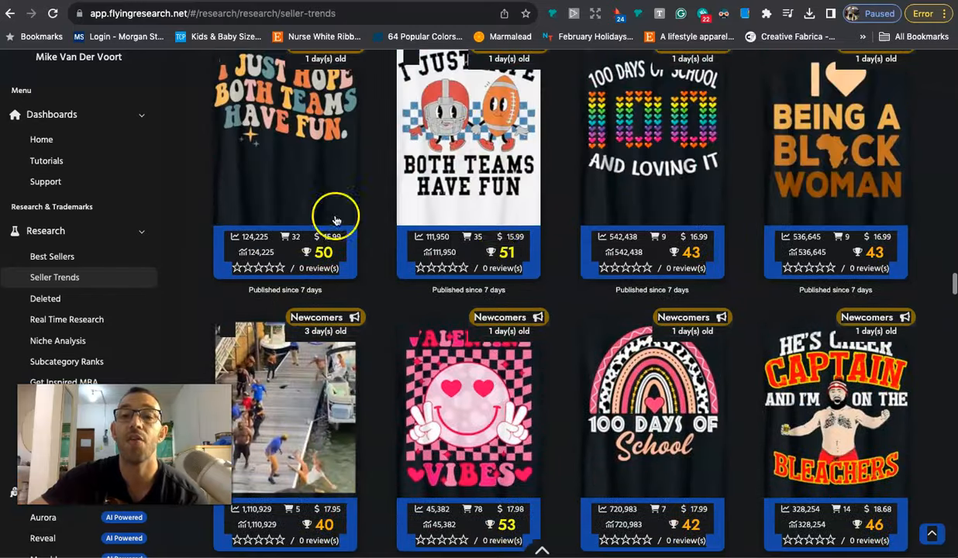
scroll("down", 3)
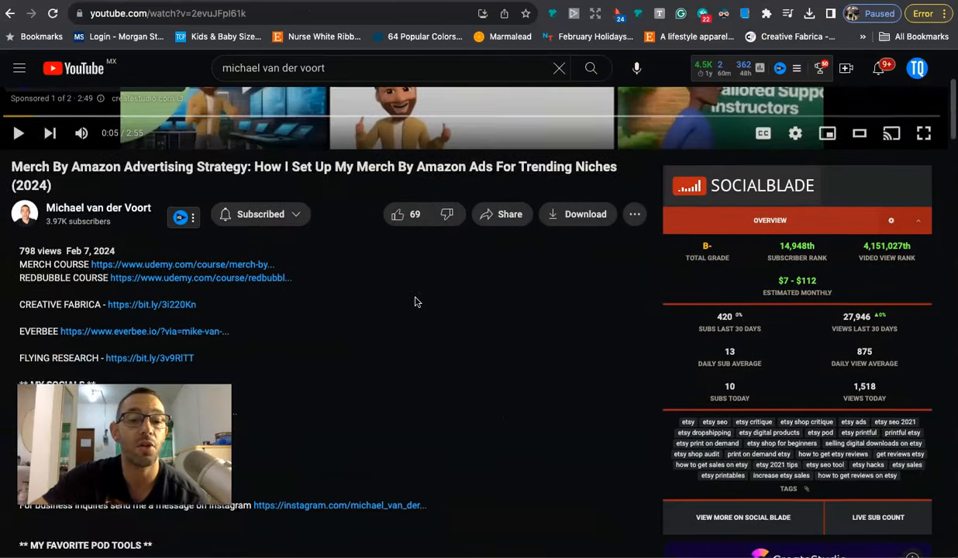
Scroll the Merch By Amazon video description down to its tool links
scroll("down", 3)
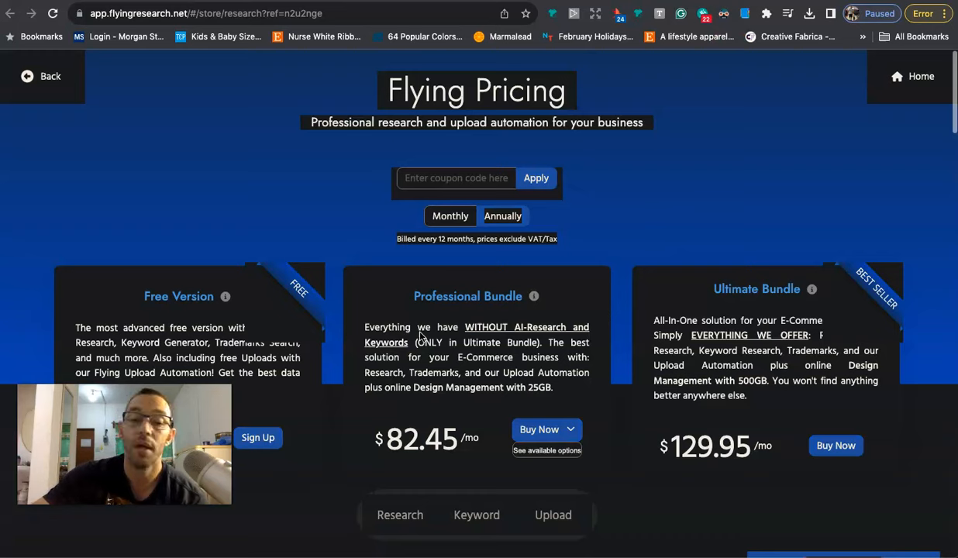
Scroll to the plan table: Research and AI Research $18.33/mo, Trademark $13.70, Research Bundle $36.62
scroll("down", 3)
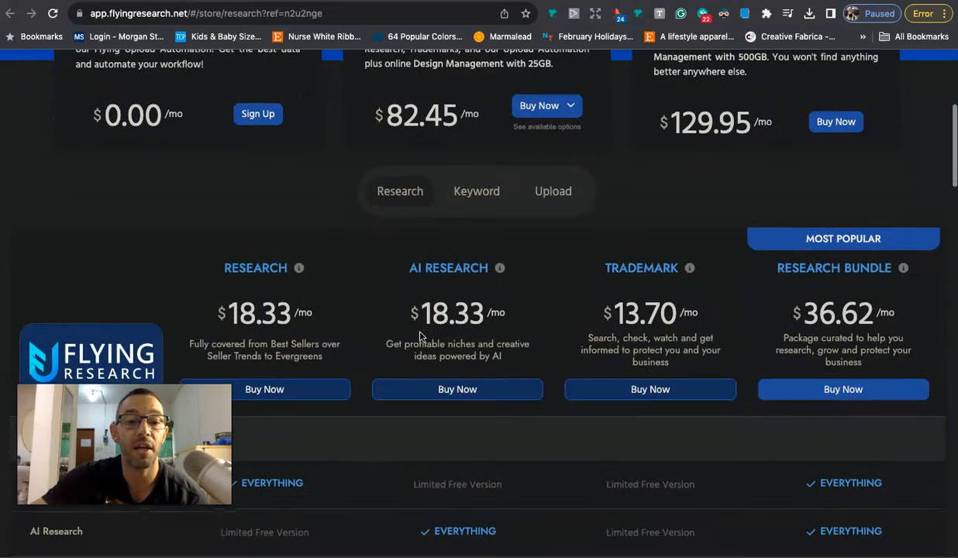
scroll("down", 3)
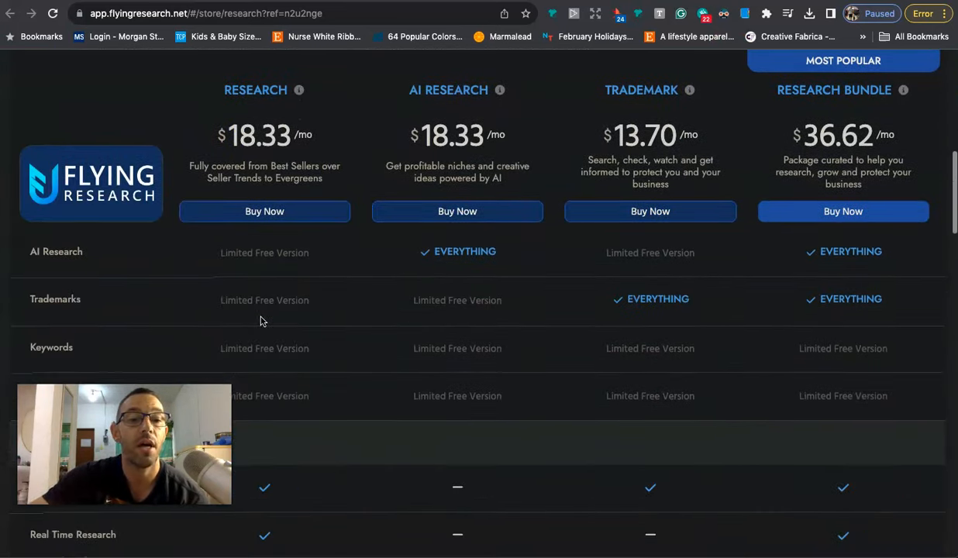
scroll("down", 3)
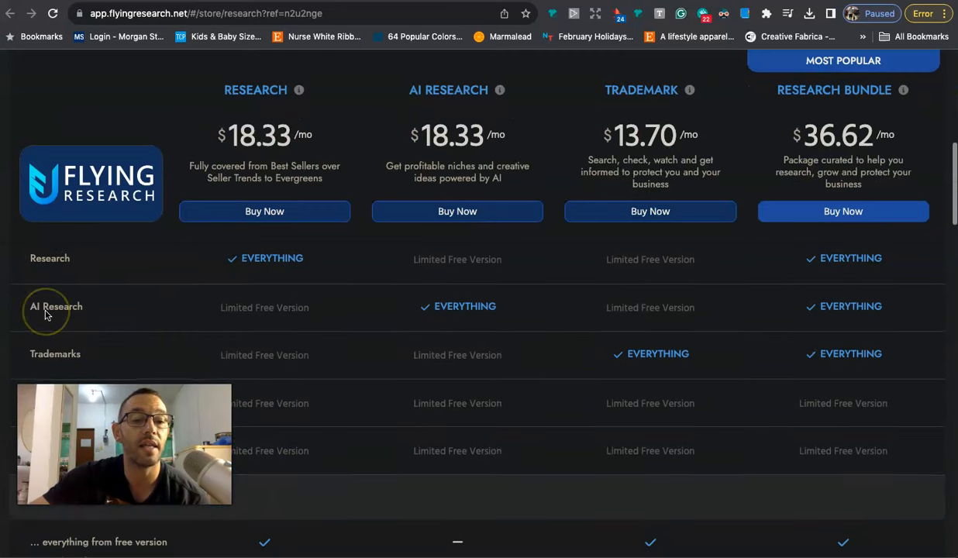
scroll("down", 3)
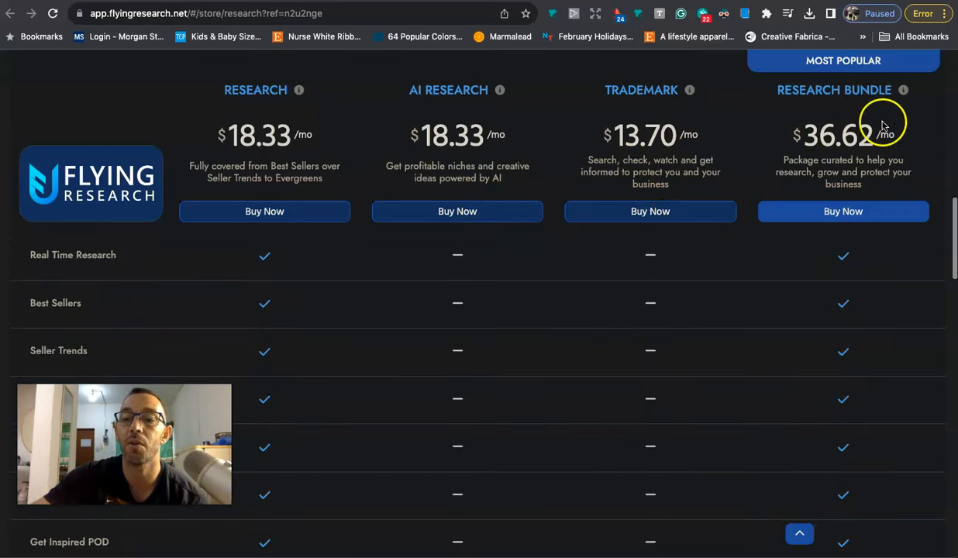
mouse_move(66, 354)
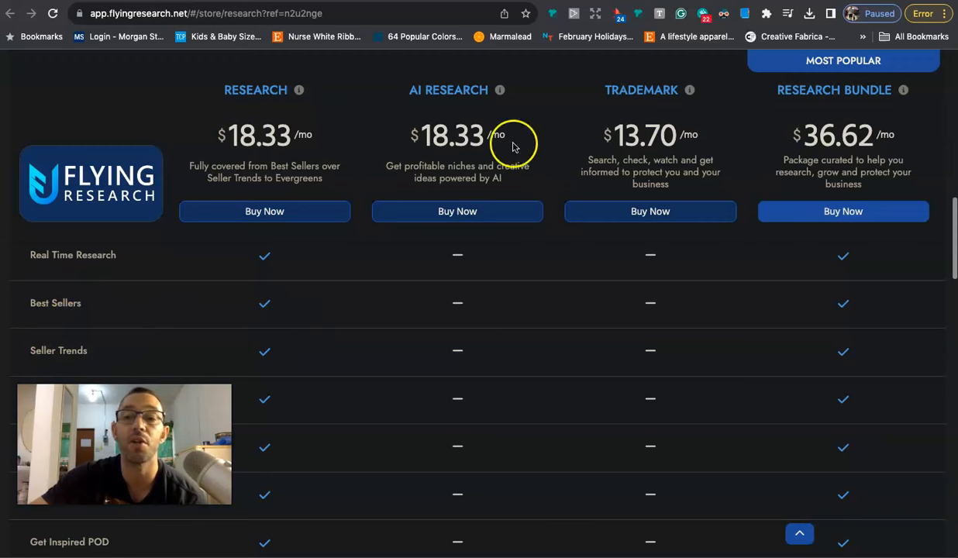
mouse_move(496, 315)
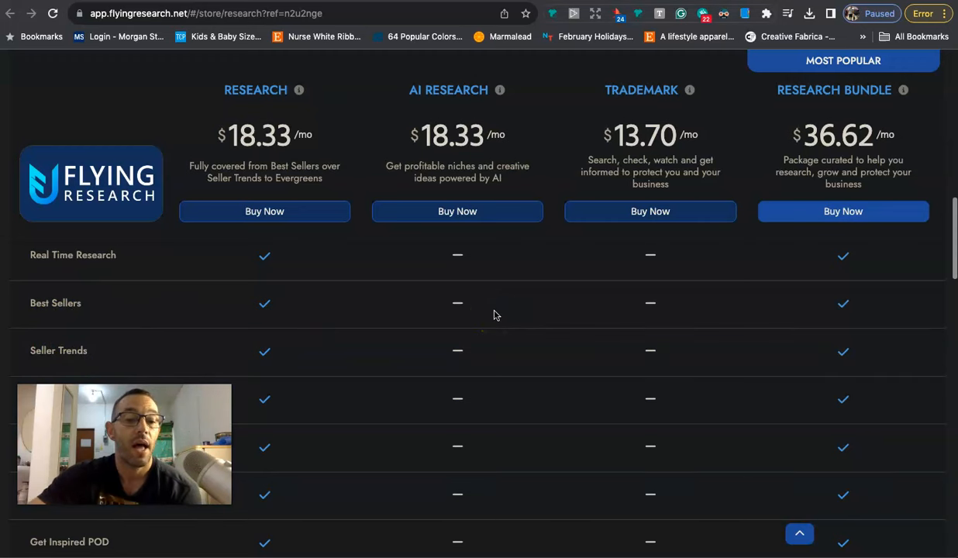